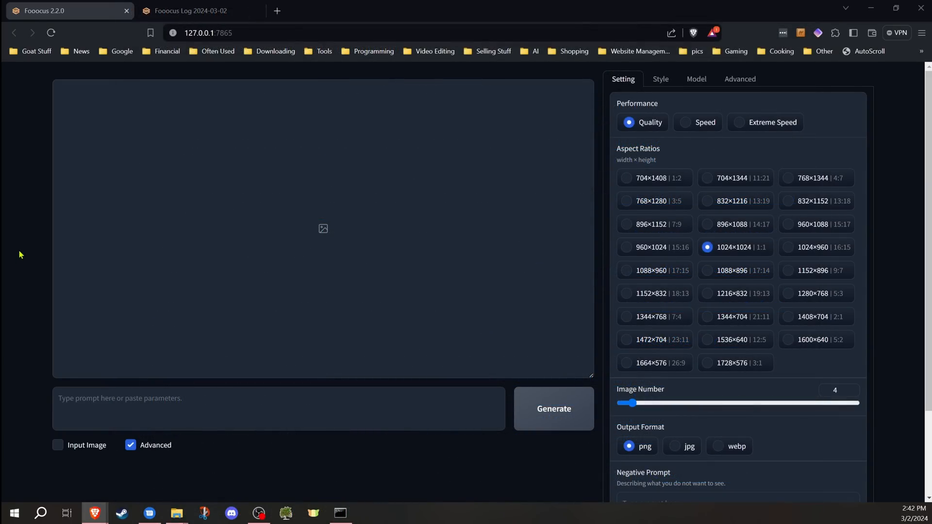
{"action": "mouse_move", "coordinate": [29, 108]}
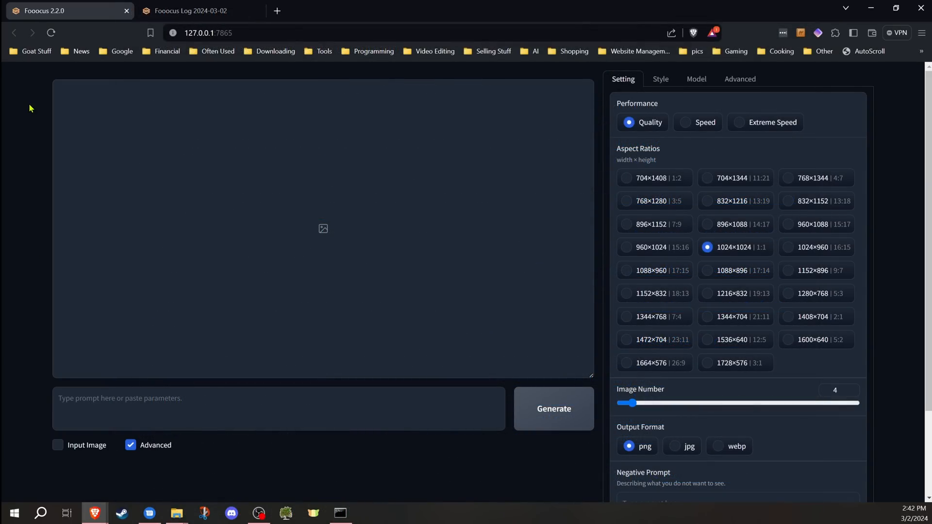
{"action": "mouse_move", "coordinate": [661, 189]}
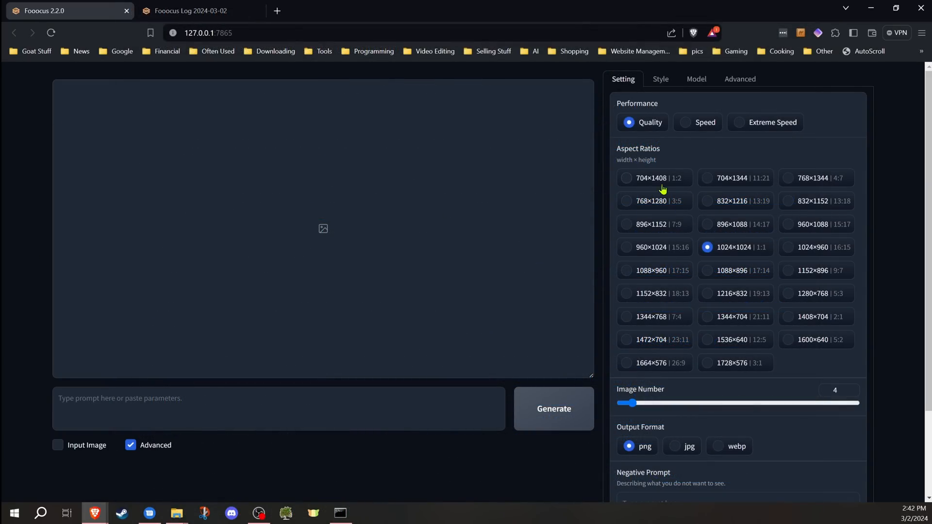
{"action": "mouse_move", "coordinate": [666, 128]}
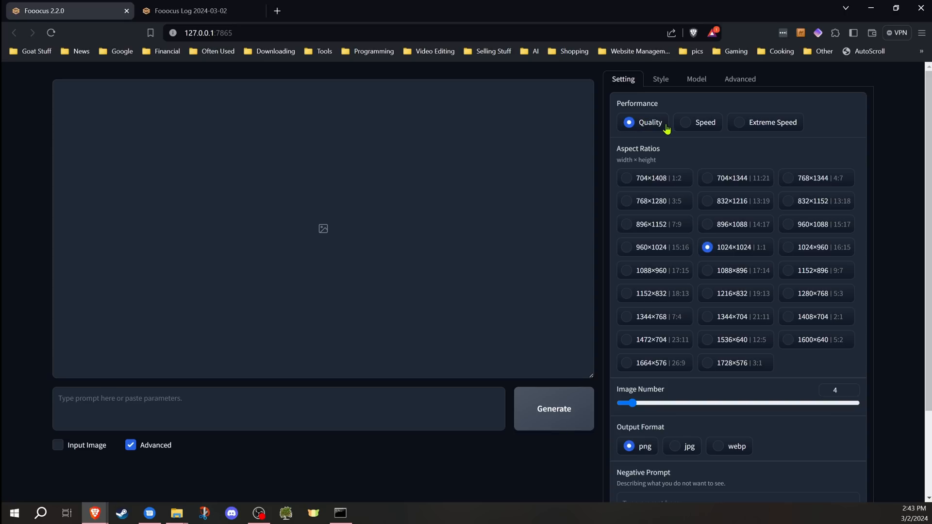
{"action": "mouse_move", "coordinate": [111, 440]}
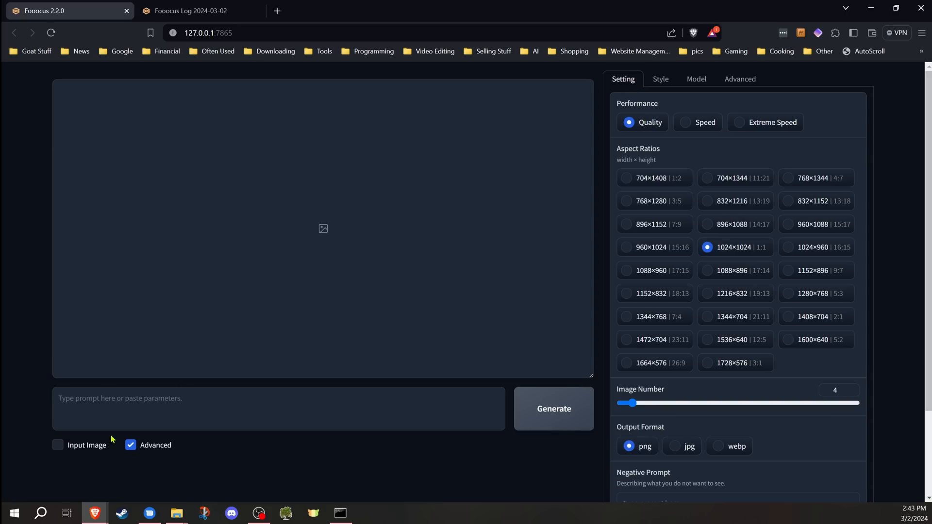
{"action": "mouse_move", "coordinate": [672, 146]}
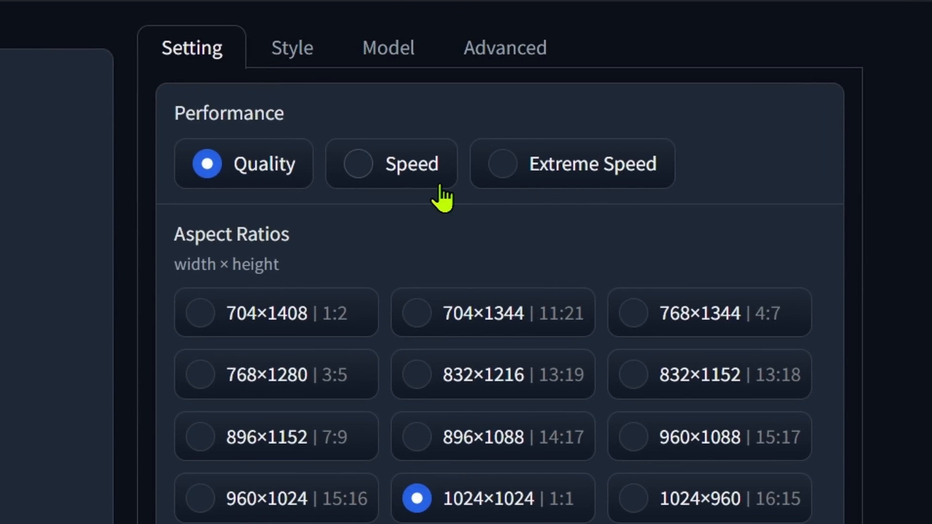
{"action": "mouse_move", "coordinate": [407, 193]}
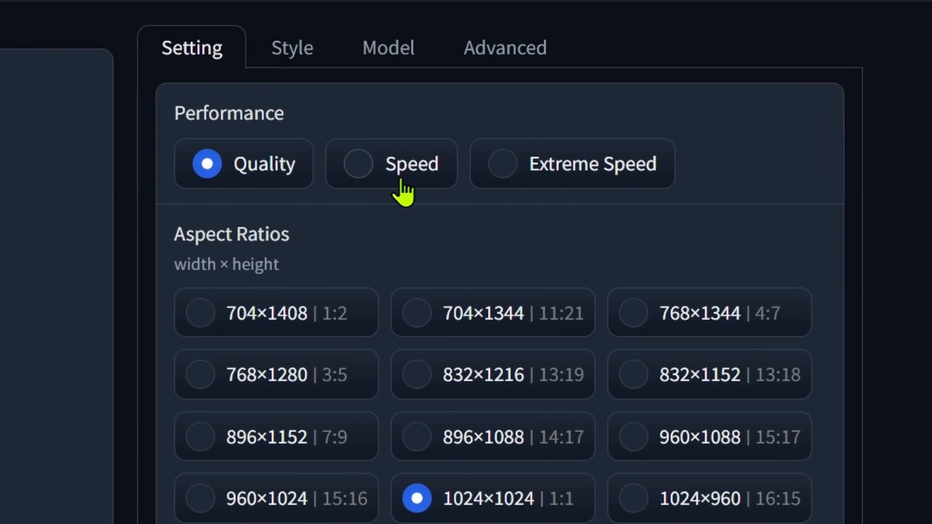
{"action": "mouse_move", "coordinate": [280, 408]}
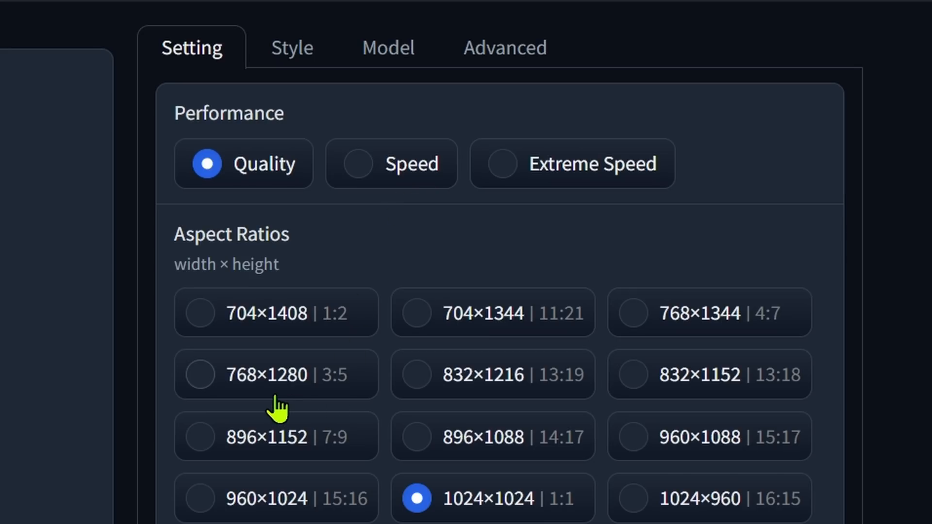
{"action": "mouse_move", "coordinate": [268, 392]}
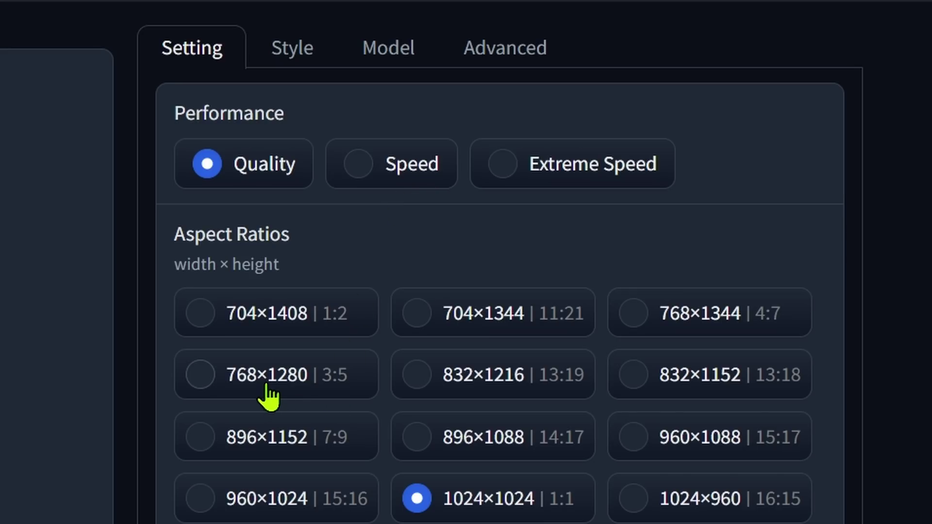
View the config file screenshot showing the default output format setting, then close it.
{"action": "scroll", "scroll_direction": "down", "scroll_amount": 3}
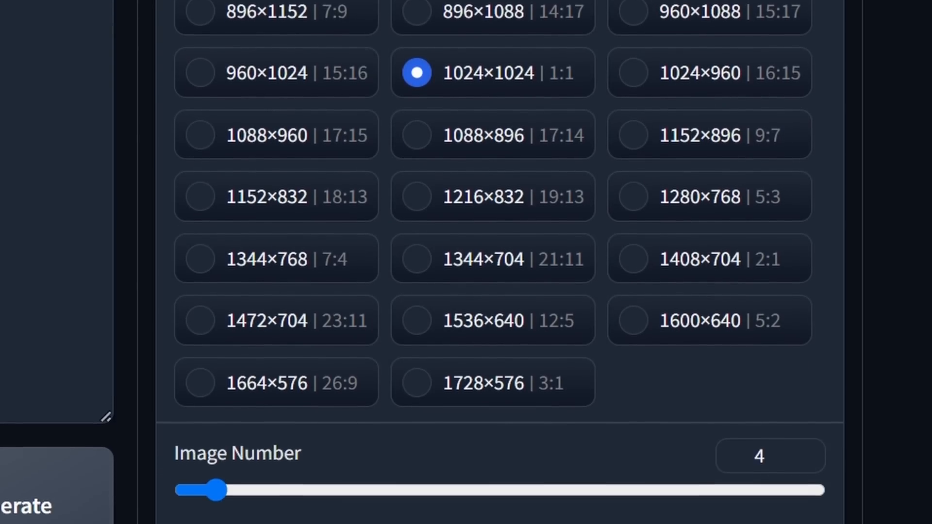
{"action": "scroll", "scroll_direction": "down", "scroll_amount": 3}
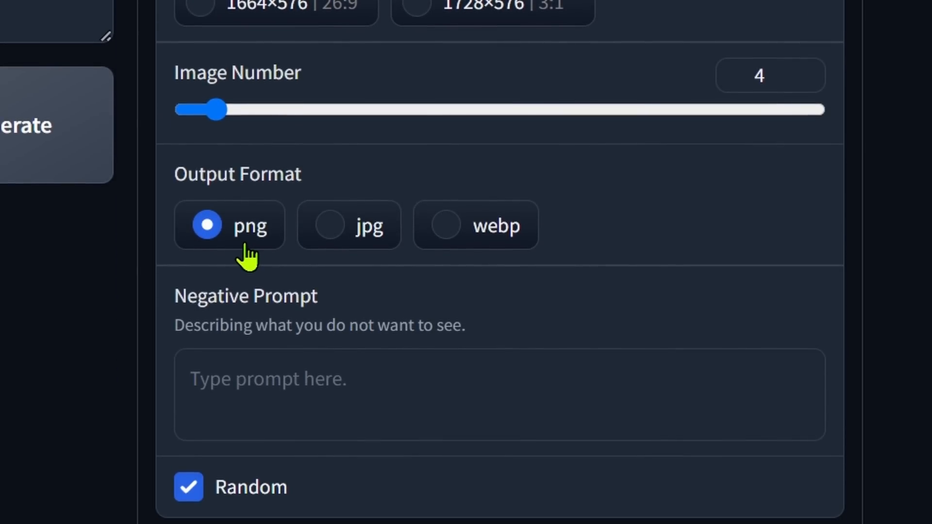
{"action": "mouse_move", "coordinate": [224, 260]}
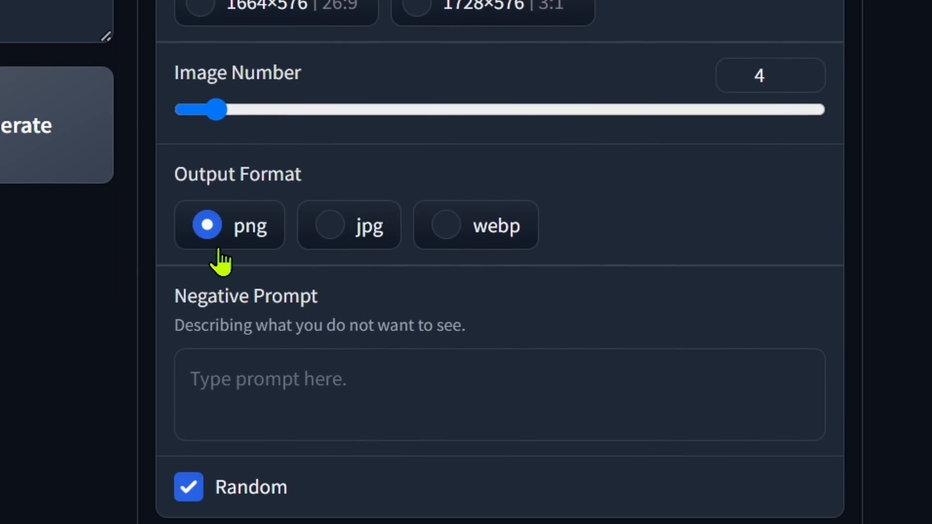
{"action": "mouse_move", "coordinate": [211, 243]}
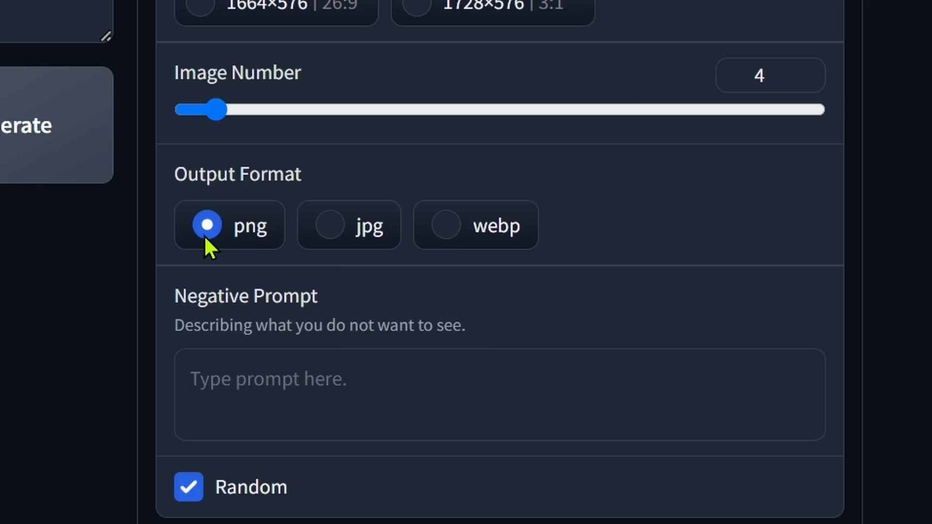
{"action": "mouse_move", "coordinate": [344, 243]}
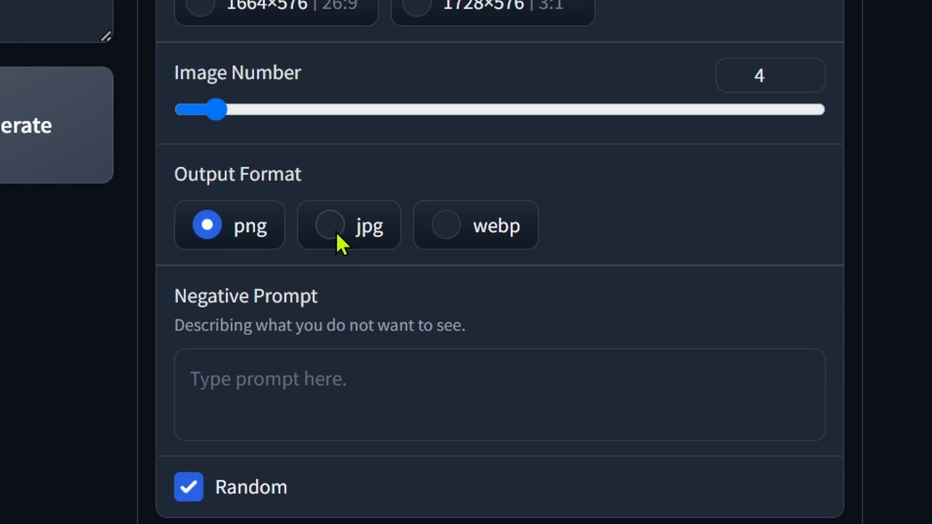
{"action": "mouse_move", "coordinate": [467, 238]}
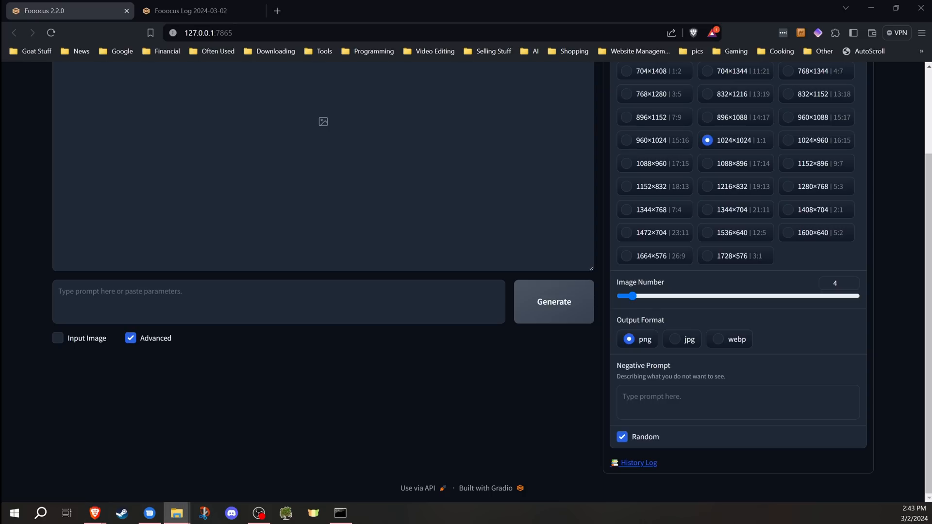
{"action": "left_click", "coordinate": [367, 512]}
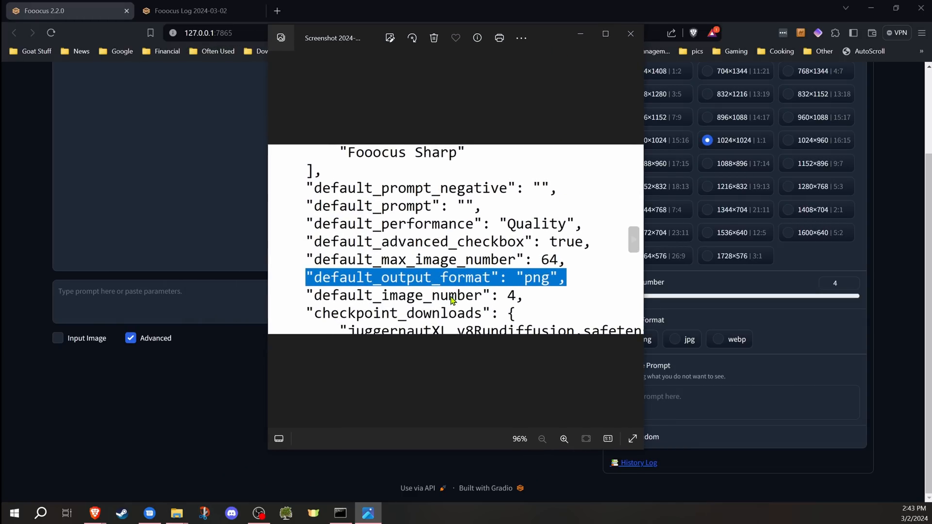
{"action": "mouse_move", "coordinate": [391, 194]}
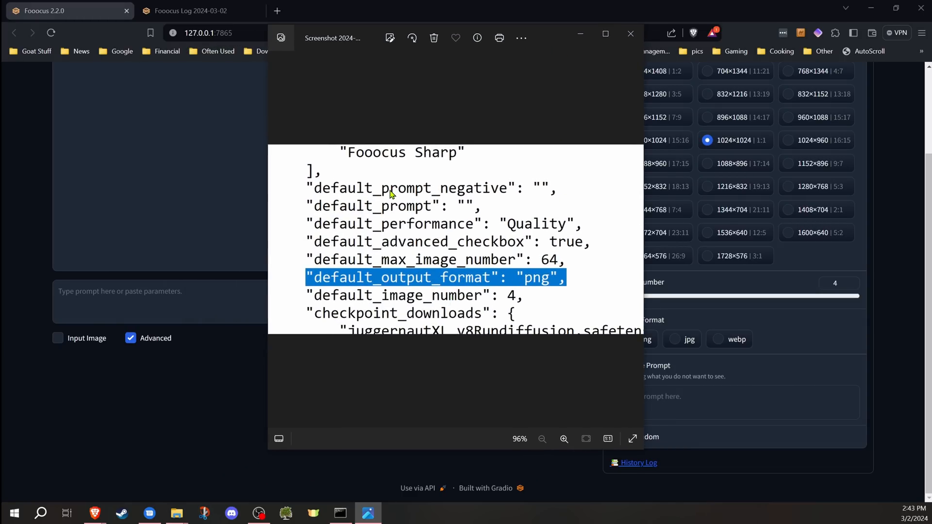
{"action": "left_click", "coordinate": [629, 33]}
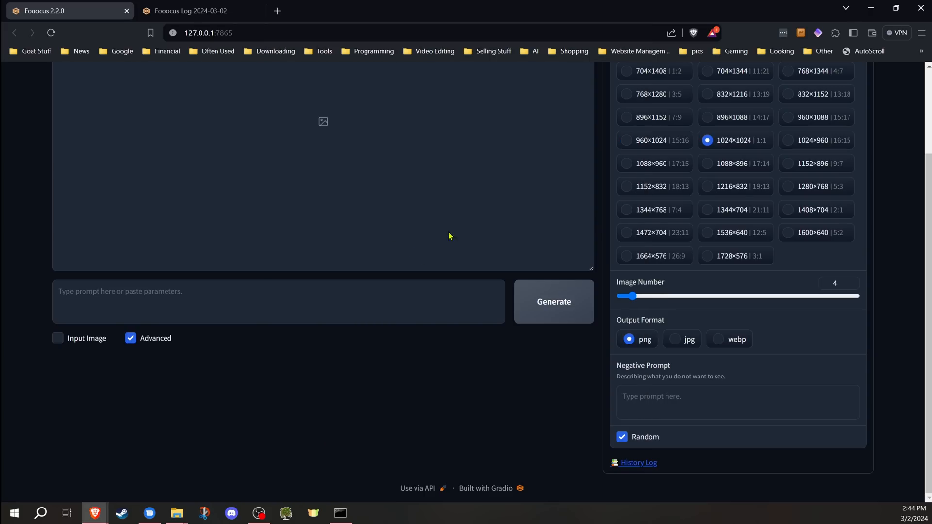
{"action": "mouse_move", "coordinate": [632, 271]}
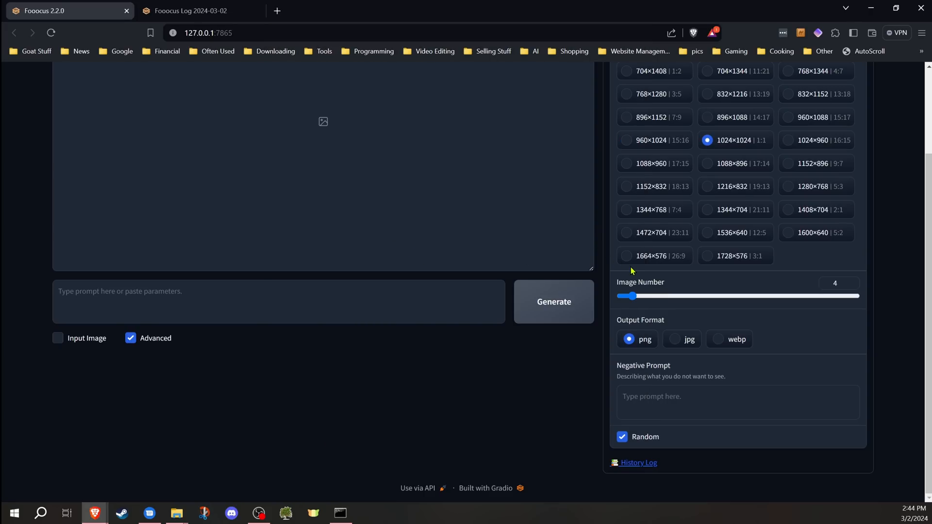
{"action": "mouse_move", "coordinate": [596, 263]}
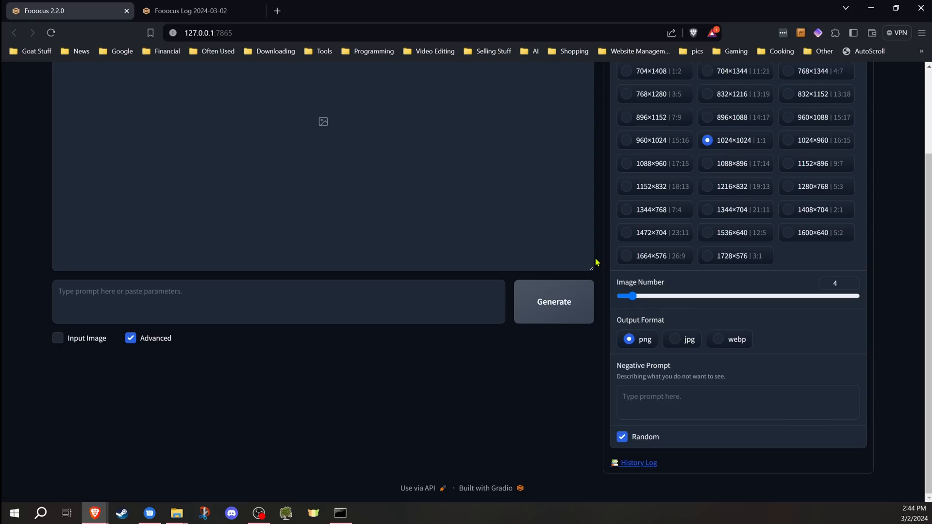
{"action": "mouse_move", "coordinate": [684, 274]}
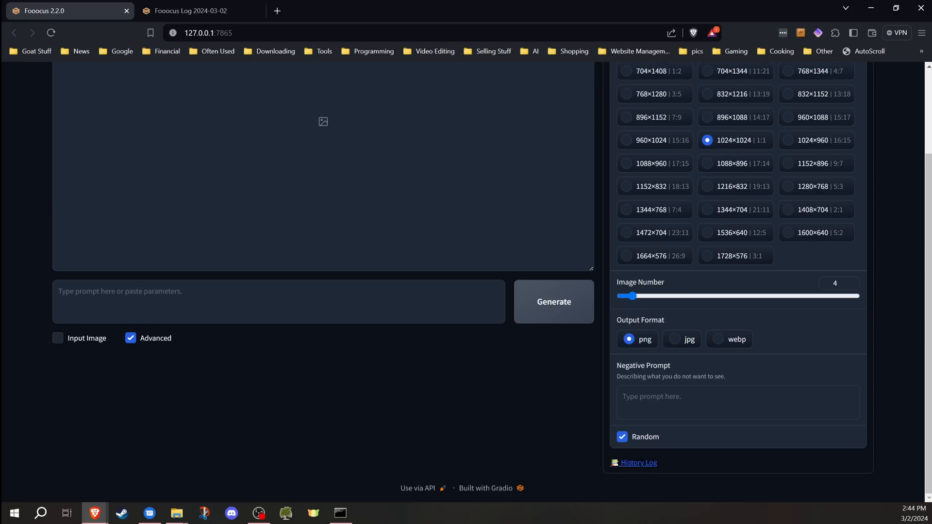
{"action": "mouse_move", "coordinate": [636, 462]}
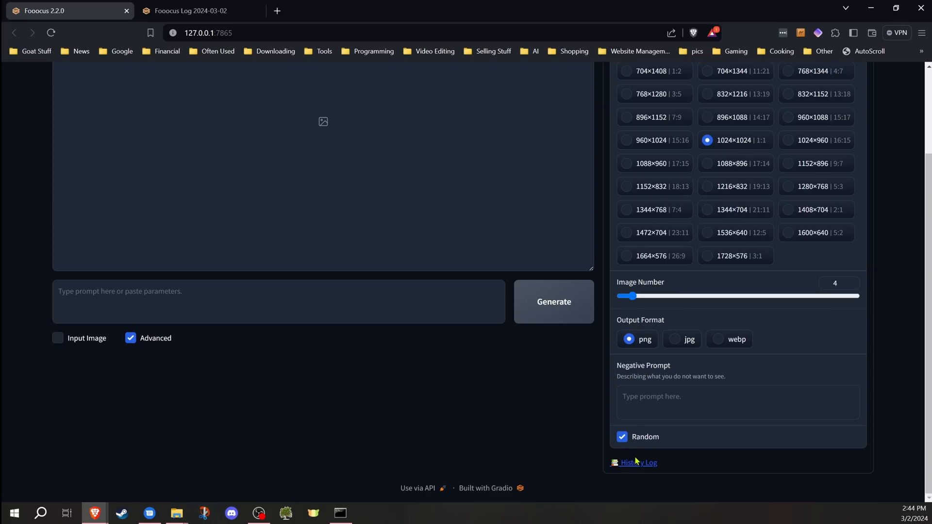
{"action": "mouse_move", "coordinate": [638, 462]}
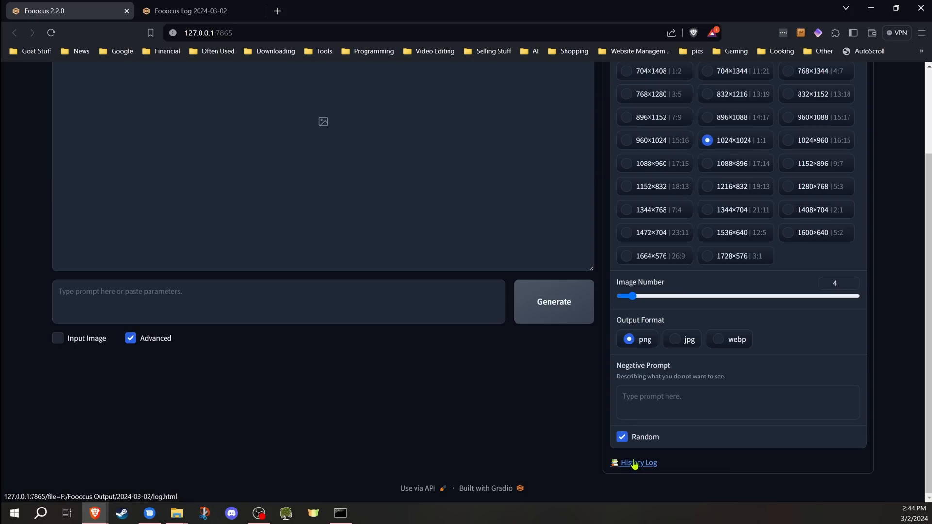
{"action": "mouse_move", "coordinate": [208, 284]}
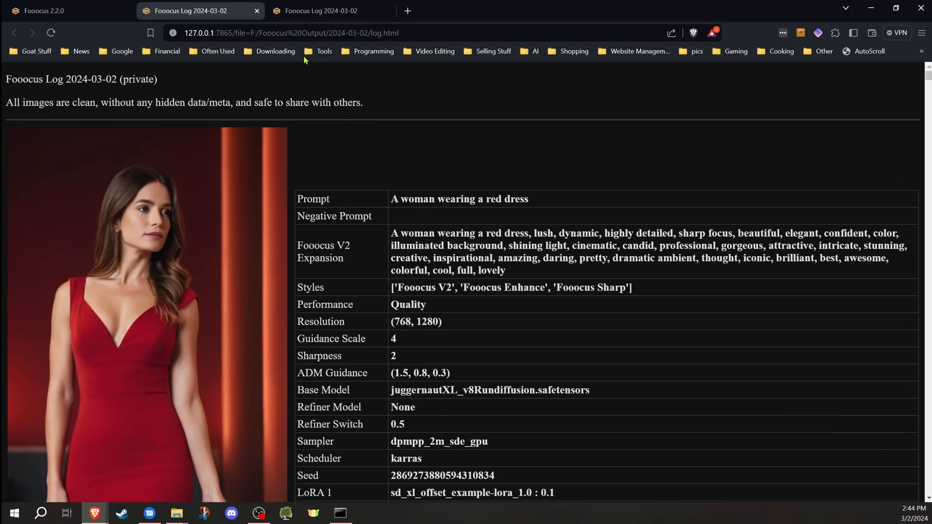
{"action": "mouse_move", "coordinate": [429, 225]}
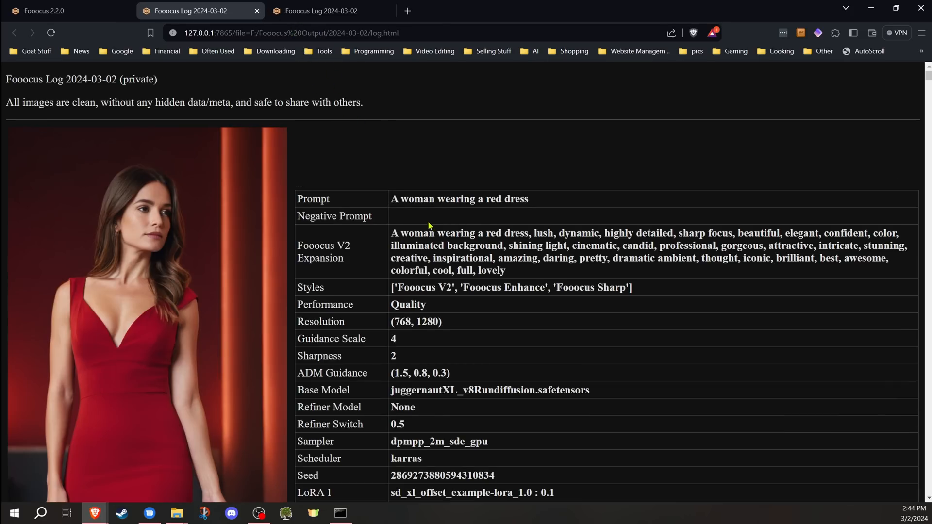
Return to the main Fooocus generator page and scroll back to the top.
{"action": "left_click", "coordinate": [44, 11]}
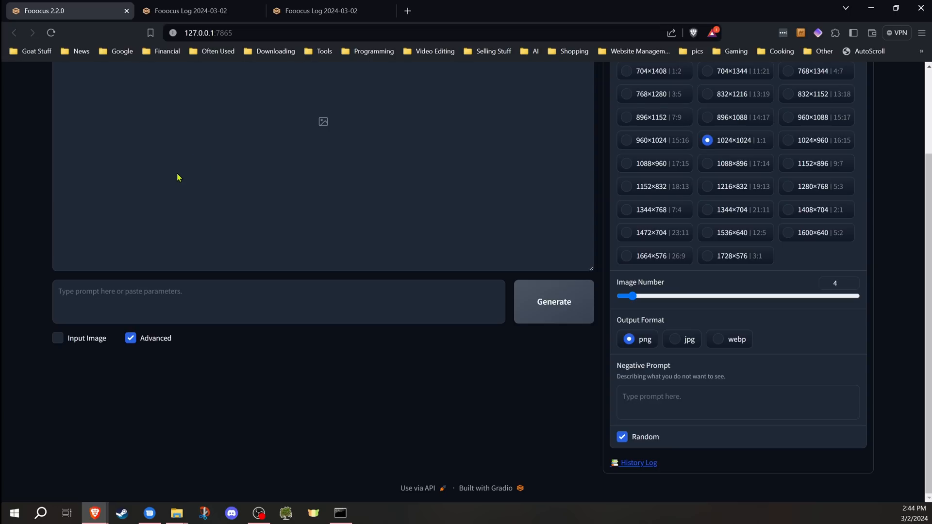
{"action": "scroll", "scroll_direction": "up", "scroll_amount": 3}
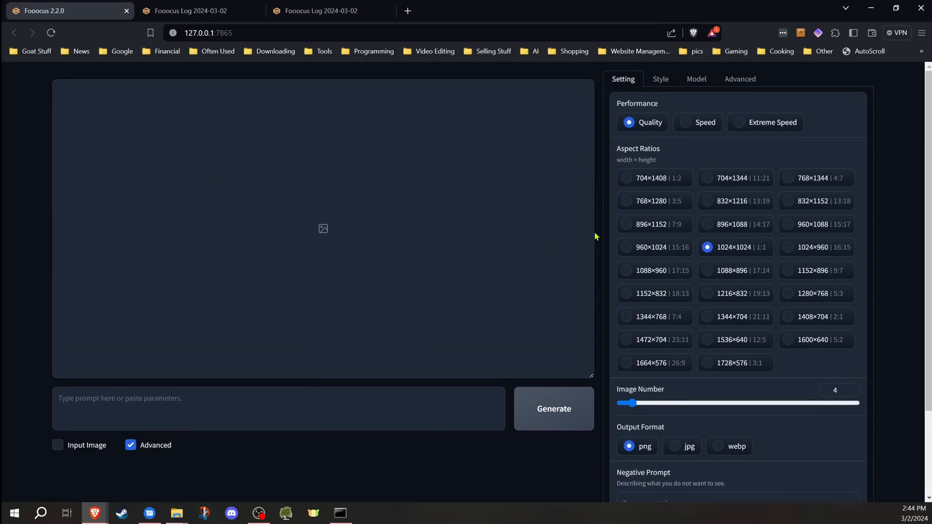
{"action": "mouse_move", "coordinate": [696, 79]}
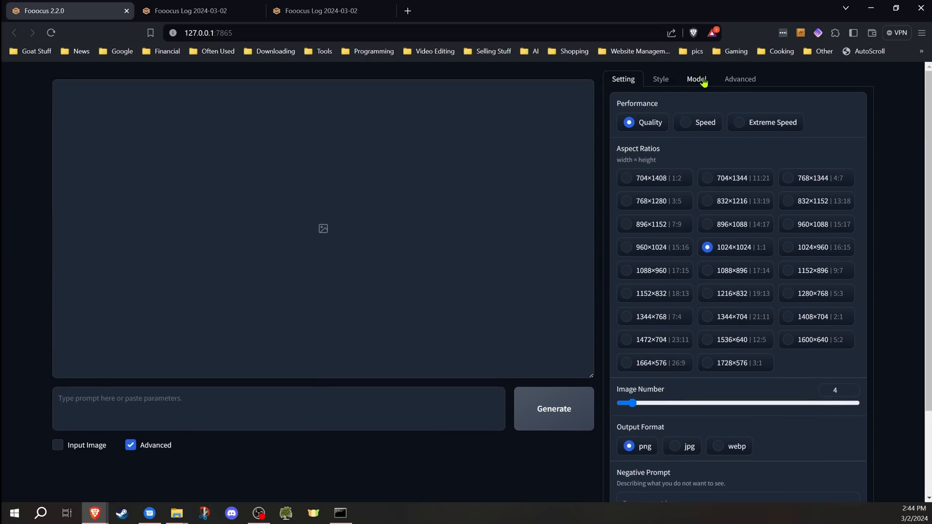
{"action": "left_click", "coordinate": [697, 79]}
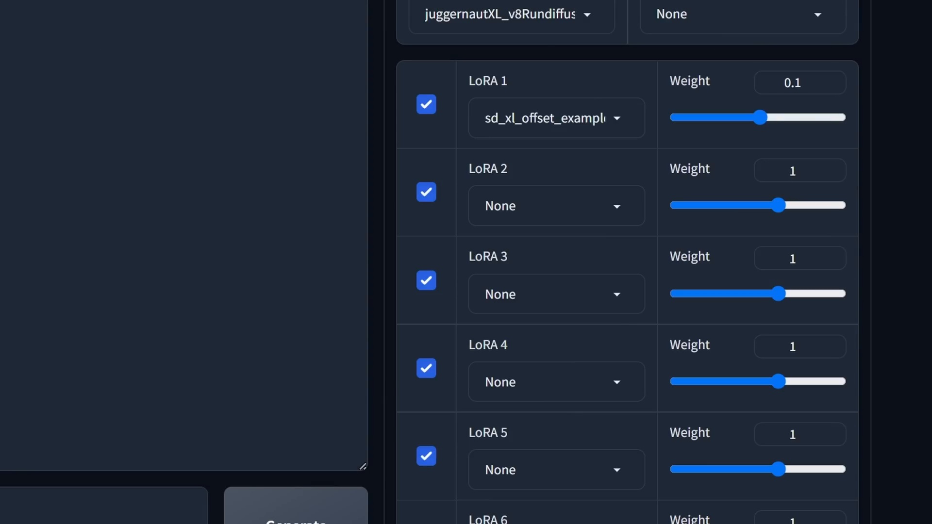
{"action": "mouse_move", "coordinate": [427, 132]}
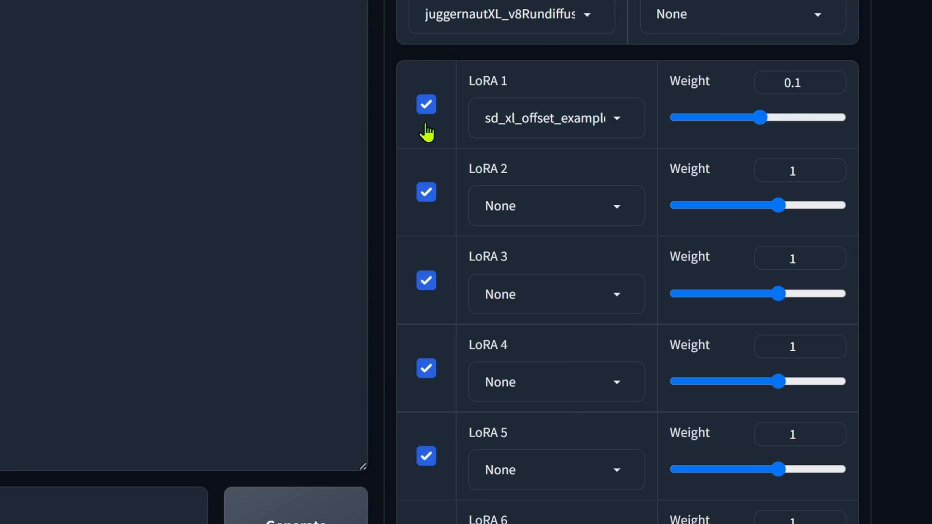
{"action": "mouse_move", "coordinate": [428, 141]}
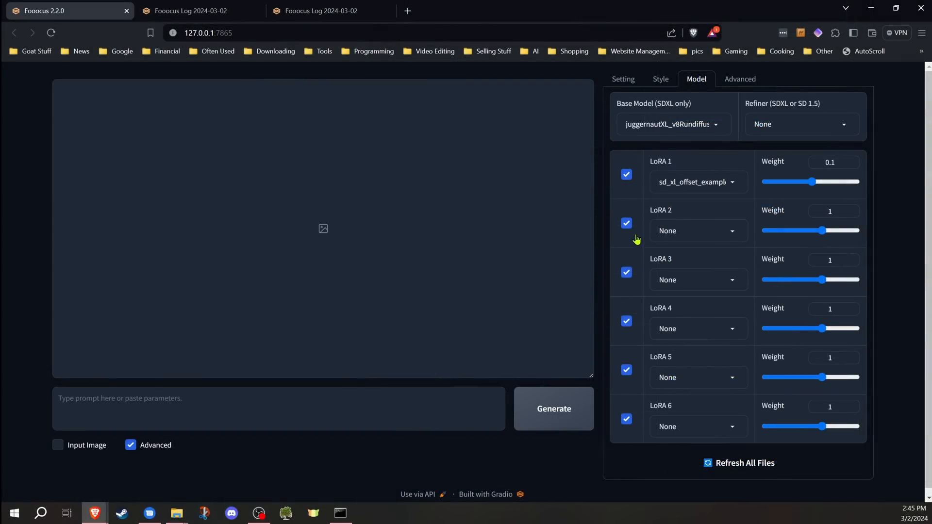
{"action": "mouse_move", "coordinate": [631, 204]}
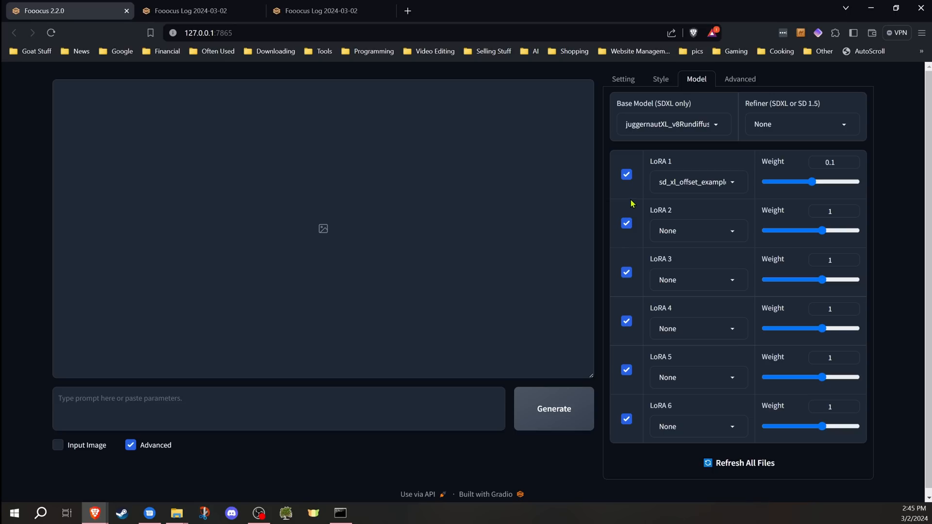
{"action": "mouse_move", "coordinate": [631, 197]}
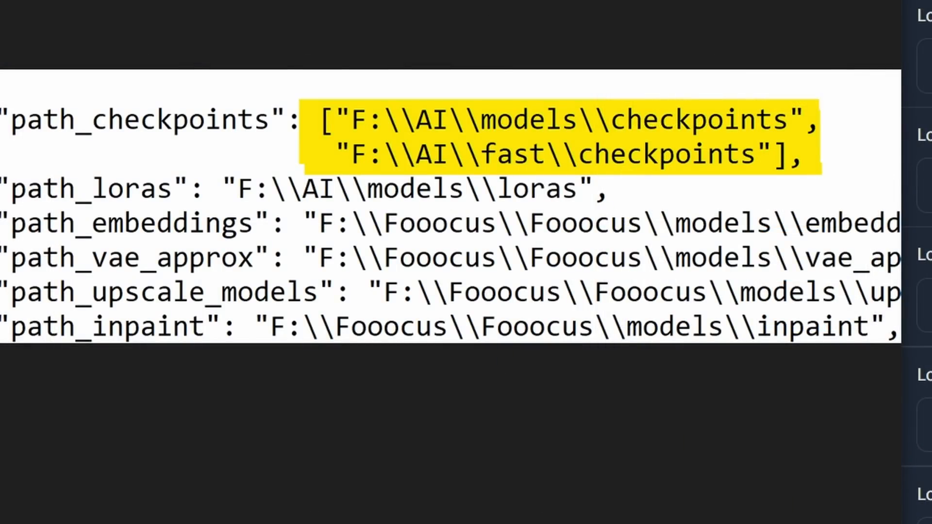
{"action": "mouse_move", "coordinate": [390, 164]}
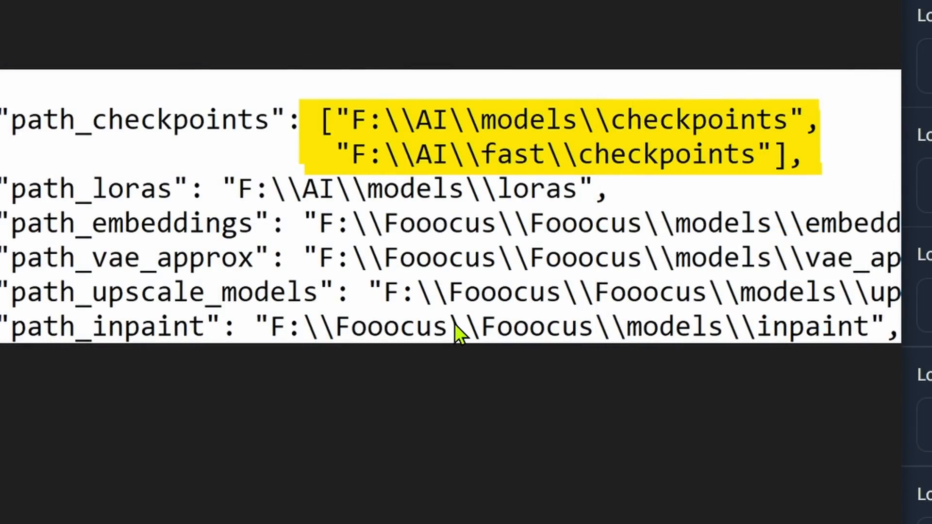
{"action": "mouse_move", "coordinate": [717, 181]}
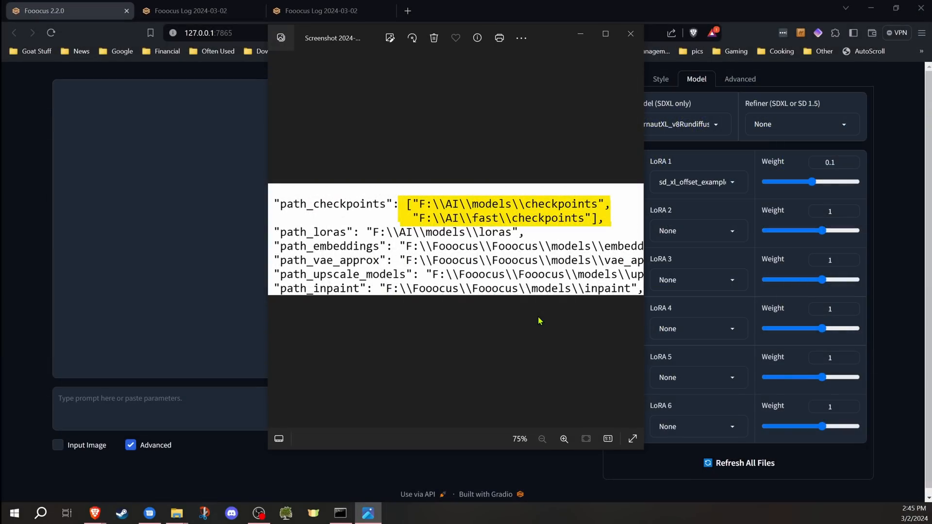
{"action": "mouse_move", "coordinate": [455, 235]}
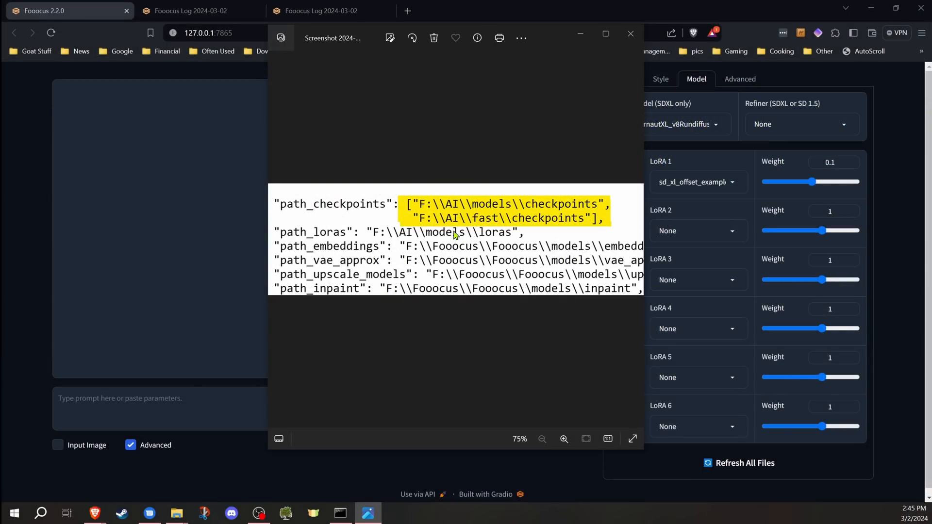
{"action": "mouse_move", "coordinate": [499, 243]}
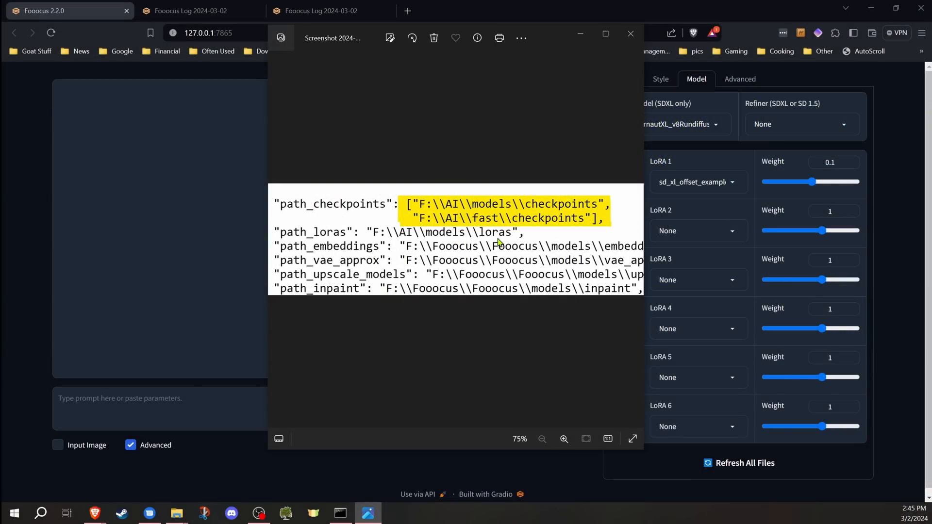
Close the Photos screenshot of the checkpoint and LoRA folder paths.
{"action": "left_click", "coordinate": [630, 33]}
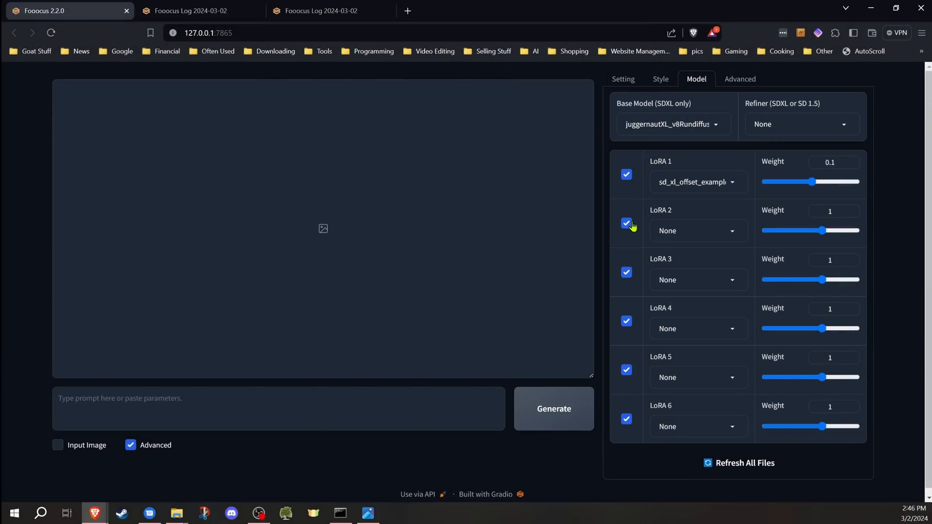
{"action": "mouse_move", "coordinate": [676, 413]}
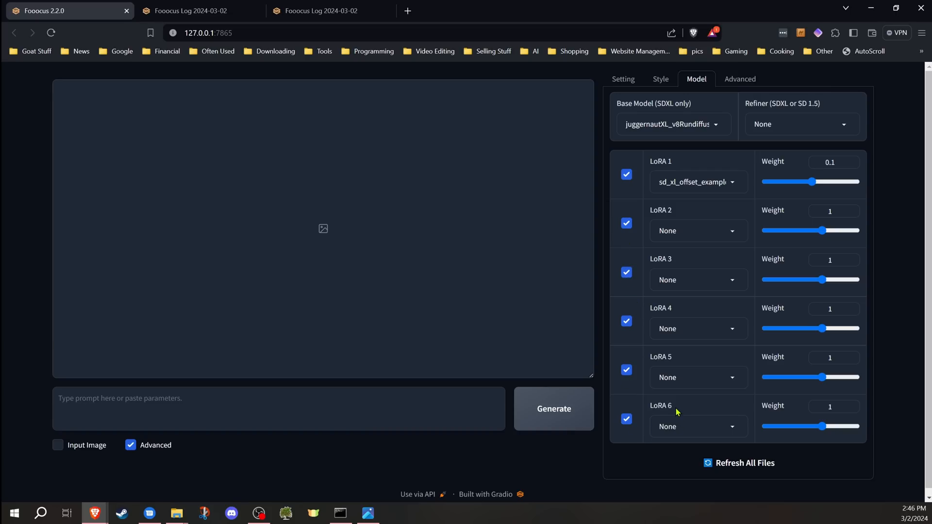
{"action": "mouse_move", "coordinate": [640, 351]}
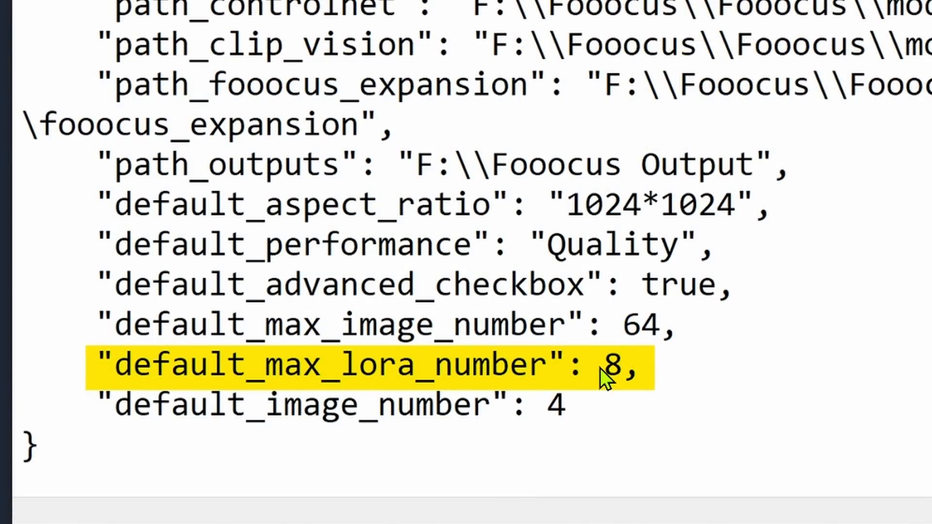
{"action": "mouse_move", "coordinate": [624, 380]}
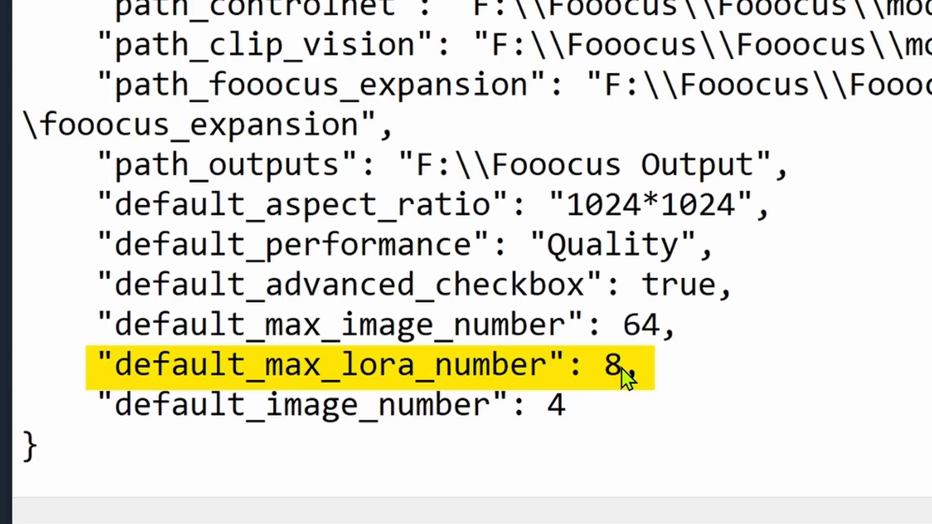
{"action": "mouse_move", "coordinate": [716, 30]}
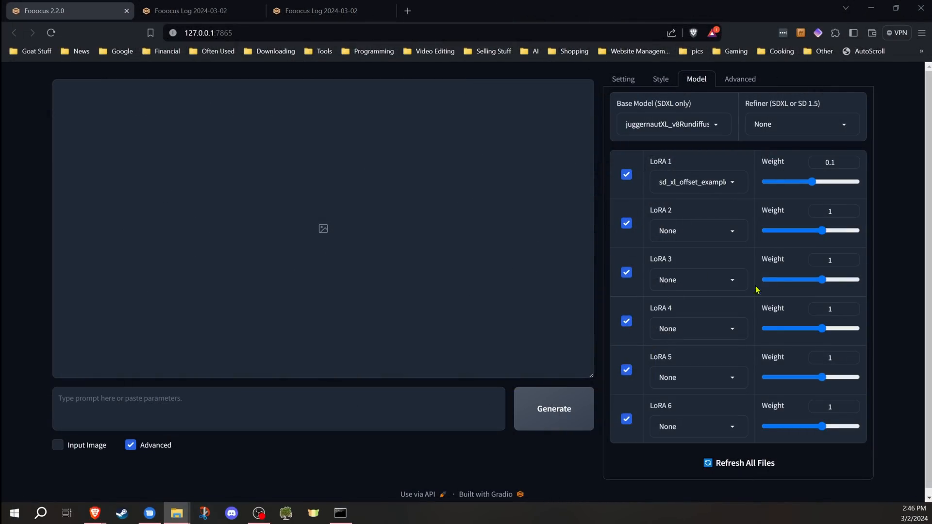
{"action": "mouse_move", "coordinate": [796, 197]}
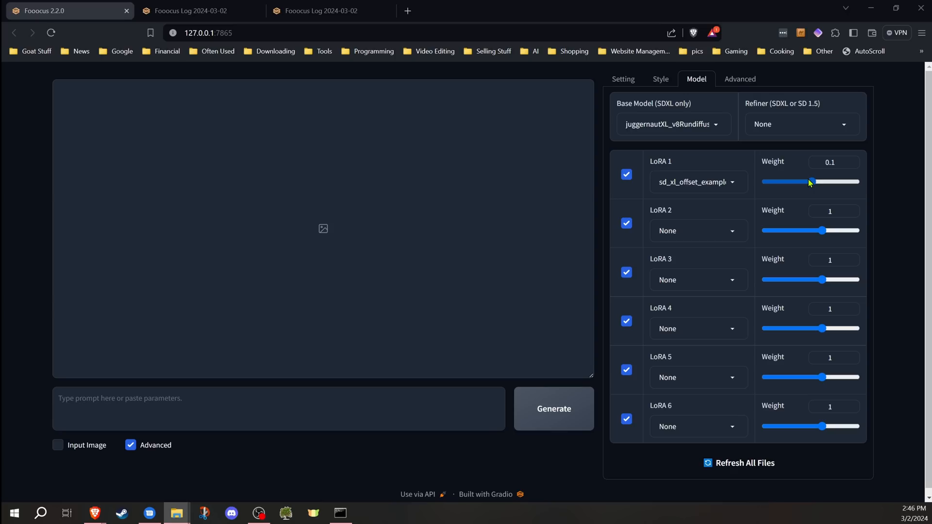
{"action": "mouse_move", "coordinate": [812, 190]}
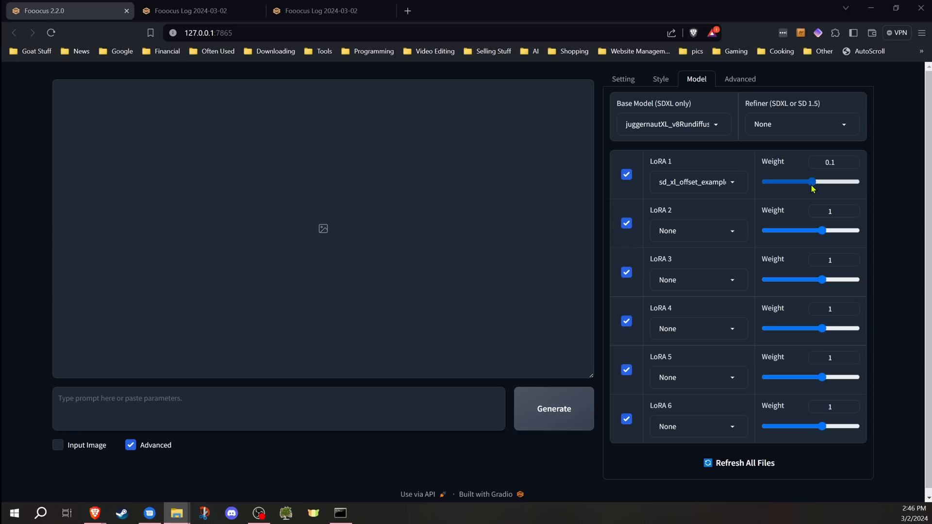
{"action": "mouse_move", "coordinate": [812, 182]}
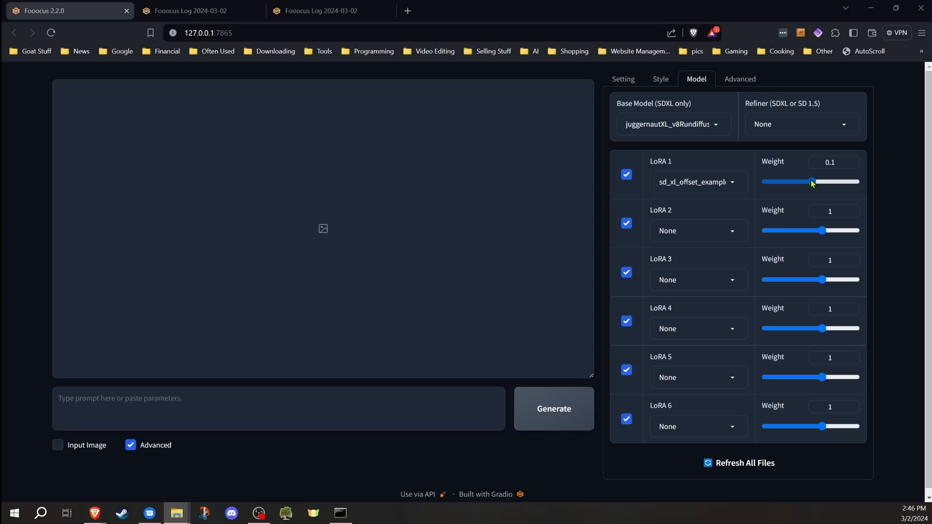
{"action": "mouse_move", "coordinate": [599, 211]}
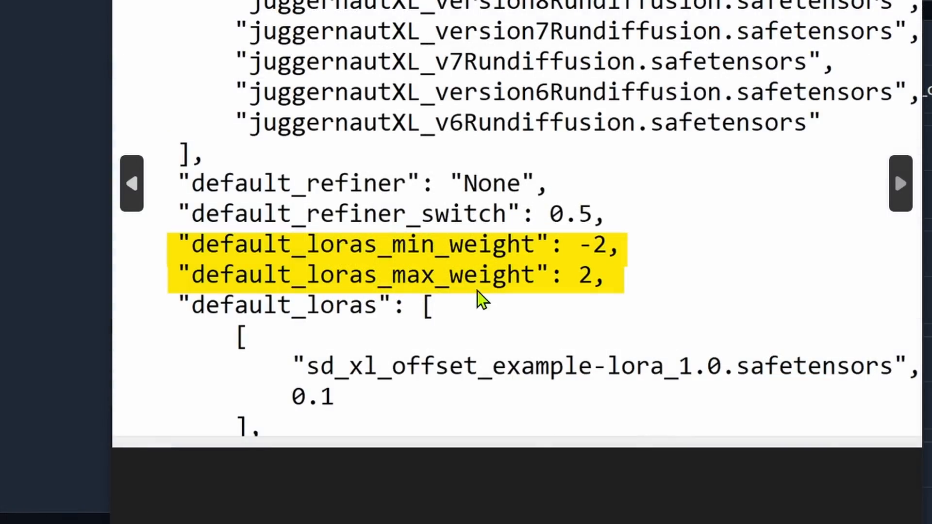
{"action": "mouse_move", "coordinate": [498, 312]}
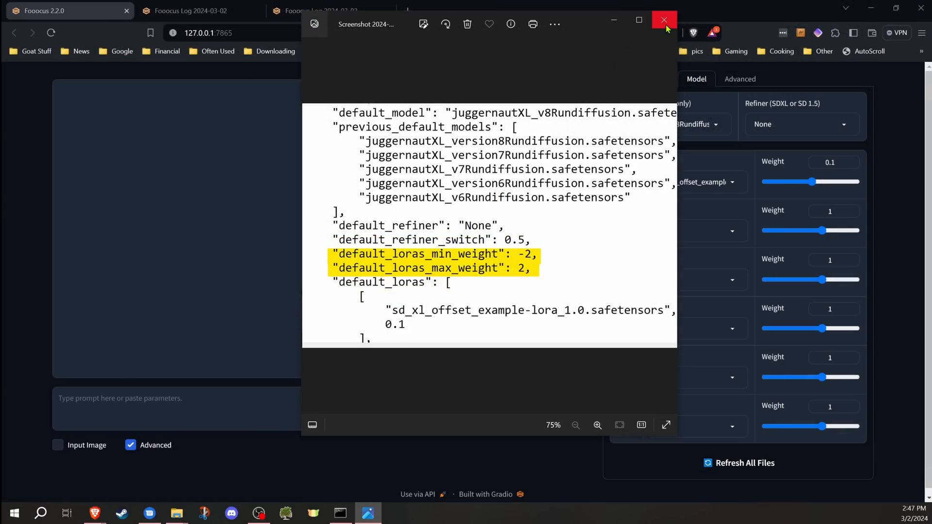
{"action": "mouse_move", "coordinate": [541, 285]}
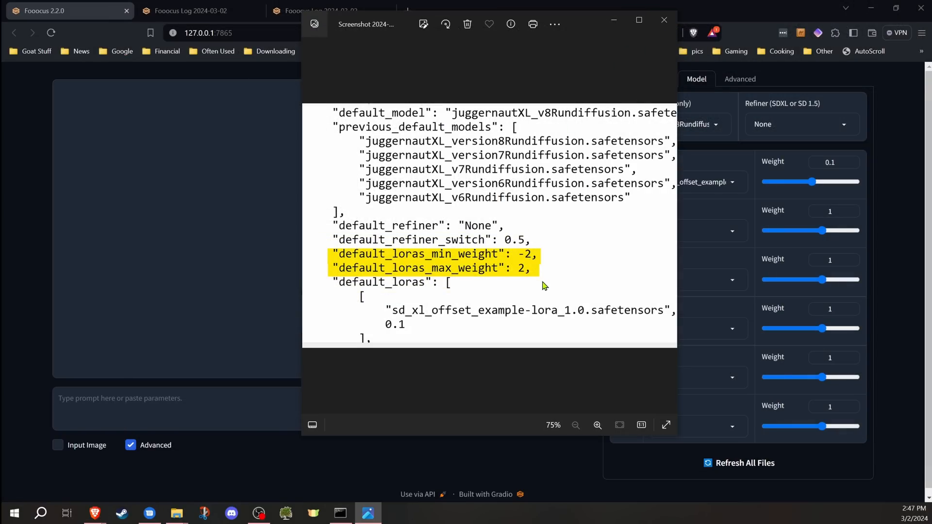
{"action": "mouse_move", "coordinate": [603, 84]}
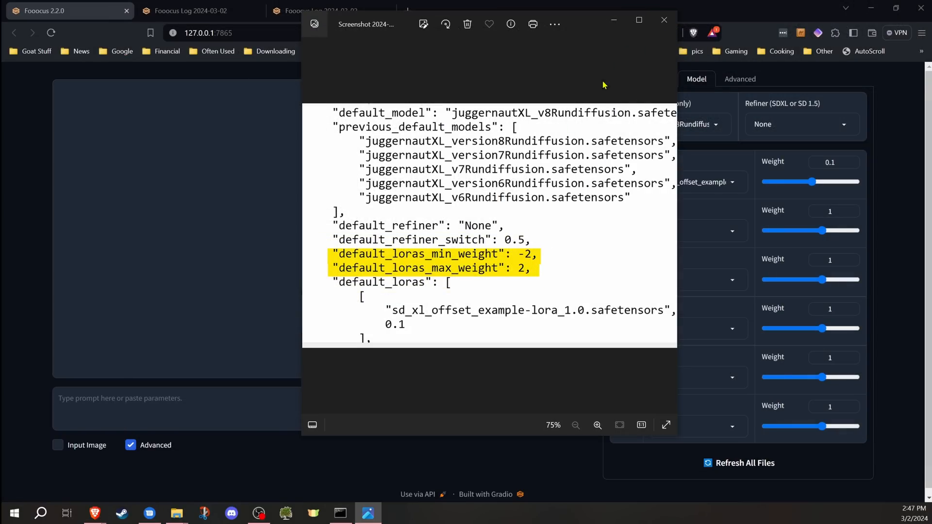
Close the Photos screenshot of the LoRA min and max weight limits.
{"action": "left_click", "coordinate": [664, 19]}
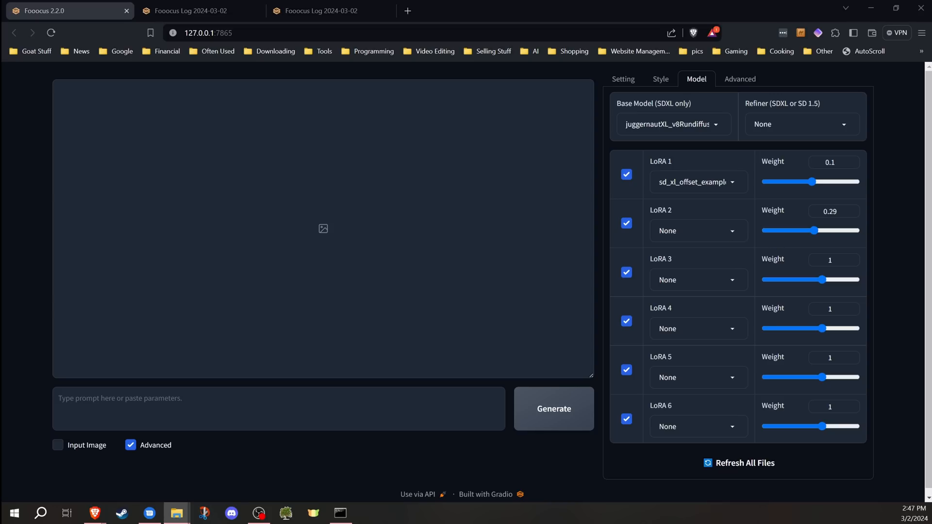
Browse the Fooocus wildcards folder and view animal.txt in Notepad.
{"action": "left_click", "coordinate": [175, 513]}
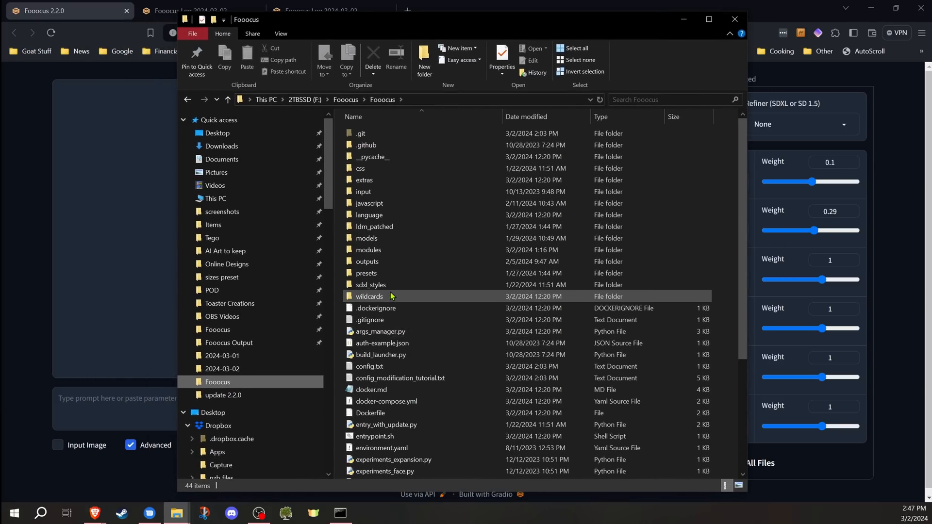
{"action": "mouse_move", "coordinate": [389, 296]}
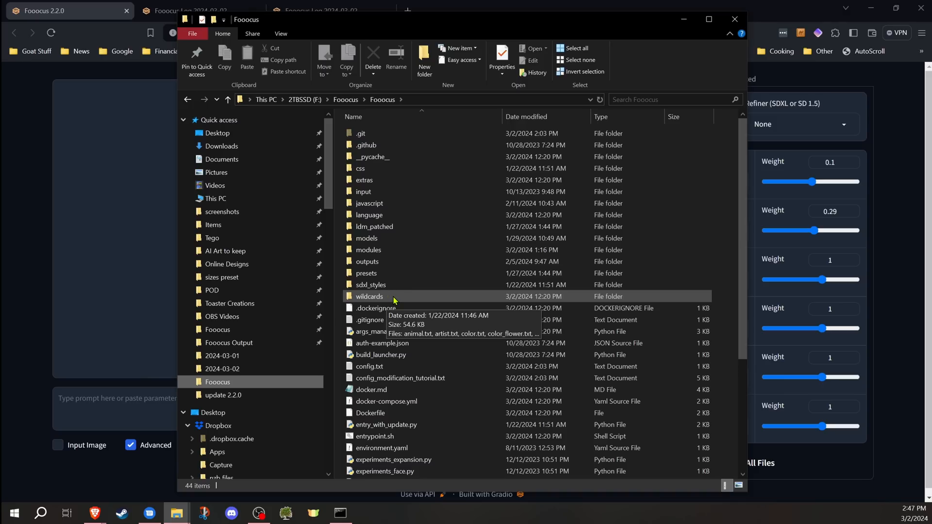
{"action": "double_click", "coordinate": [369, 296]}
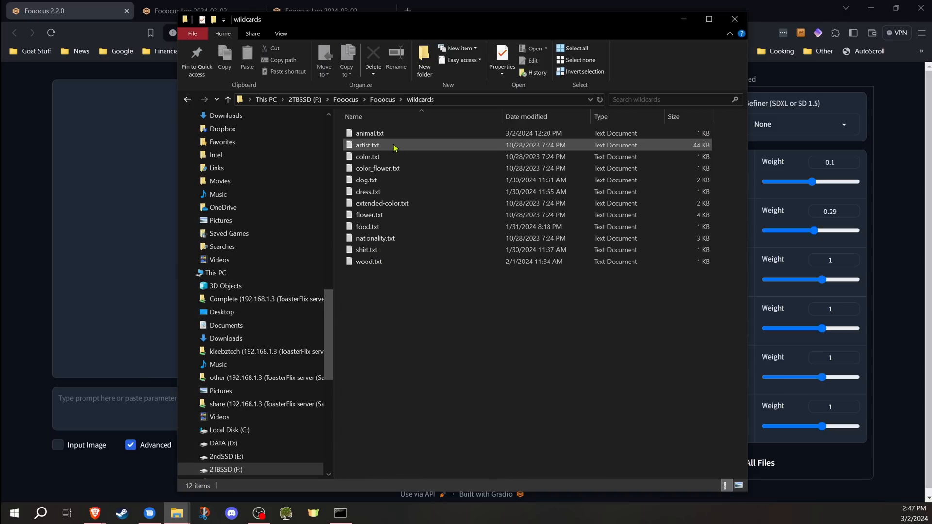
{"action": "left_click", "coordinate": [369, 133]}
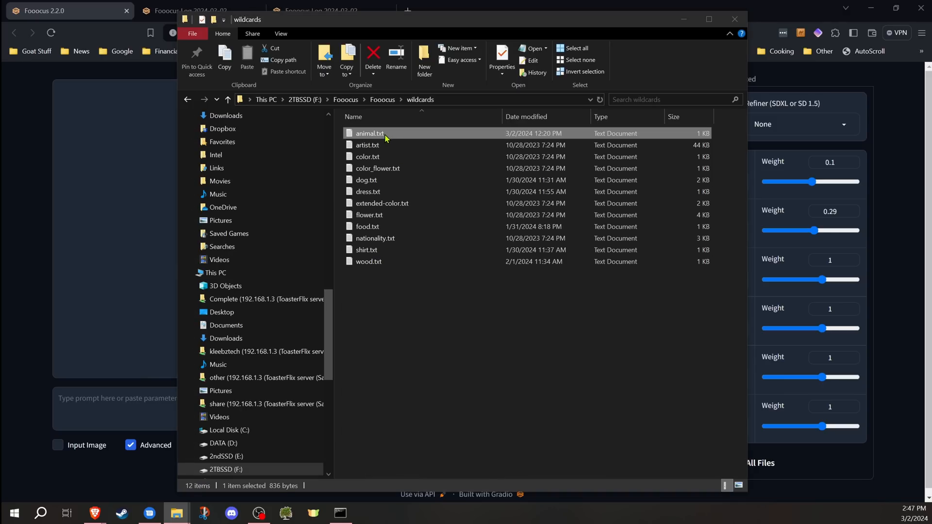
{"action": "double_click", "coordinate": [369, 133]}
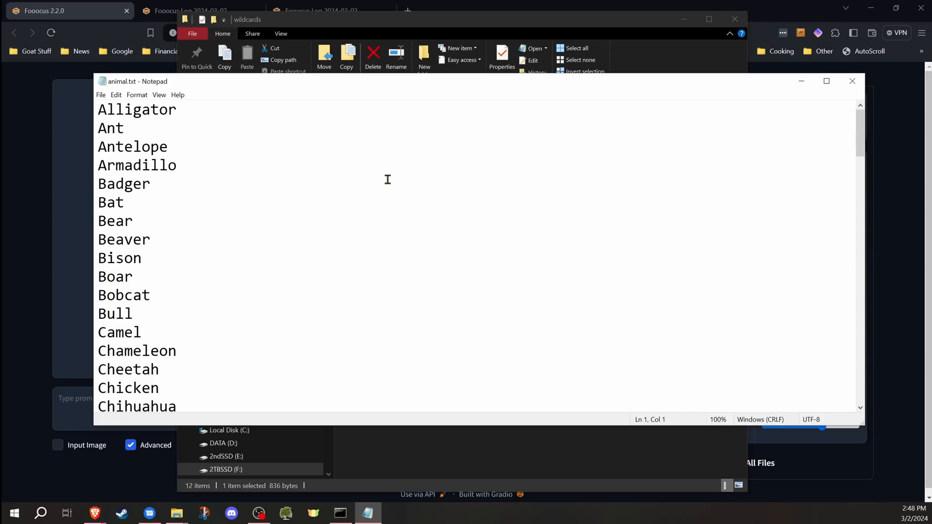
Scroll through the animal wildcard list, then close Notepad.
{"action": "scroll", "scroll_direction": "down", "scroll_amount": 3}
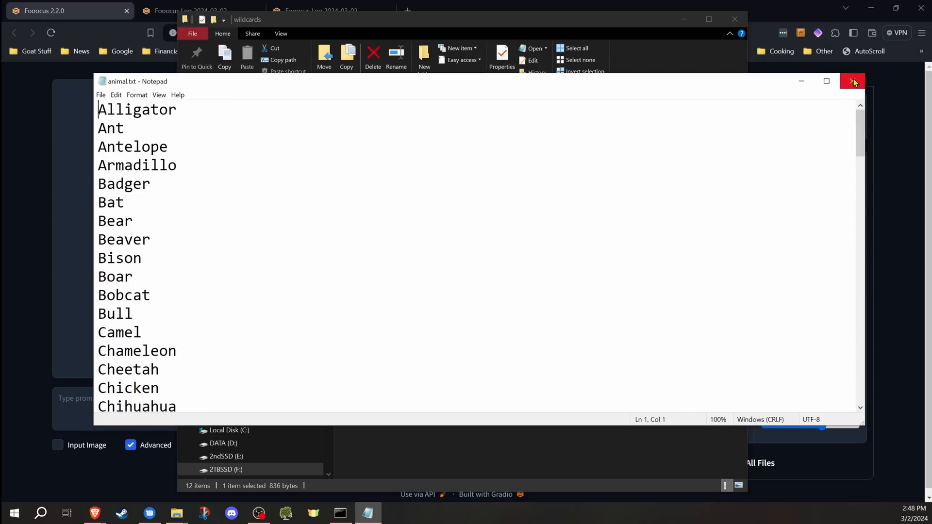
{"action": "left_click", "coordinate": [853, 81]}
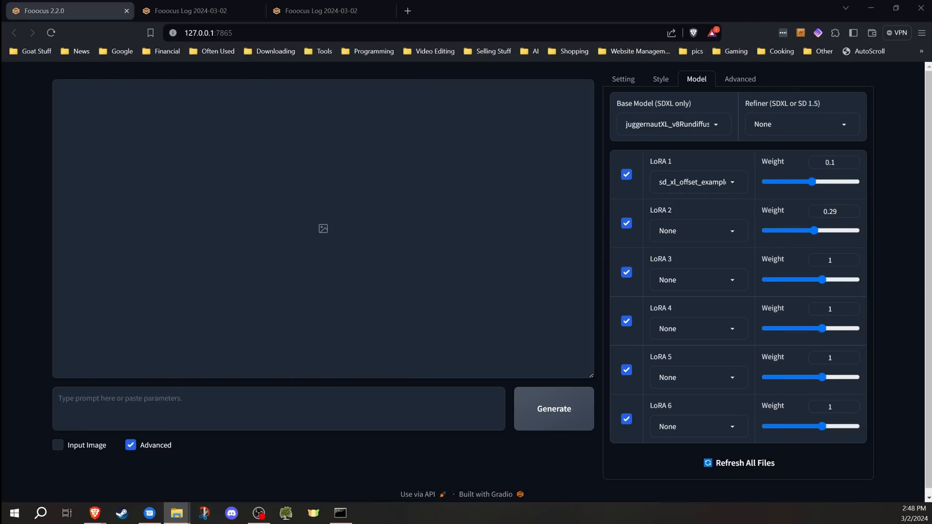
{"action": "mouse_move", "coordinate": [89, 293]}
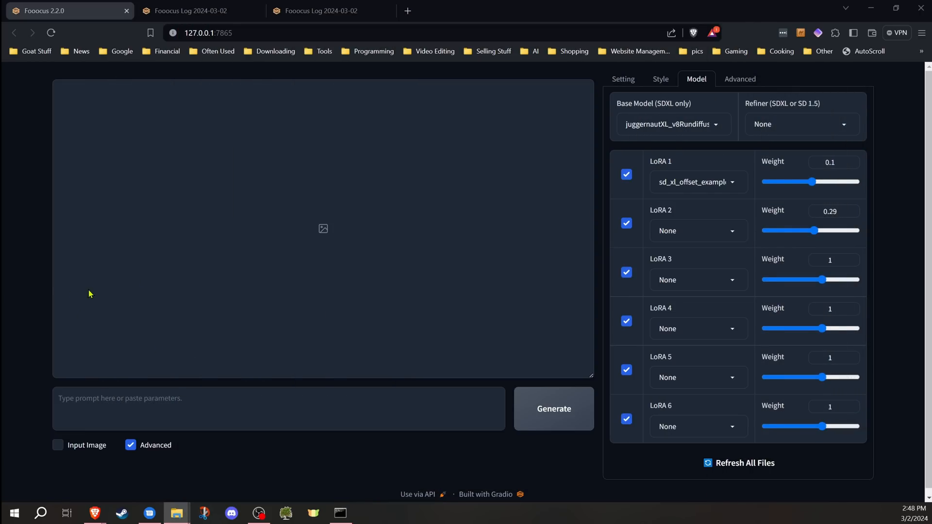
{"action": "mouse_move", "coordinate": [38, 276]}
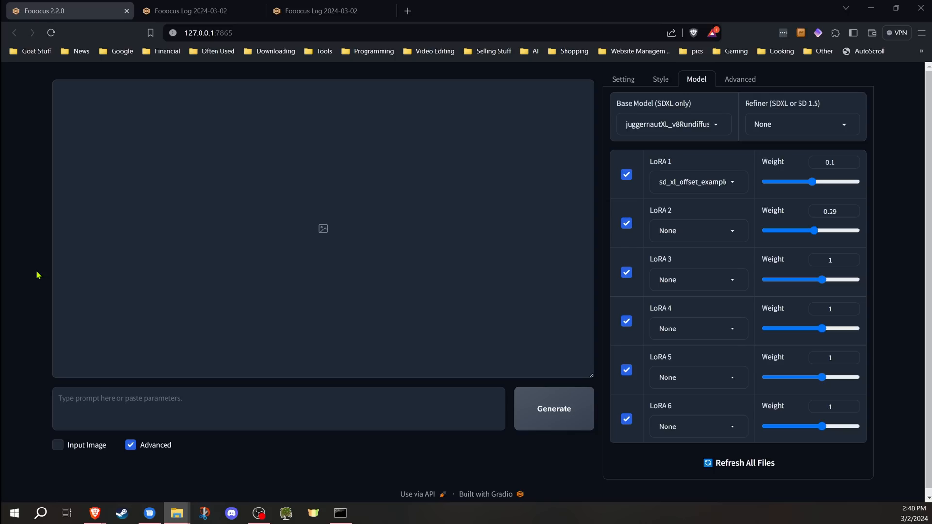
{"action": "mouse_move", "coordinate": [28, 270]}
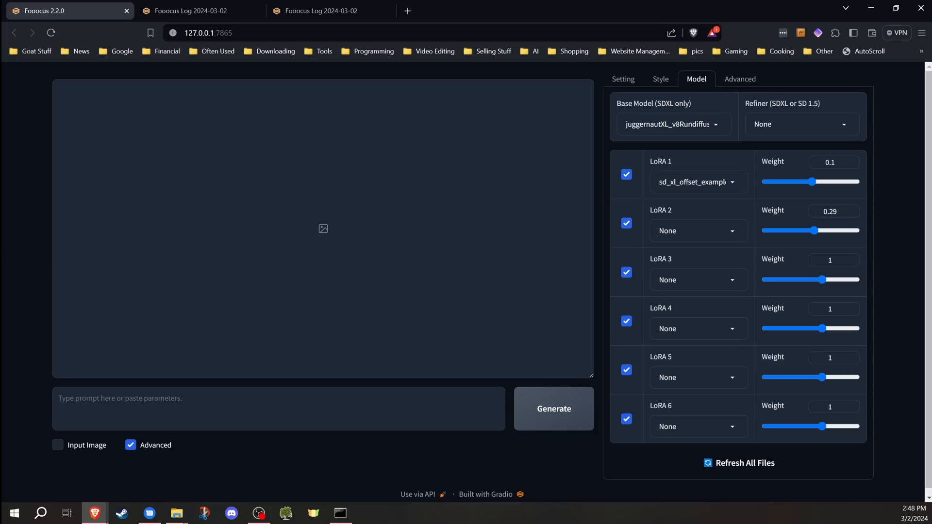
{"action": "mouse_move", "coordinate": [126, 291]}
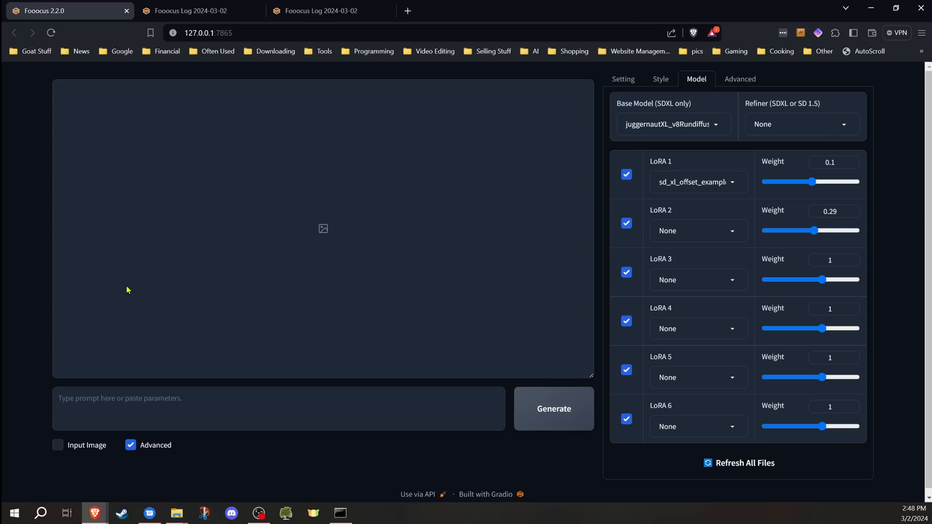
Enter the prompt 'A woman wearing a [[red, blue, green, yellow]] dress'.
{"action": "left_click", "coordinate": [118, 402]}
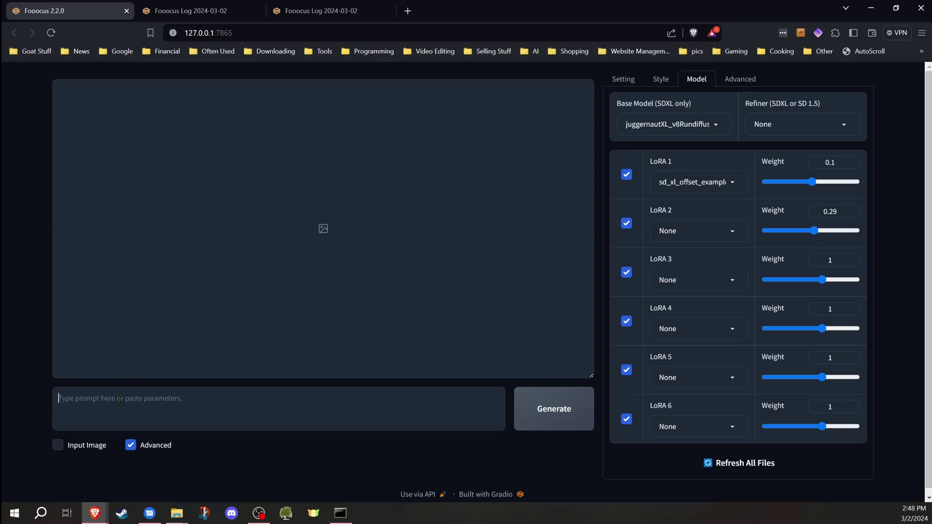
{"action": "type", "text": "A woman wearing a [[red, blue, green, yellow]] dress"}
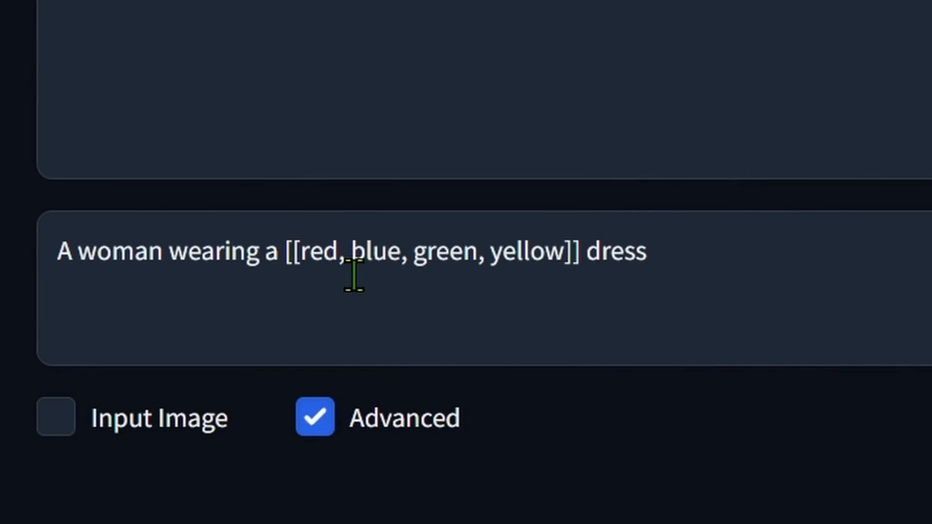
{"action": "mouse_move", "coordinate": [638, 314]}
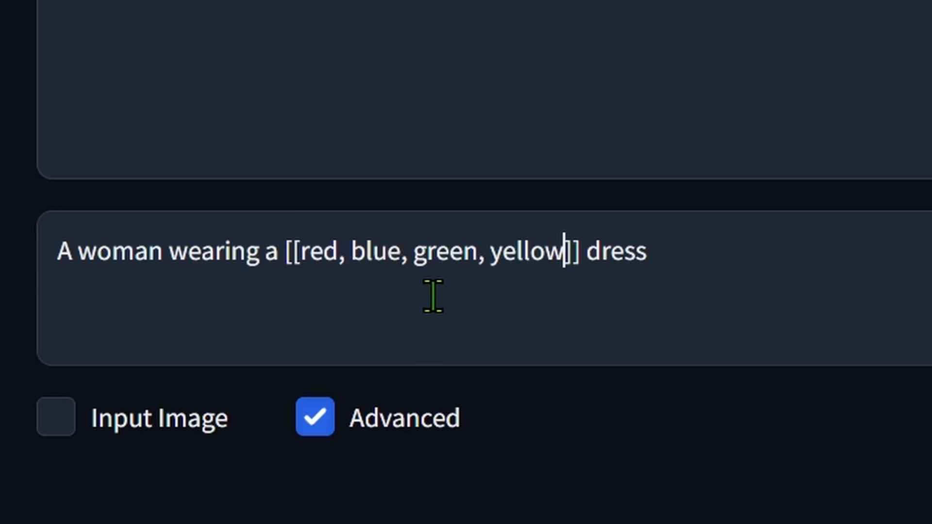
{"action": "mouse_move", "coordinate": [533, 289]}
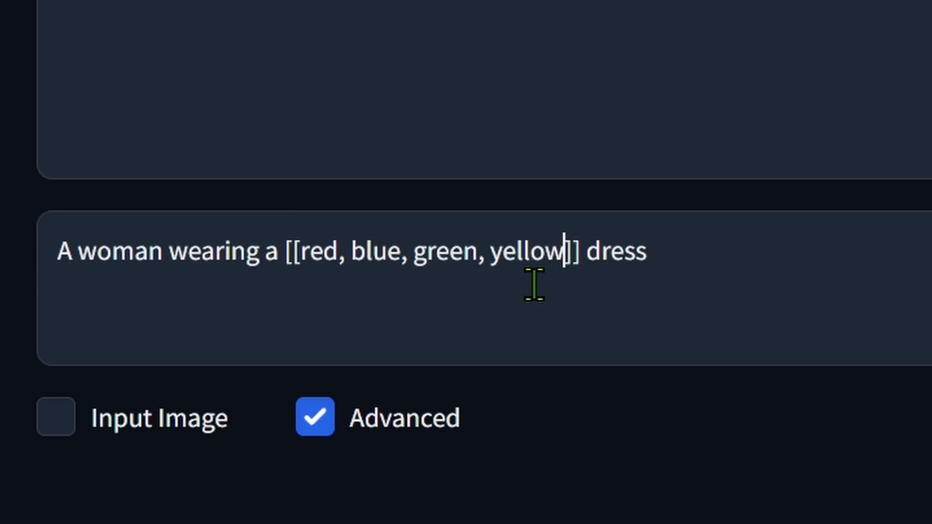
{"action": "mouse_move", "coordinate": [445, 353]}
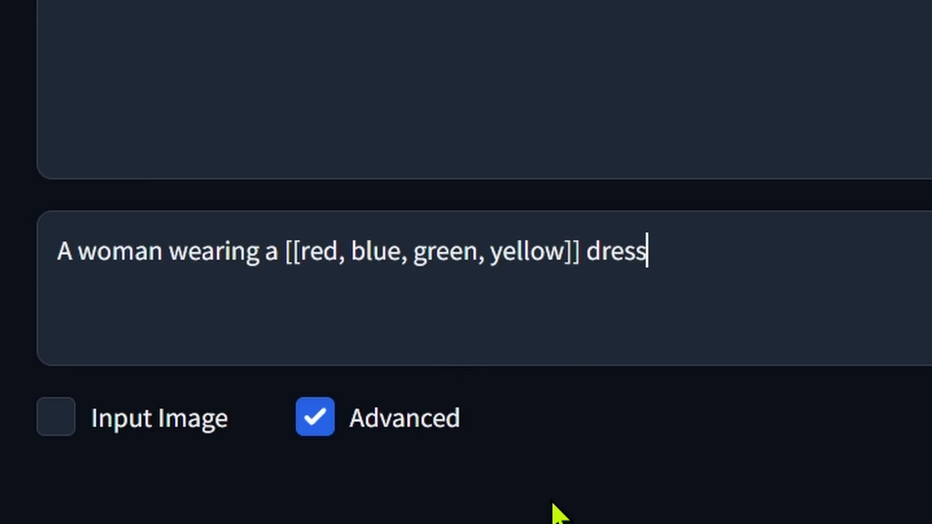
{"action": "mouse_move", "coordinate": [660, 285]}
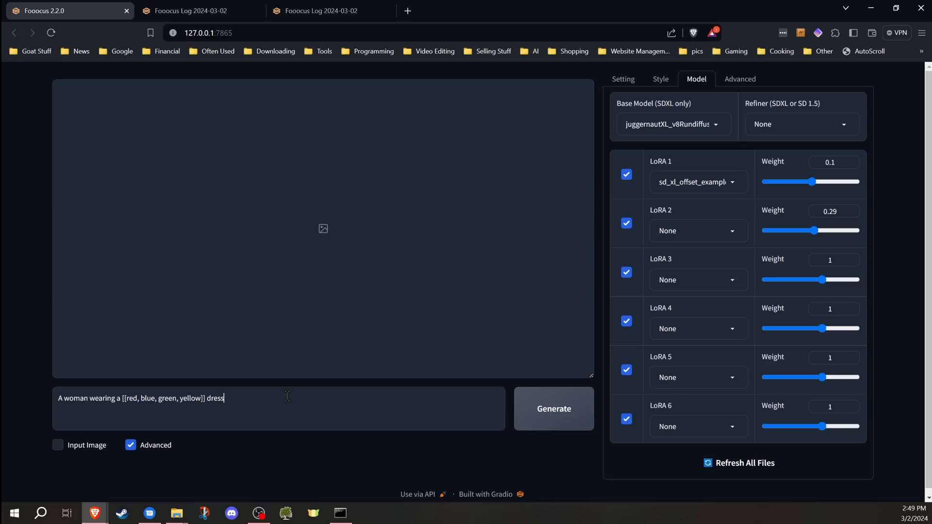
Choose the Speed performance preset in the Setting tab for the four-image generation.
{"action": "left_click", "coordinate": [622, 78]}
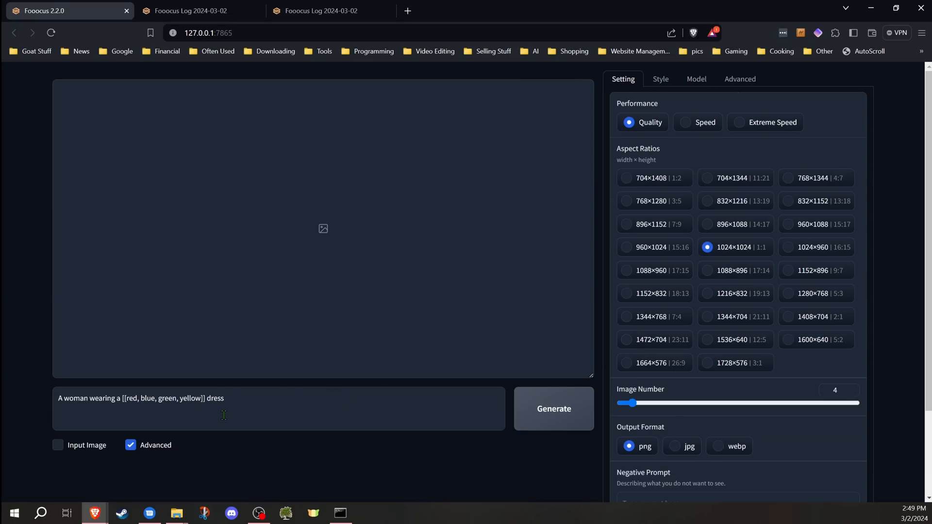
{"action": "mouse_move", "coordinate": [498, 339]}
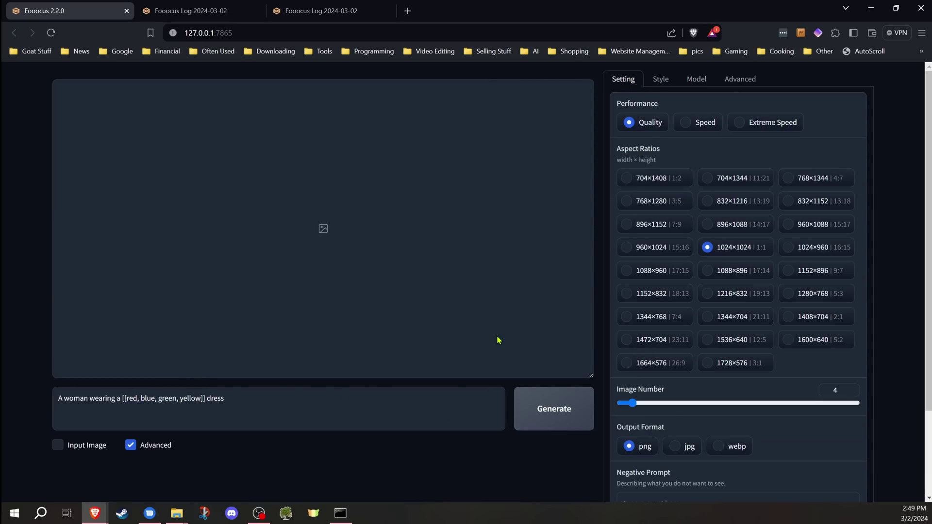
{"action": "left_click", "coordinate": [553, 409]}
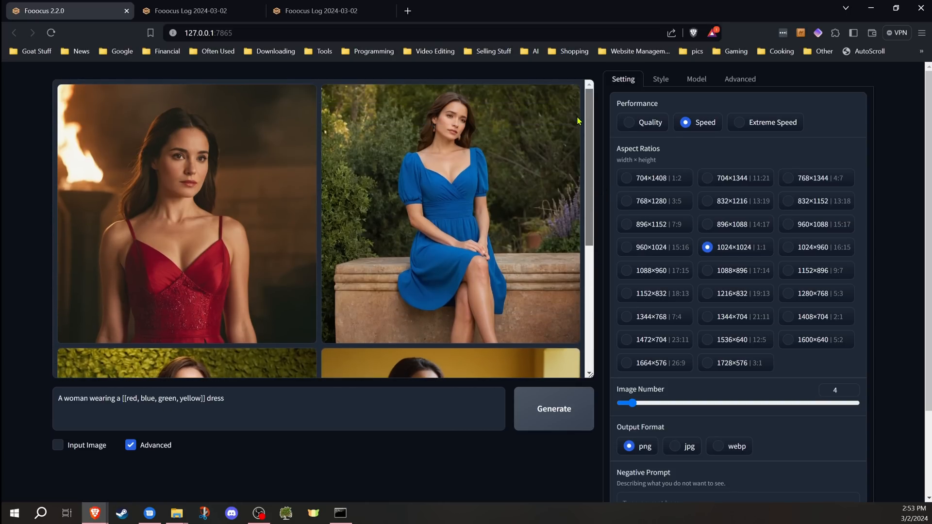
{"action": "scroll", "scroll_direction": "down", "scroll_amount": 3}
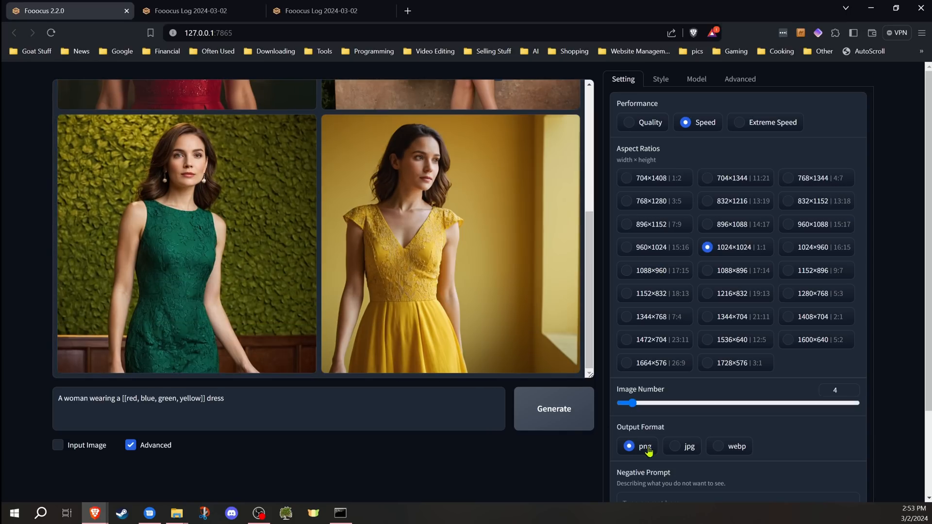
Review the history log entries for the yellow, green, blue and red dress images with their consecutive seeds.
{"action": "left_click", "coordinate": [190, 11]}
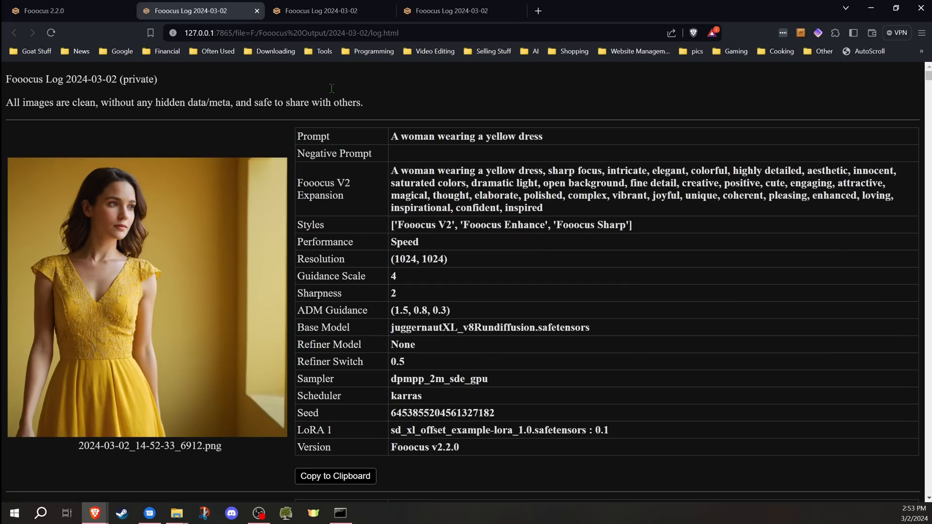
{"action": "scroll", "scroll_direction": "down", "scroll_amount": 3}
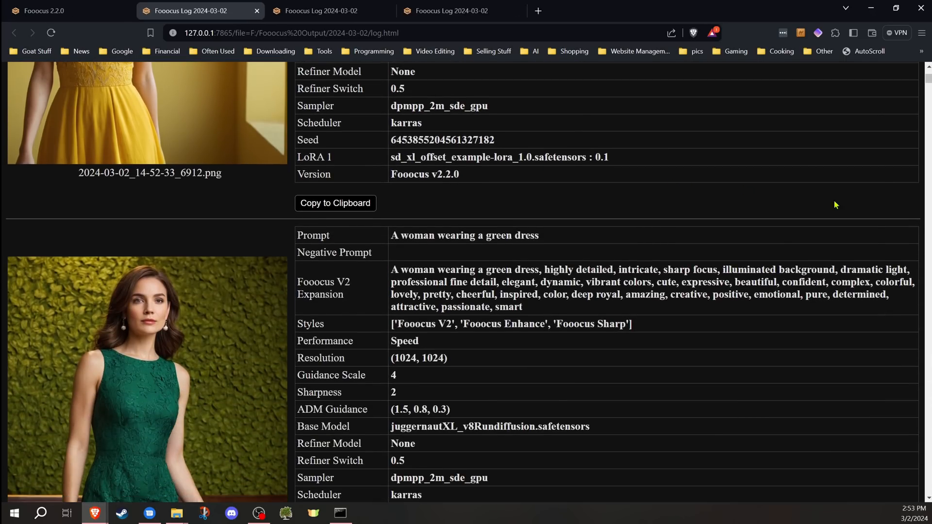
{"action": "scroll", "scroll_direction": "down", "scroll_amount": 3}
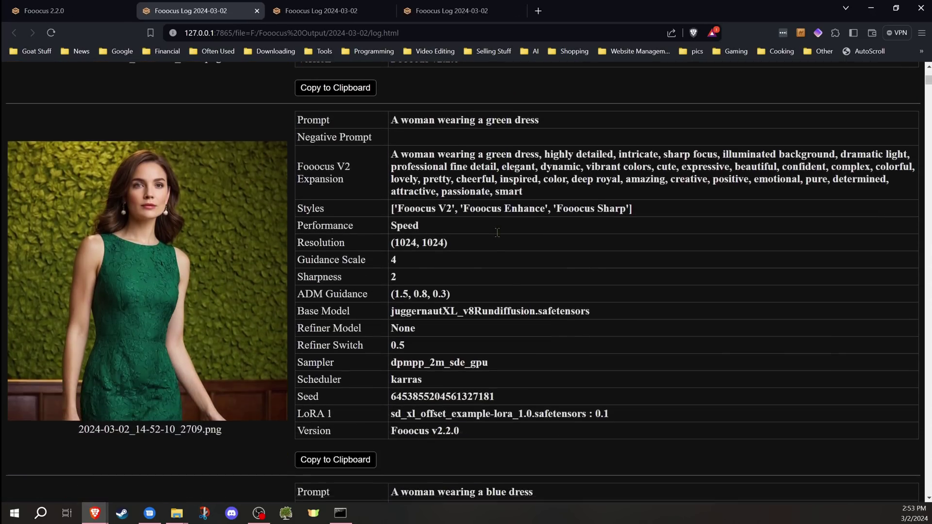
{"action": "scroll", "scroll_direction": "down", "scroll_amount": 3}
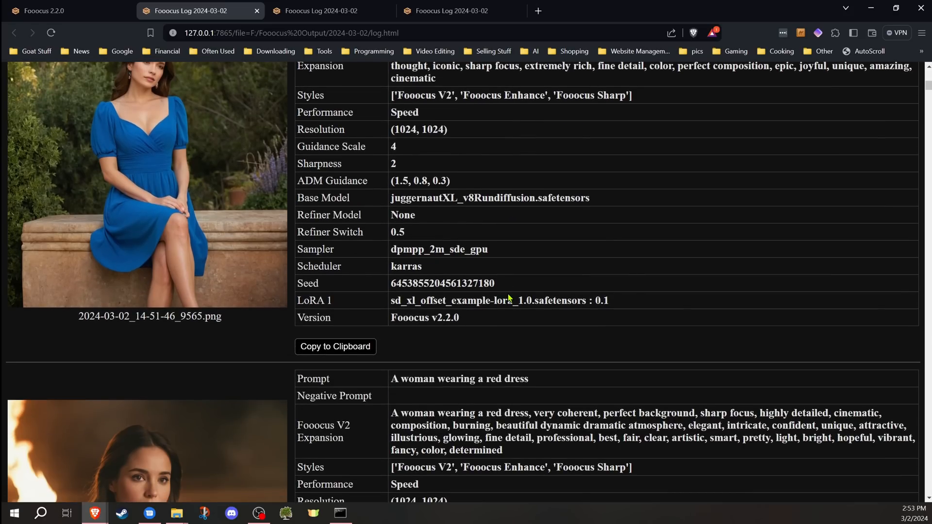
{"action": "scroll", "scroll_direction": "down", "scroll_amount": 3}
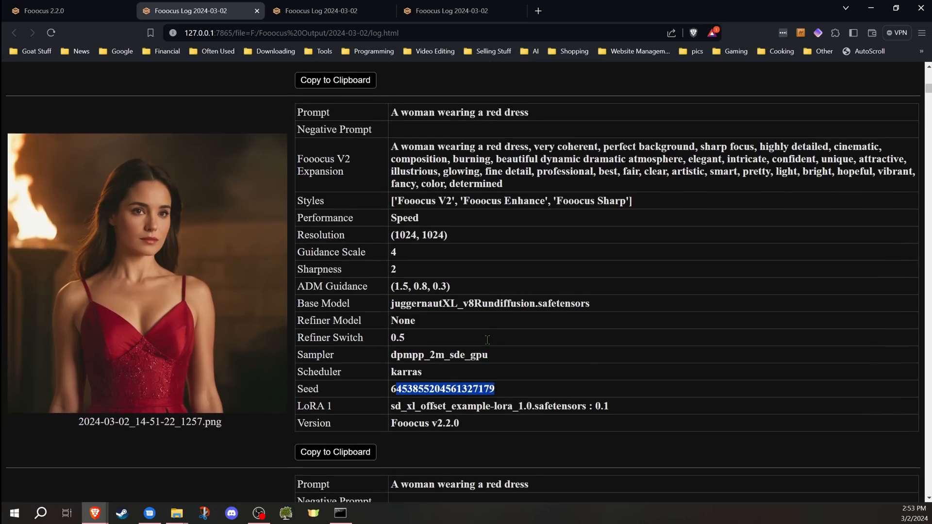
{"action": "scroll", "scroll_direction": "down", "scroll_amount": 3}
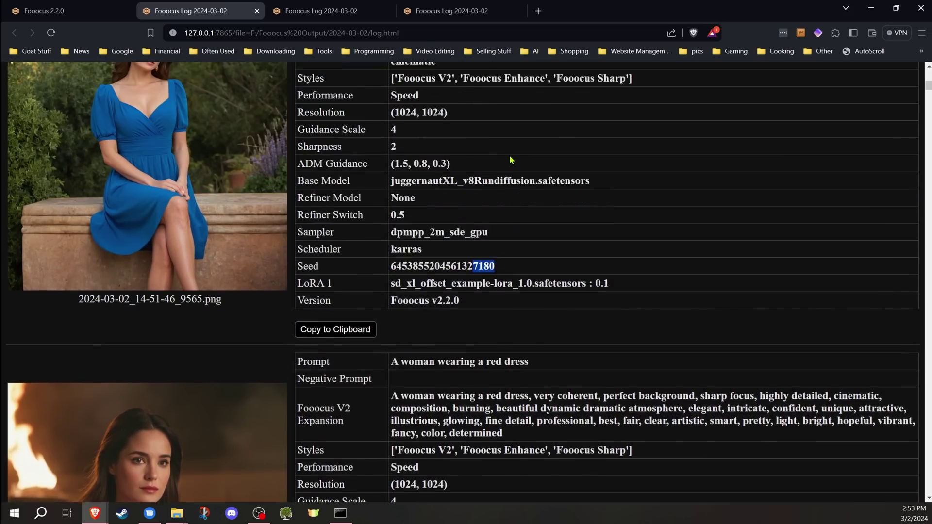
{"action": "scroll", "scroll_direction": "down", "scroll_amount": 3}
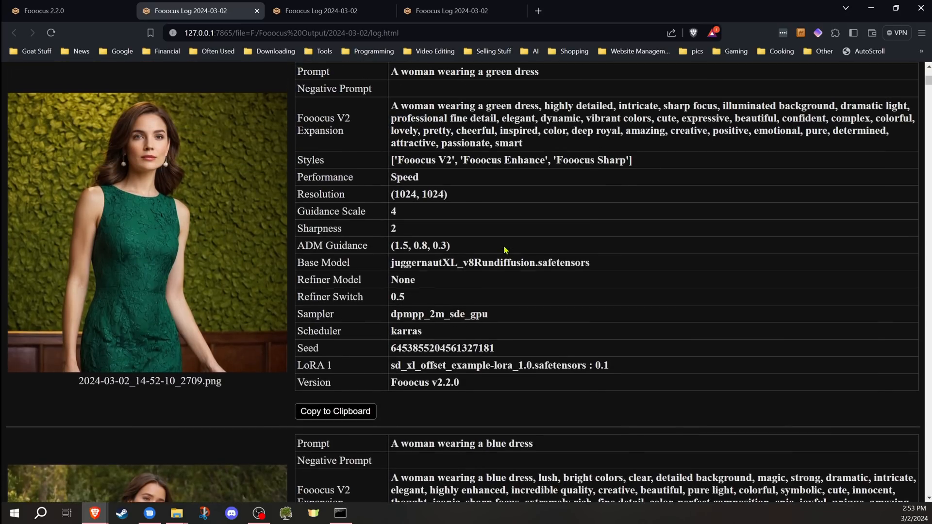
Switch back to the generator tab and review the four dress results in the gallery.
{"action": "left_click", "coordinate": [42, 11]}
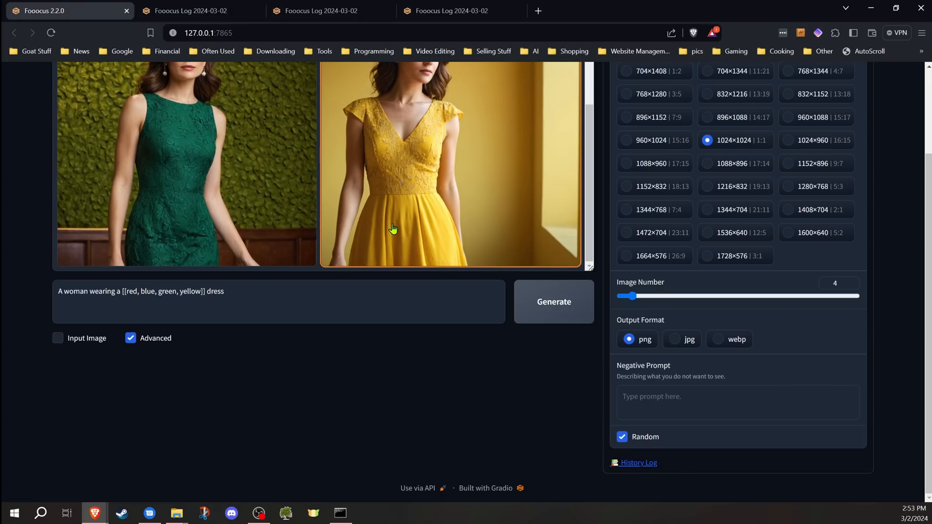
{"action": "scroll", "scroll_direction": "up", "scroll_amount": 3}
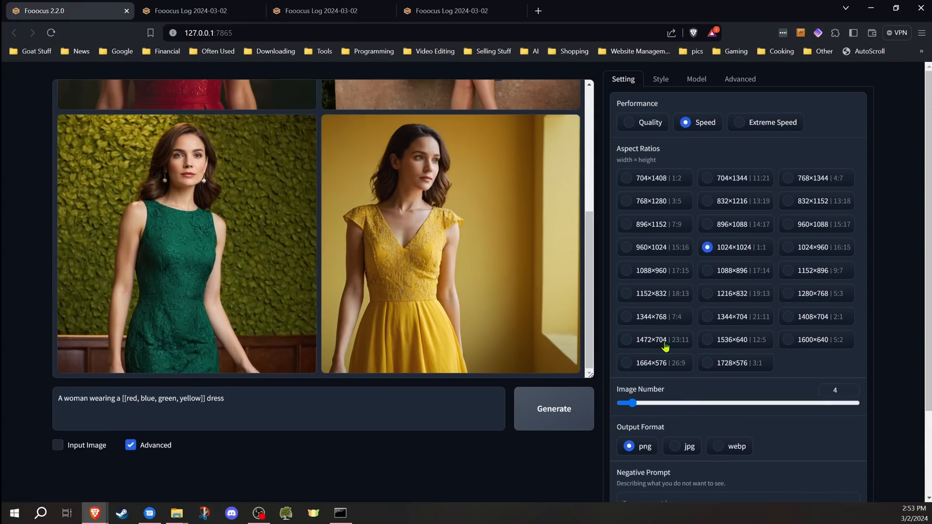
{"action": "scroll", "scroll_direction": "down", "scroll_amount": 3}
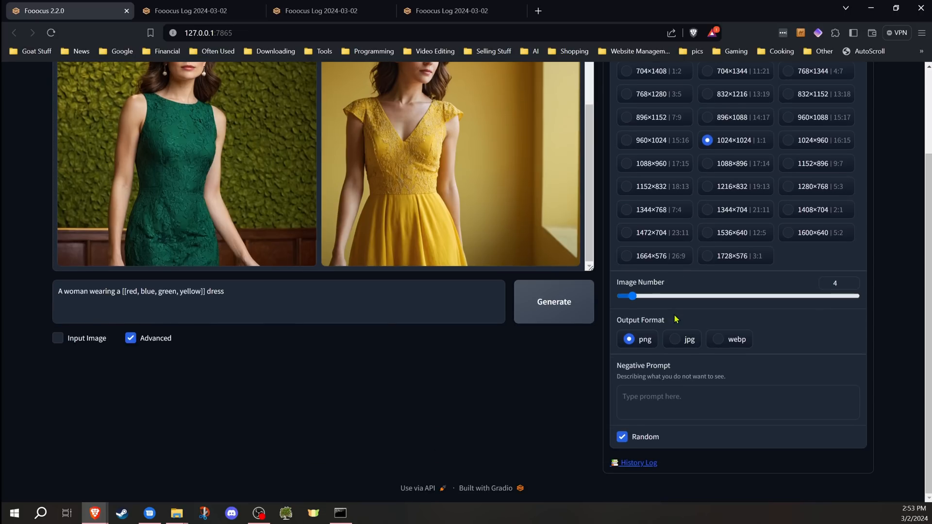
{"action": "mouse_move", "coordinate": [563, 360]}
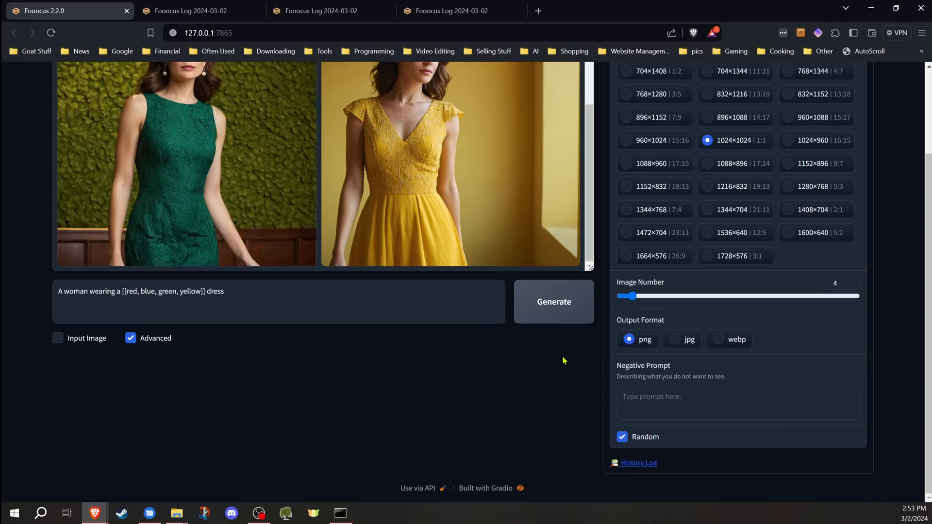
{"action": "mouse_move", "coordinate": [593, 338]}
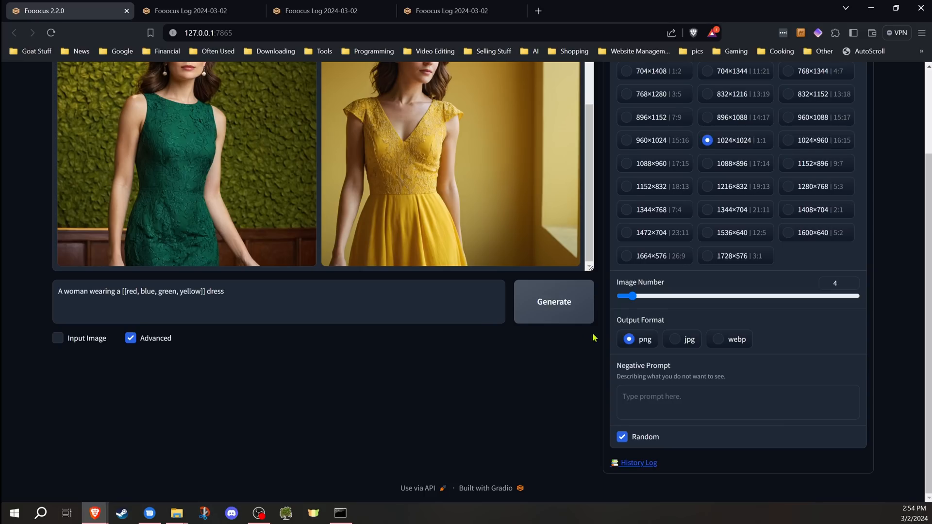
{"action": "mouse_move", "coordinate": [586, 365]}
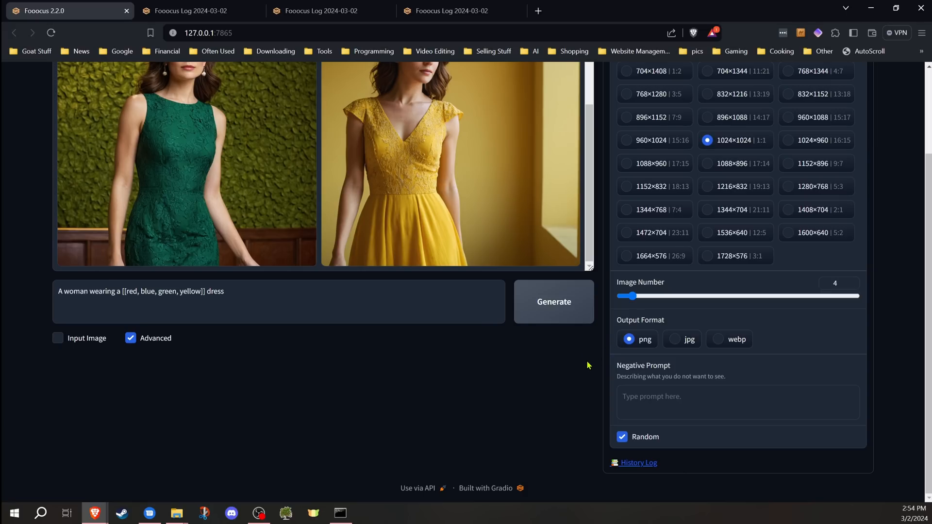
{"action": "mouse_move", "coordinate": [550, 383]}
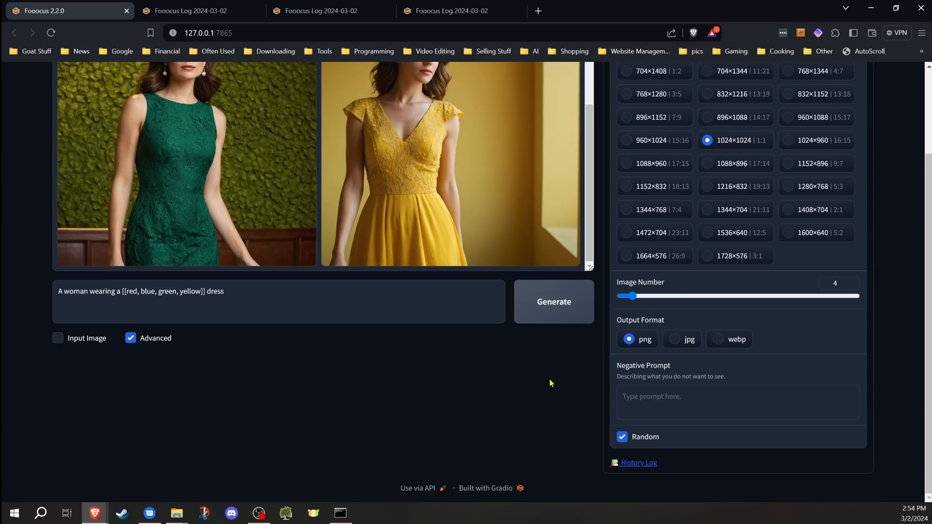
{"action": "scroll", "scroll_direction": "up", "scroll_amount": 3}
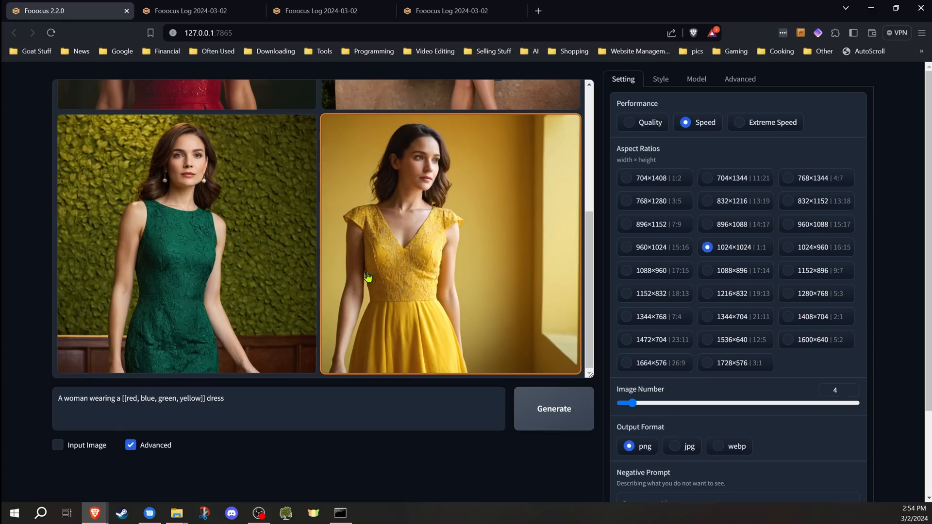
{"action": "scroll", "scroll_direction": "up", "scroll_amount": 3}
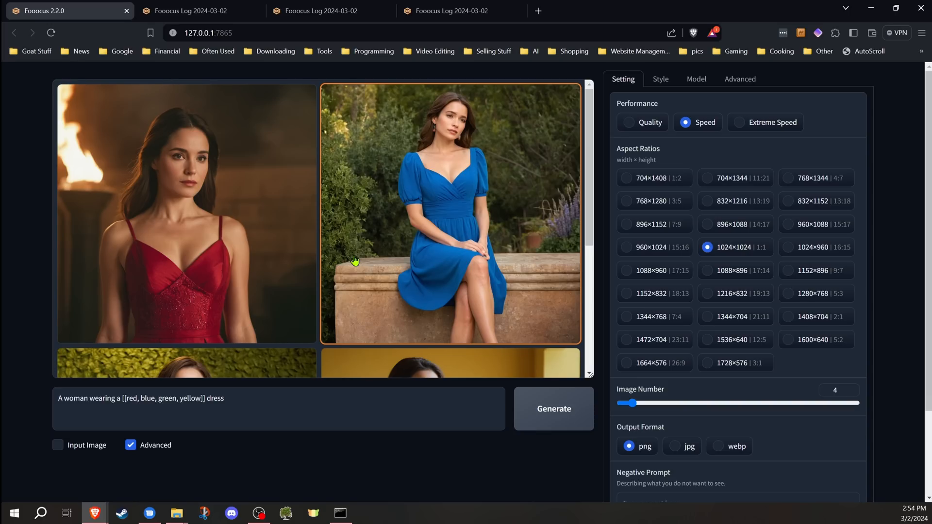
View one of the generated dress images.
{"action": "left_click", "coordinate": [173, 237]}
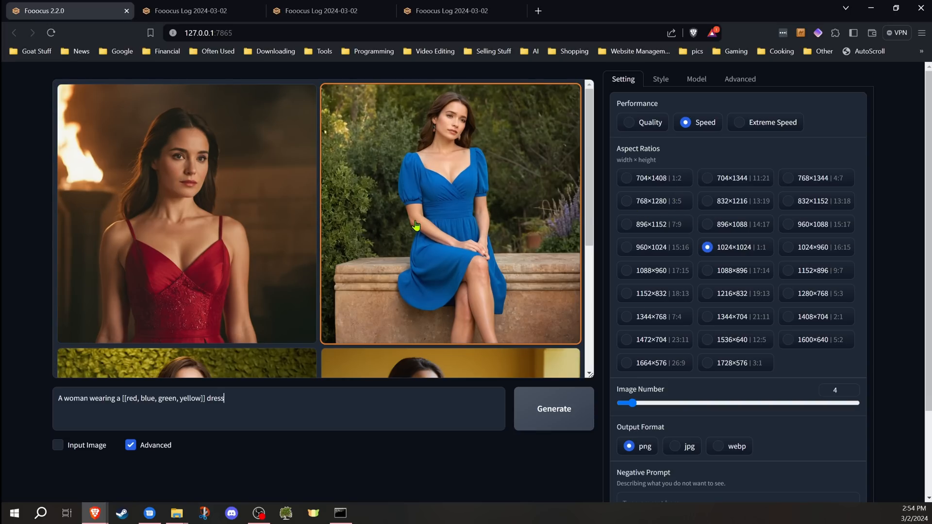
{"action": "mouse_move", "coordinate": [690, 154]}
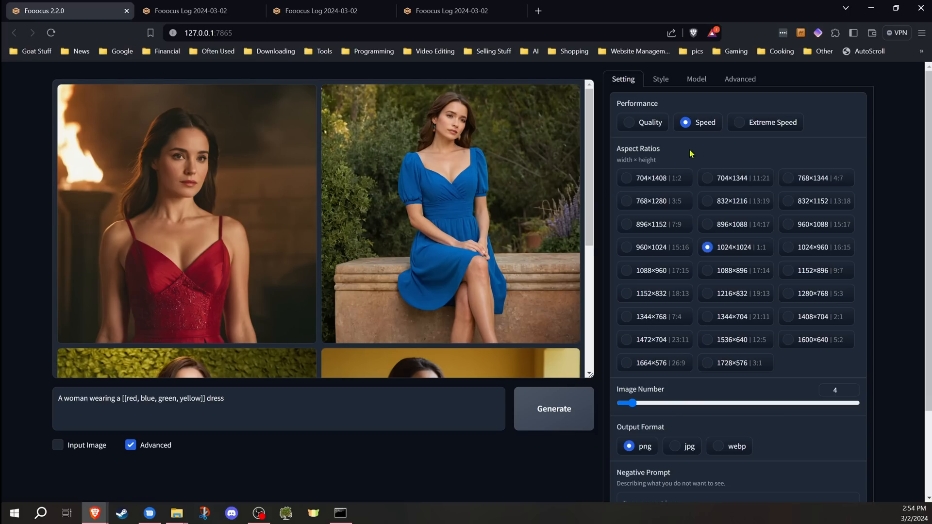
{"action": "mouse_move", "coordinate": [740, 79]}
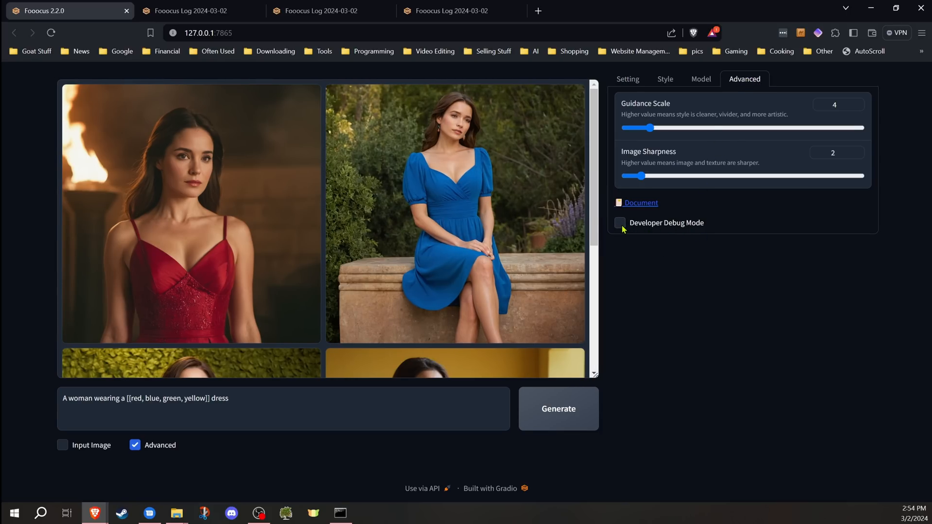
Enable Developer Debug Mode and look through its debug options.
{"action": "left_click", "coordinate": [620, 224]}
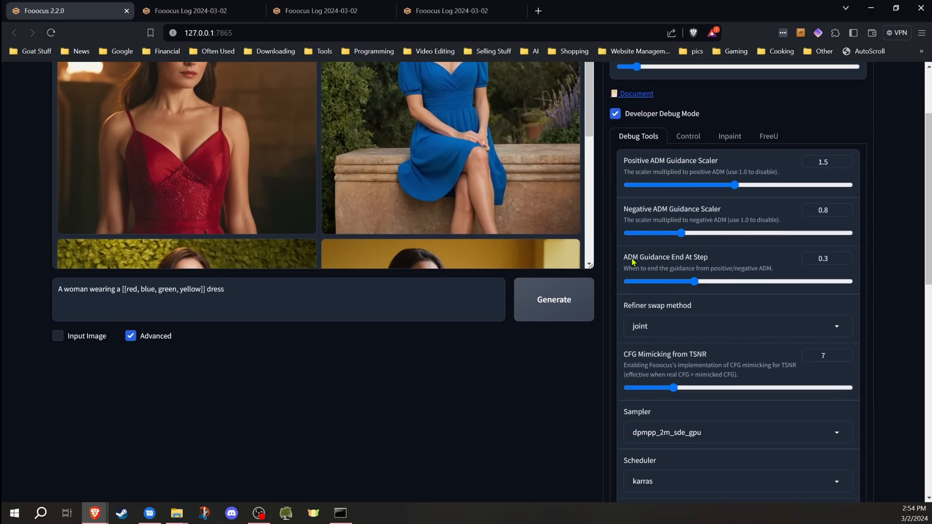
{"action": "scroll", "scroll_direction": "down", "scroll_amount": 3}
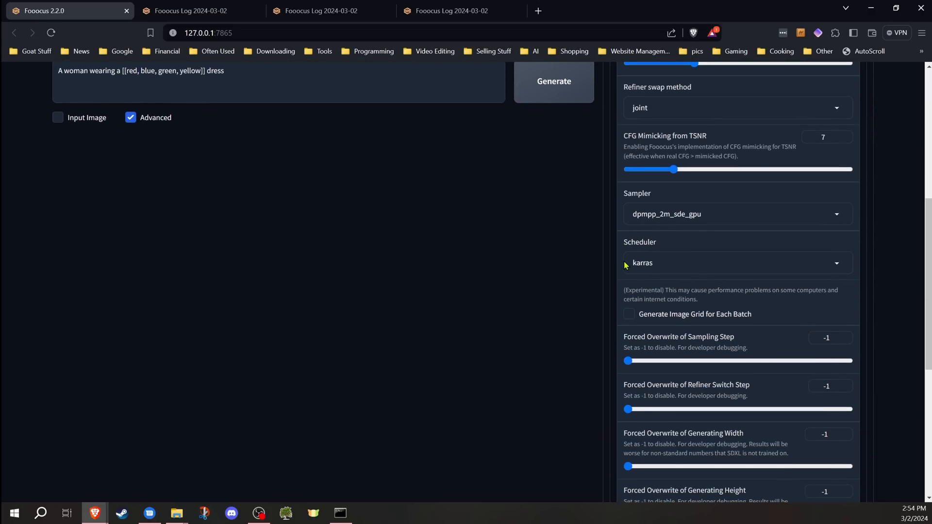
{"action": "scroll", "scroll_direction": "down", "scroll_amount": 3}
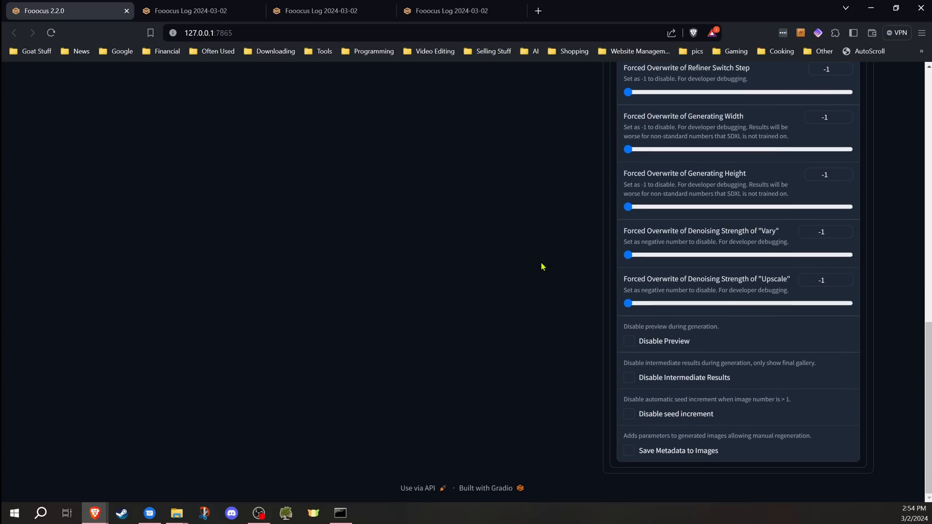
{"action": "scroll", "scroll_direction": "up", "scroll_amount": 3}
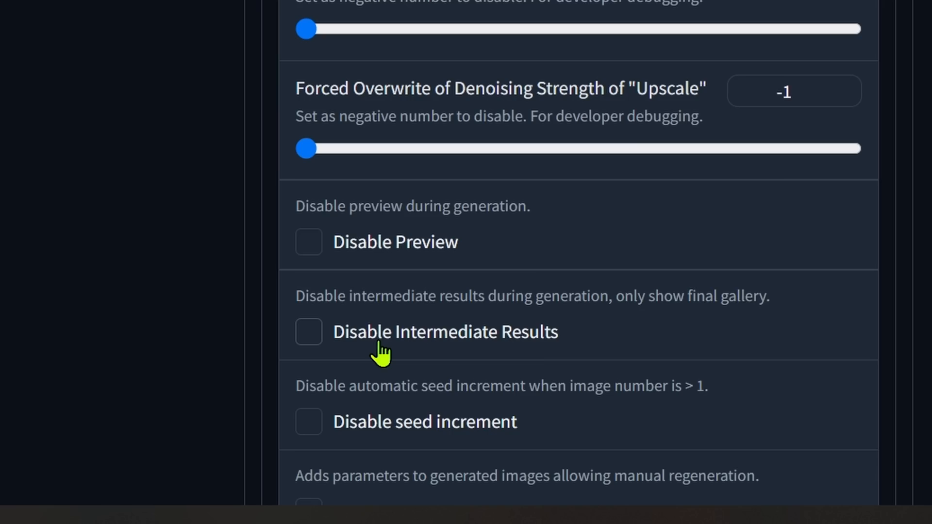
Toggle Disable Intermediate Results on and back off, then scroll to the seed increment option.
{"action": "left_click", "coordinate": [308, 332]}
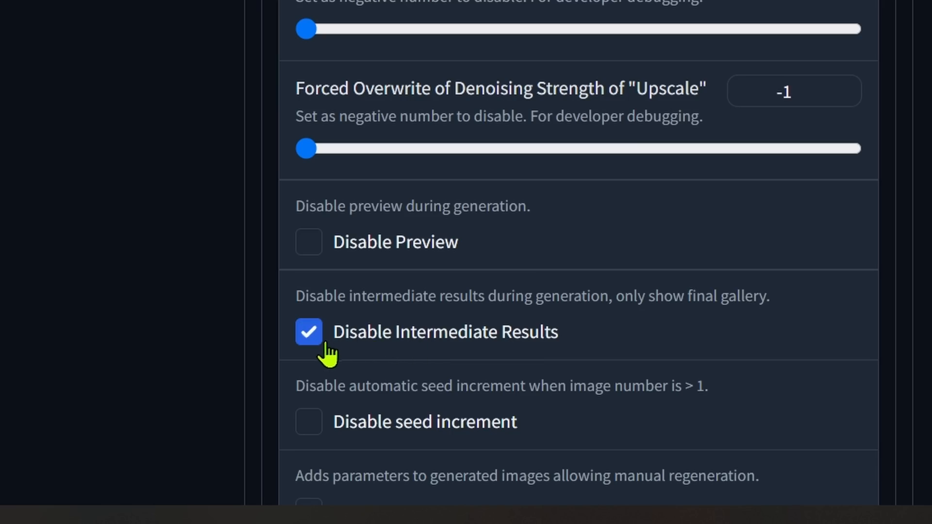
{"action": "mouse_move", "coordinate": [31, 88]}
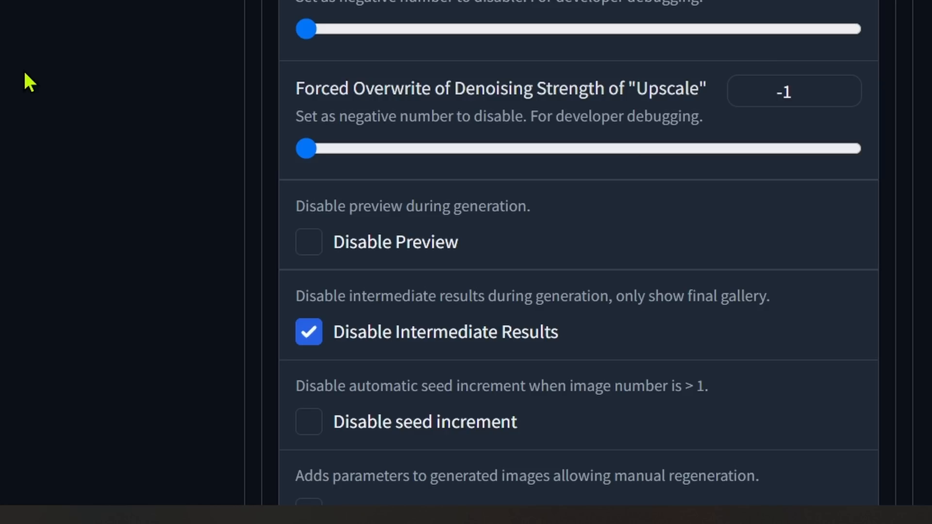
{"action": "left_click", "coordinate": [309, 332]}
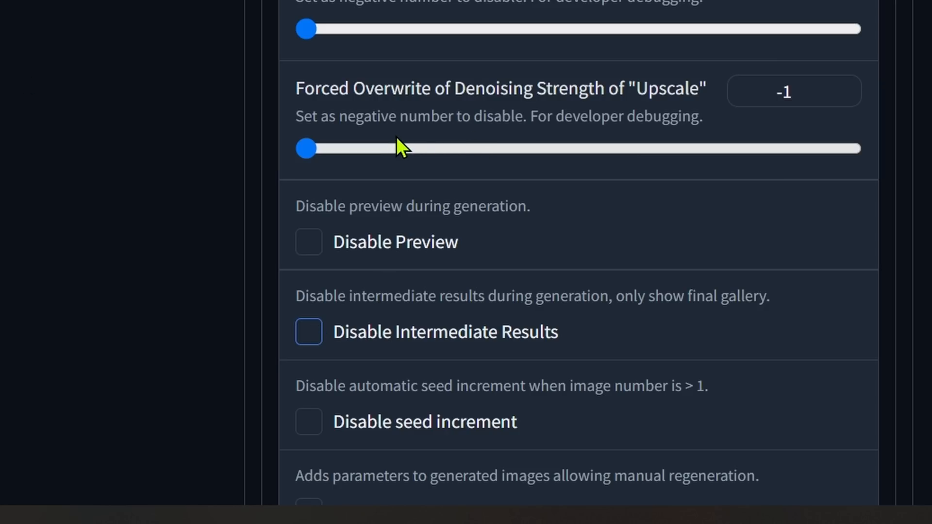
{"action": "scroll", "scroll_direction": "down", "scroll_amount": 3}
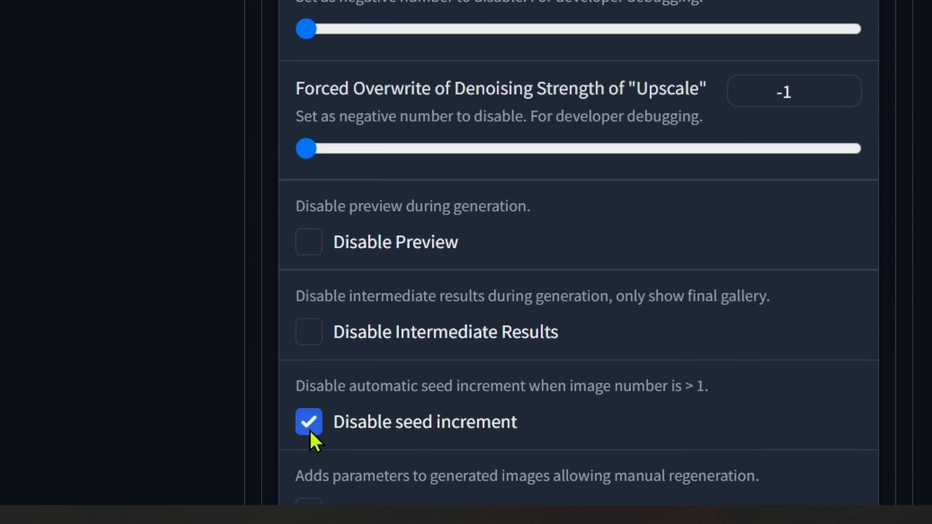
{"action": "mouse_move", "coordinate": [196, 270]}
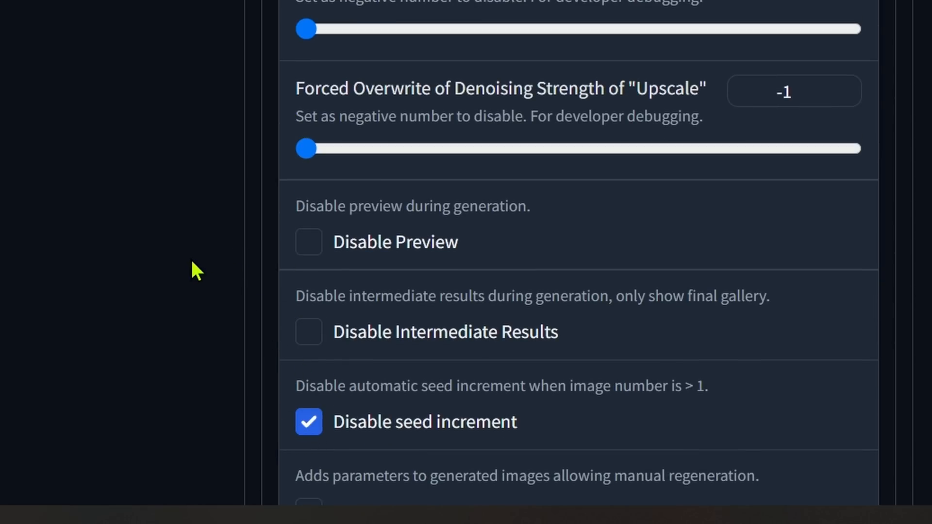
{"action": "mouse_move", "coordinate": [286, 190]}
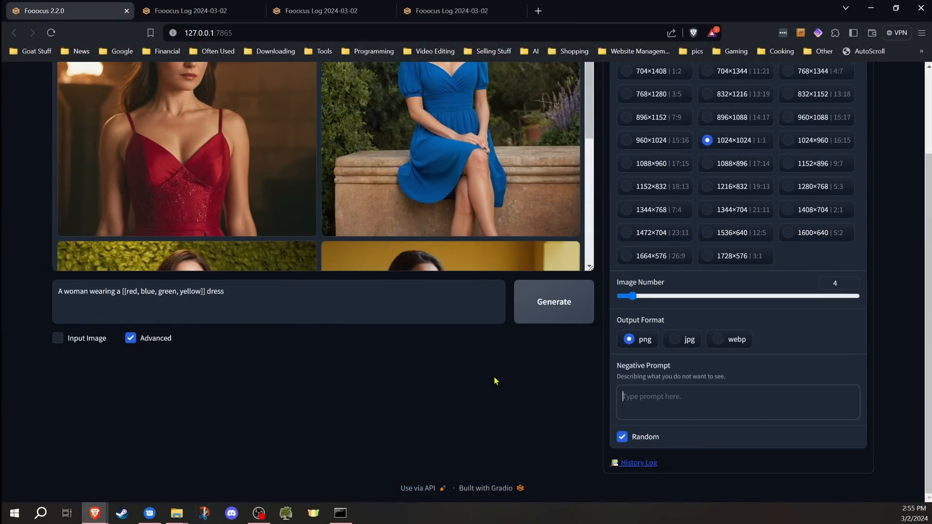
{"action": "mouse_move", "coordinate": [346, 224]}
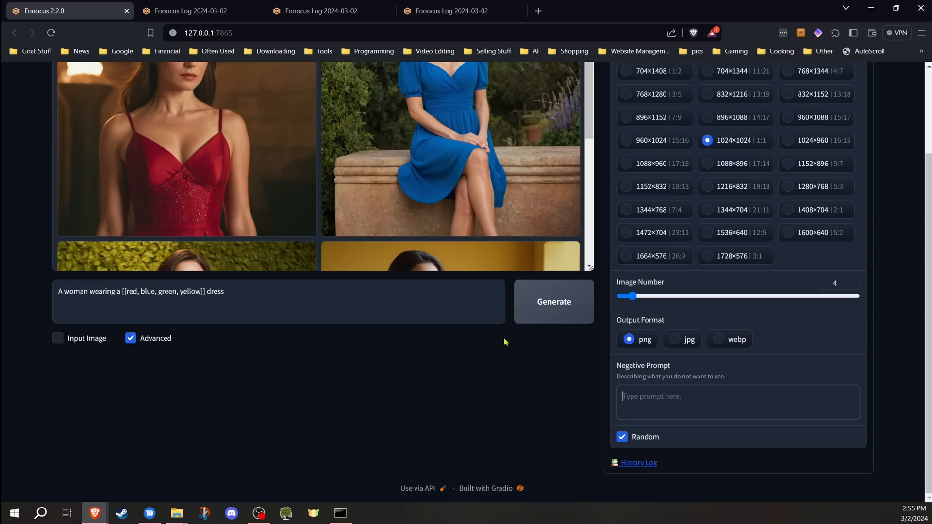
{"action": "left_click", "coordinate": [622, 437]}
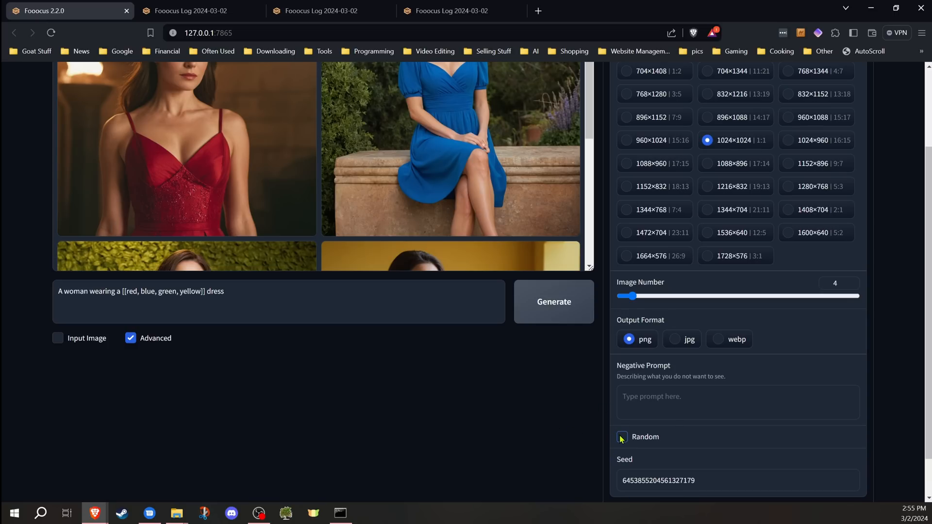
{"action": "scroll", "scroll_direction": "up", "scroll_amount": 3}
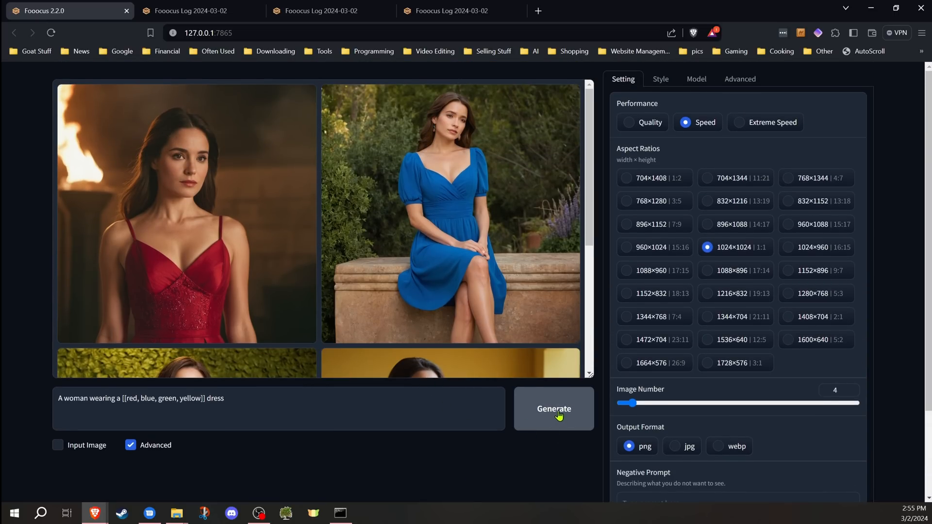
{"action": "mouse_move", "coordinate": [420, 449]}
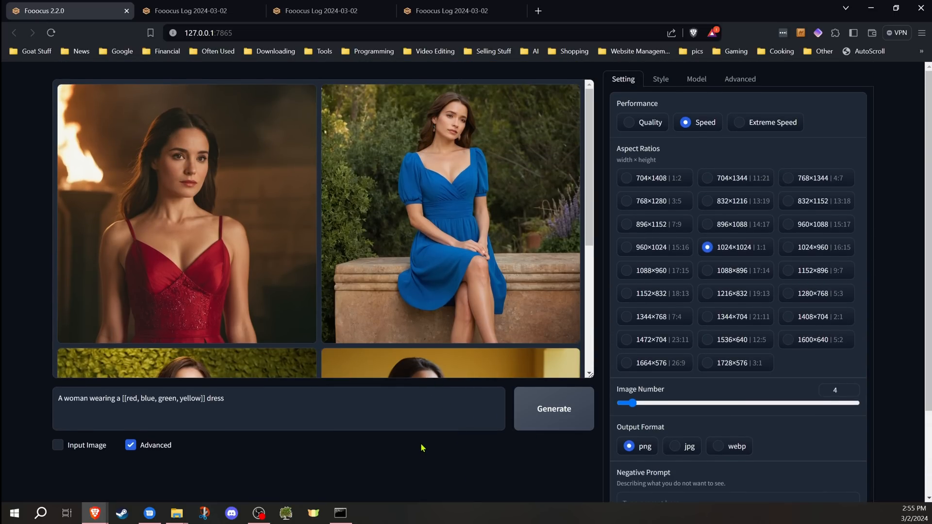
{"action": "scroll", "scroll_direction": "down", "scroll_amount": 3}
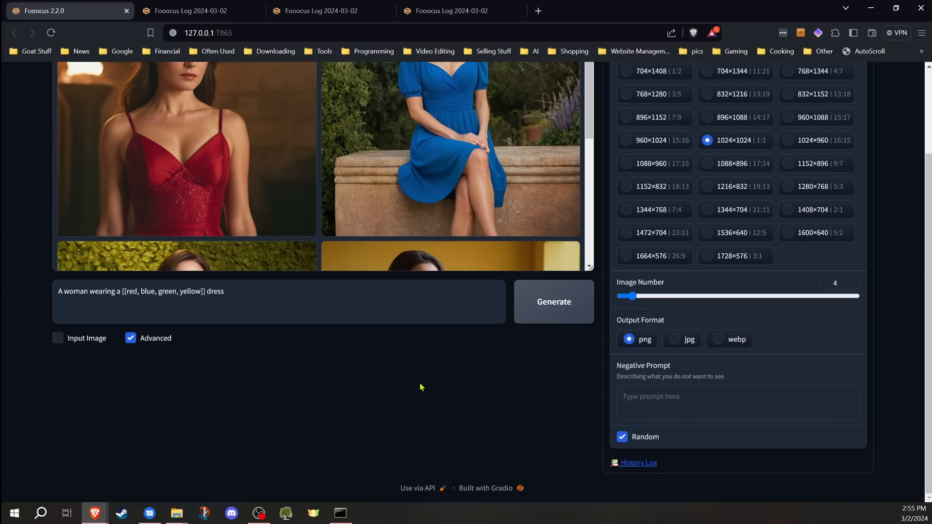
{"action": "scroll", "scroll_direction": "up", "scroll_amount": 3}
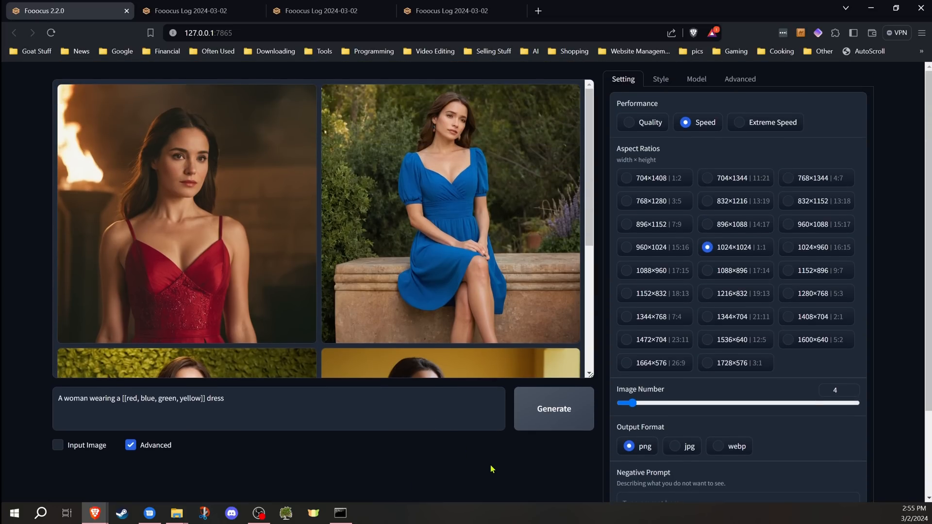
{"action": "mouse_move", "coordinate": [639, 360]}
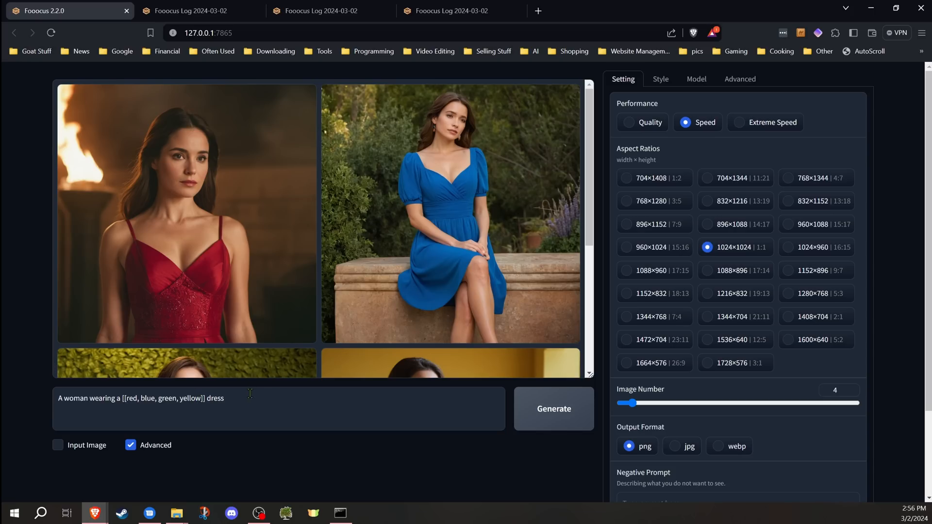
Generate a fresh batch of red, blue, green and yellow dress images with random seed on.
{"action": "left_click", "coordinate": [237, 398]}
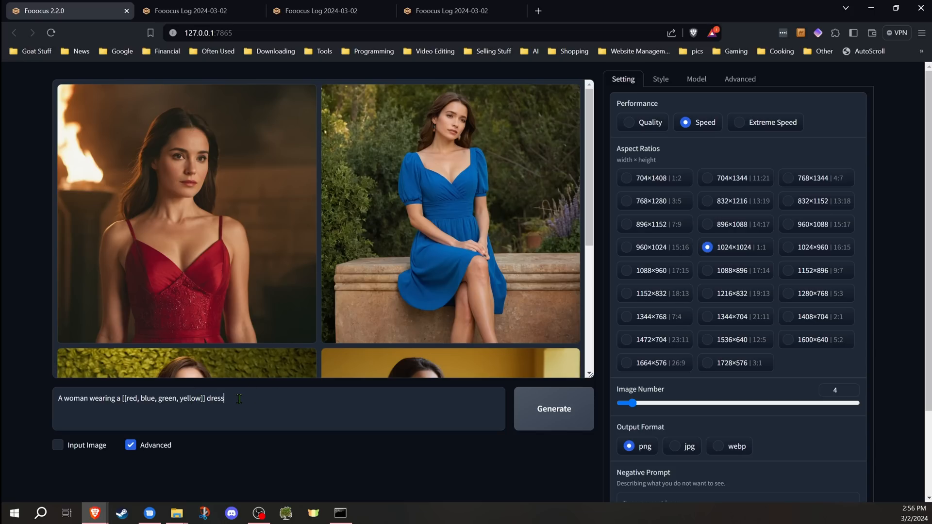
{"action": "left_click", "coordinate": [553, 409]}
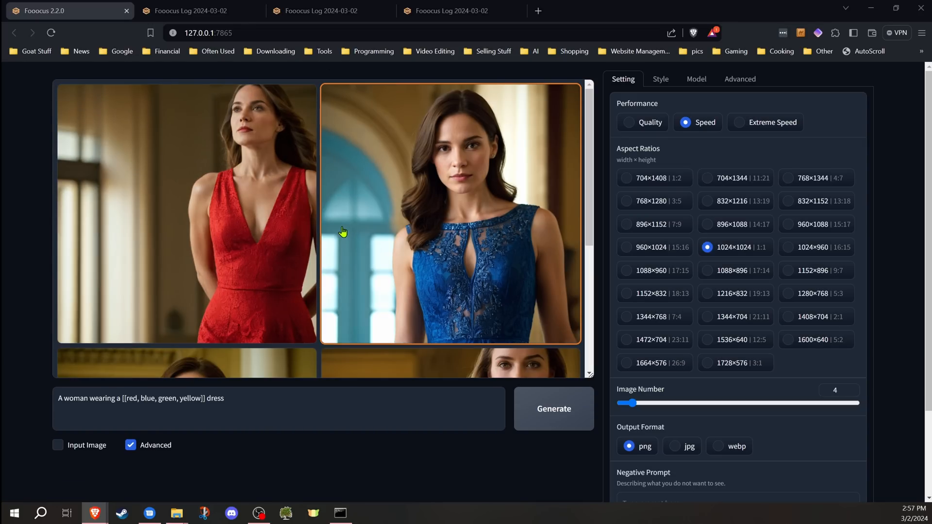
{"action": "scroll", "scroll_direction": "down", "scroll_amount": 3}
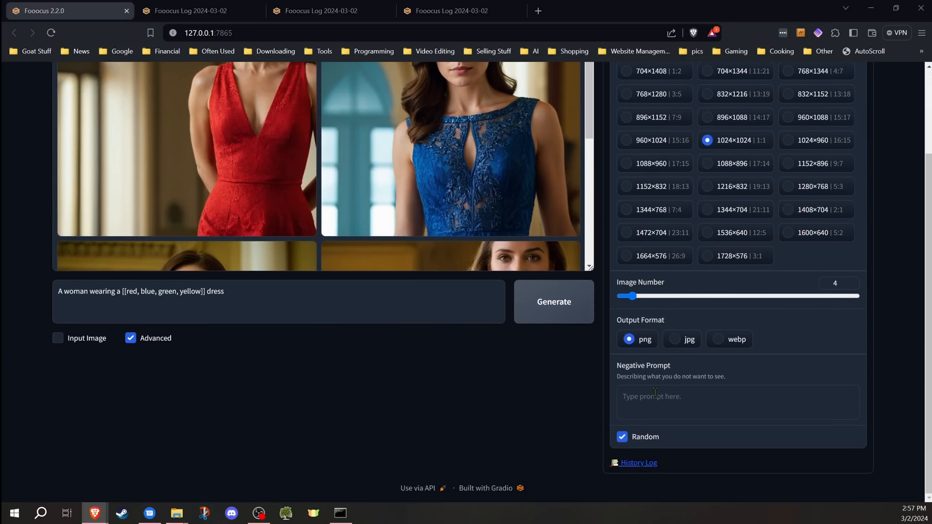
Review the history log, checking the dress images share one seed, then return to the generator.
{"action": "left_click", "coordinate": [190, 10]}
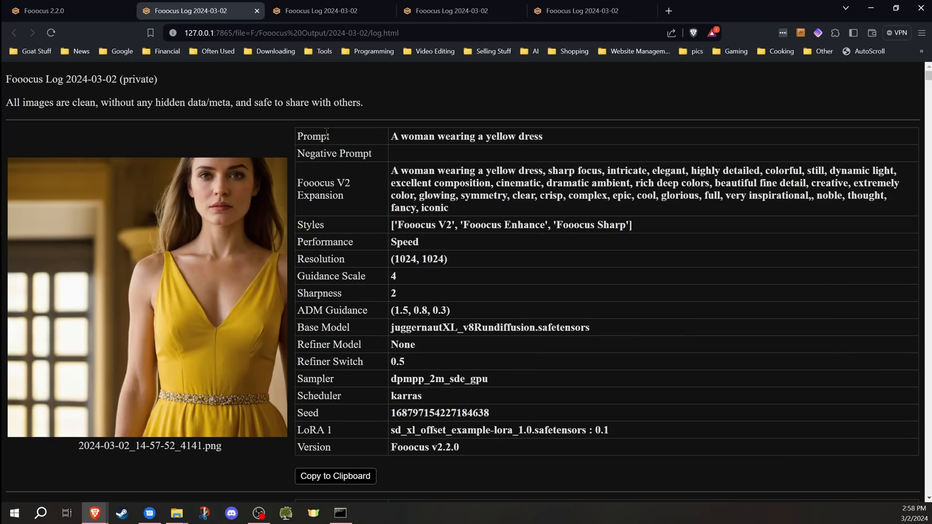
{"action": "scroll", "scroll_direction": "down", "scroll_amount": 3}
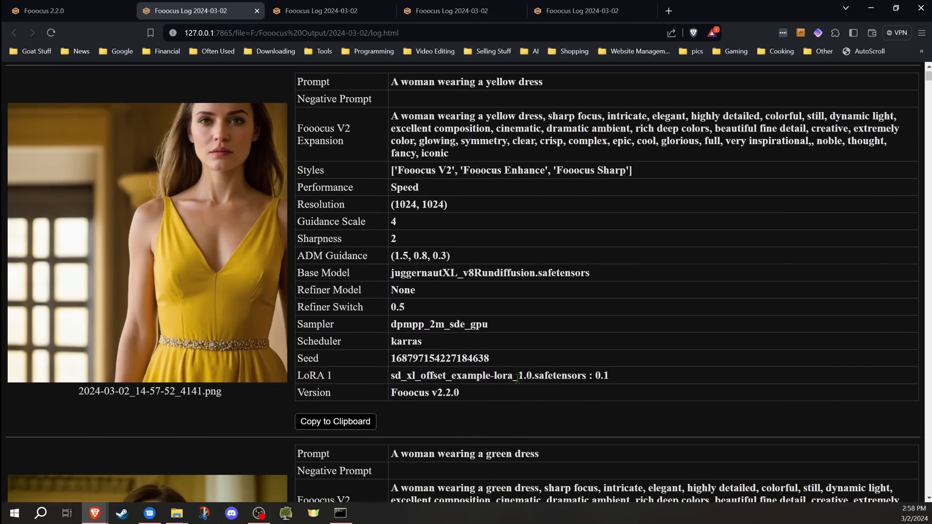
{"action": "double_click", "coordinate": [439, 358]}
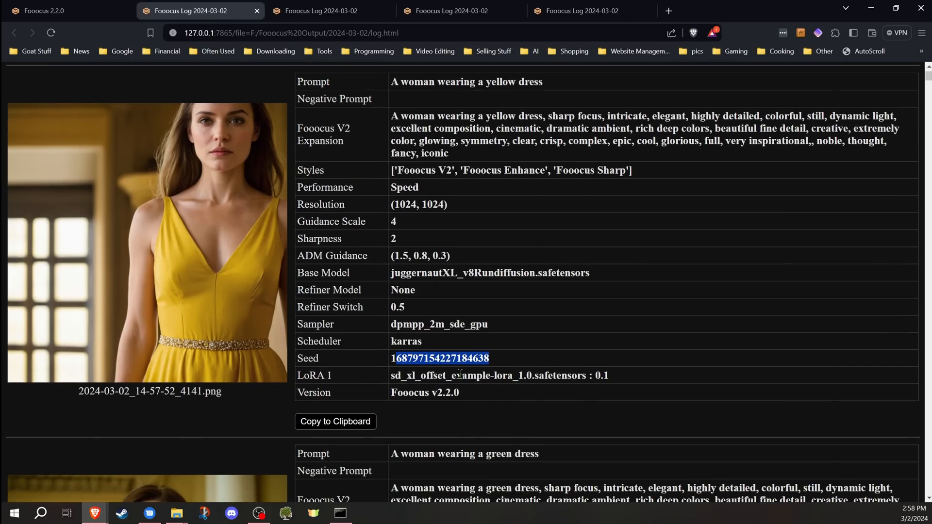
{"action": "scroll", "scroll_direction": "down", "scroll_amount": 3}
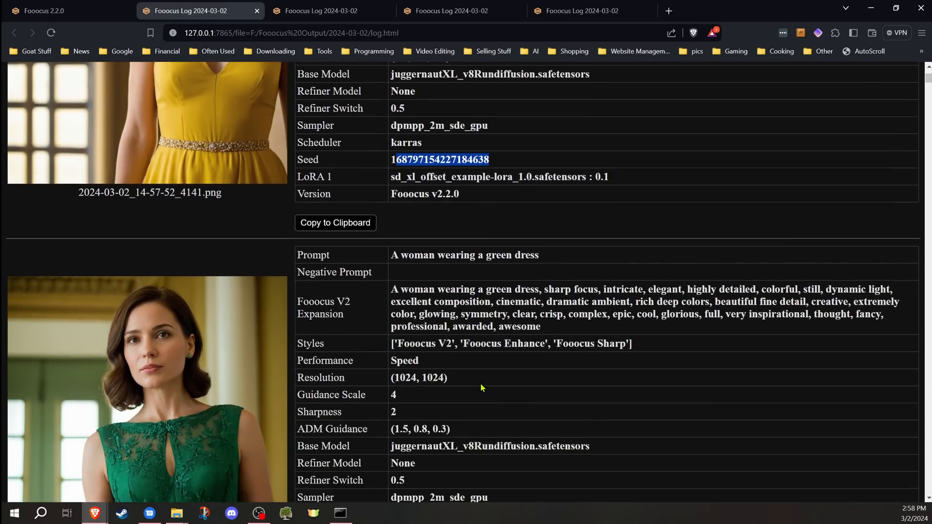
{"action": "scroll", "scroll_direction": "down", "scroll_amount": 3}
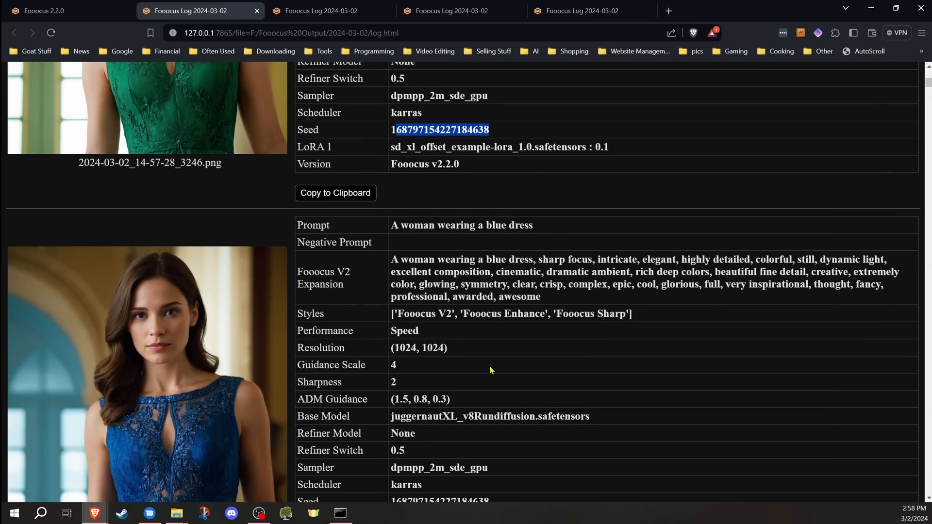
{"action": "scroll", "scroll_direction": "down", "scroll_amount": 3}
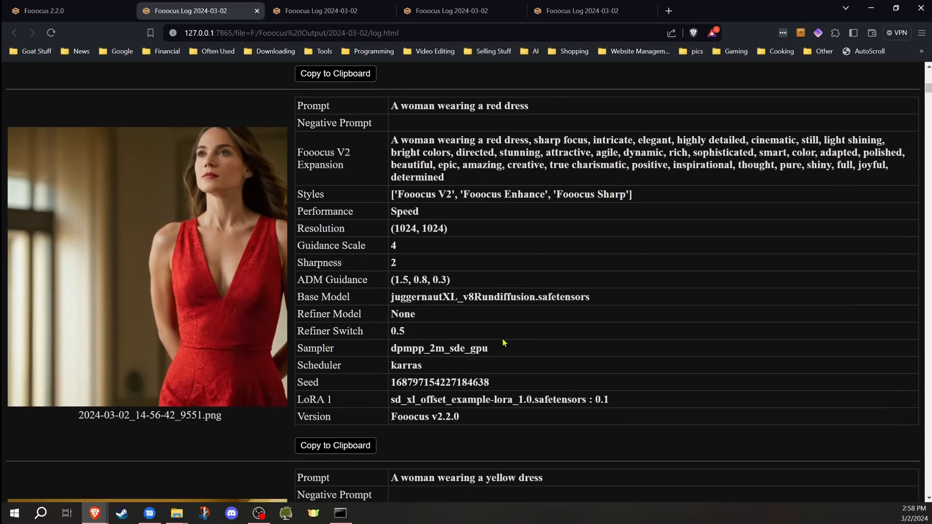
{"action": "scroll", "scroll_direction": "down", "scroll_amount": 3}
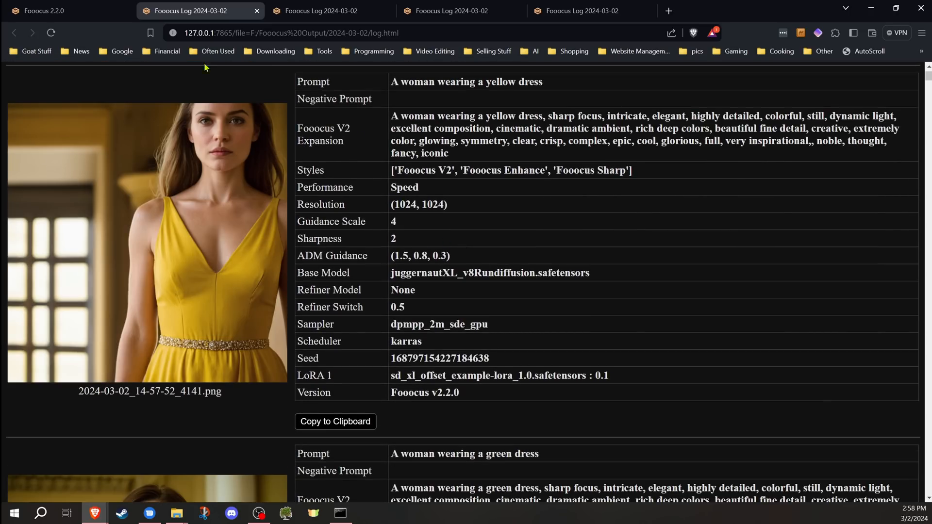
{"action": "left_click", "coordinate": [45, 11]}
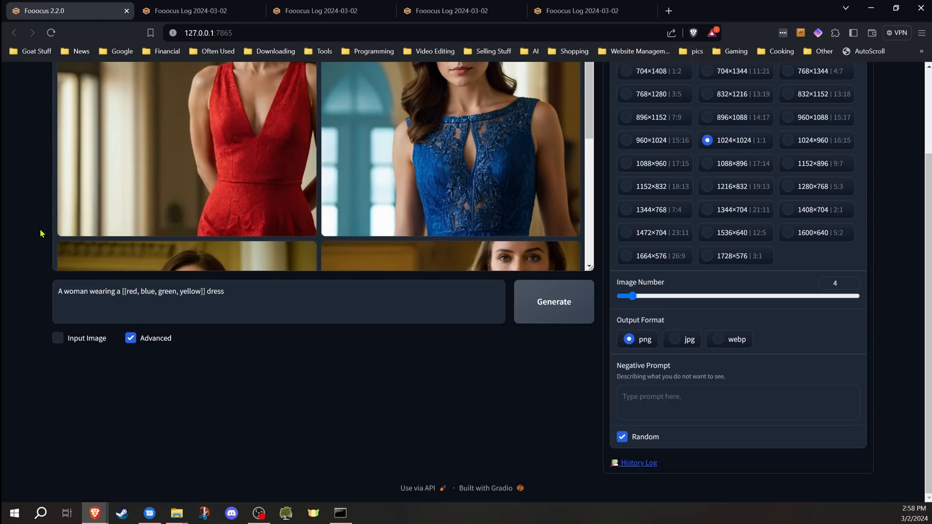
{"action": "scroll", "scroll_direction": "up", "scroll_amount": 3}
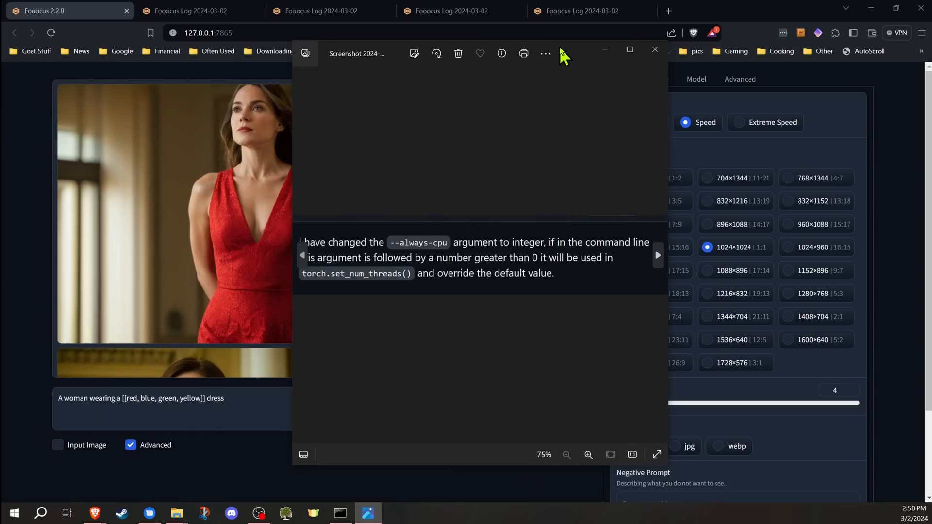
{"action": "mouse_move", "coordinate": [23, 184]}
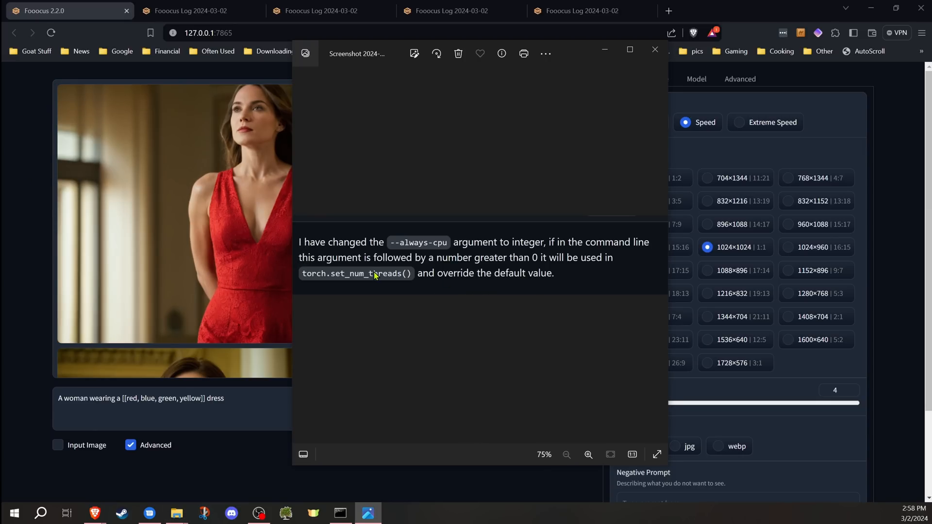
{"action": "mouse_move", "coordinate": [402, 292]}
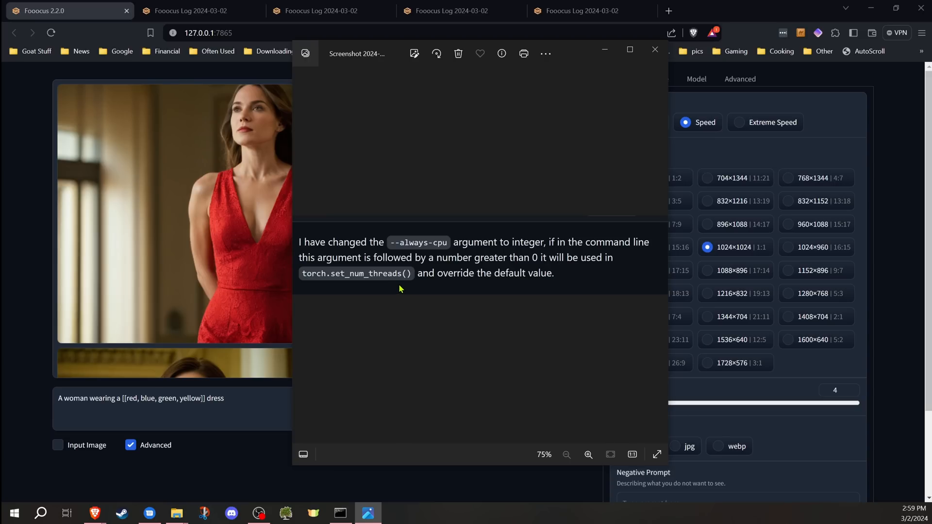
{"action": "mouse_move", "coordinate": [406, 287]}
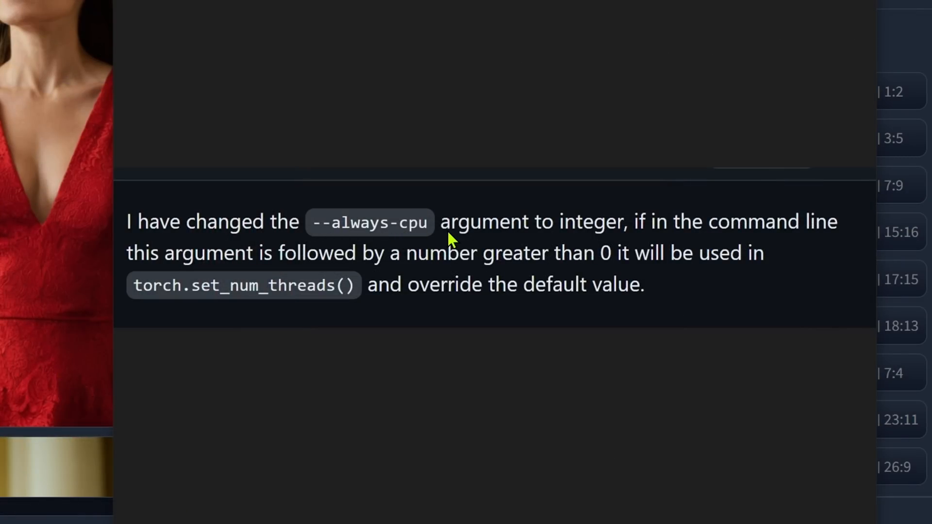
{"action": "mouse_move", "coordinate": [467, 279]}
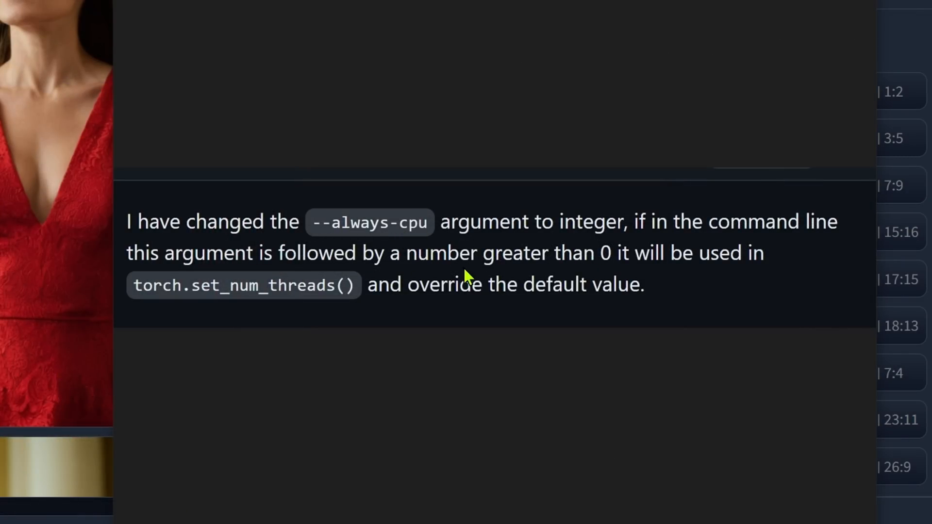
{"action": "mouse_move", "coordinate": [602, 284]}
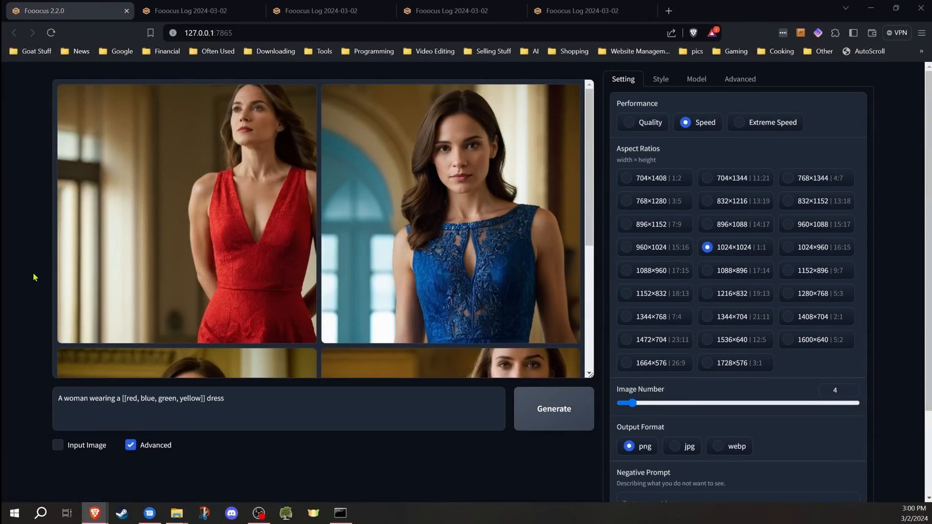
{"action": "mouse_move", "coordinate": [743, 291]}
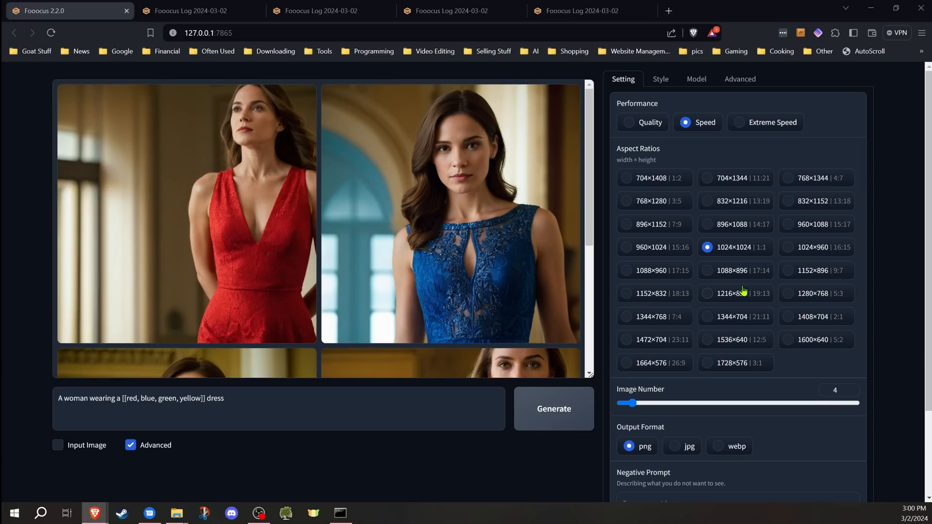
{"action": "mouse_move", "coordinate": [742, 184]}
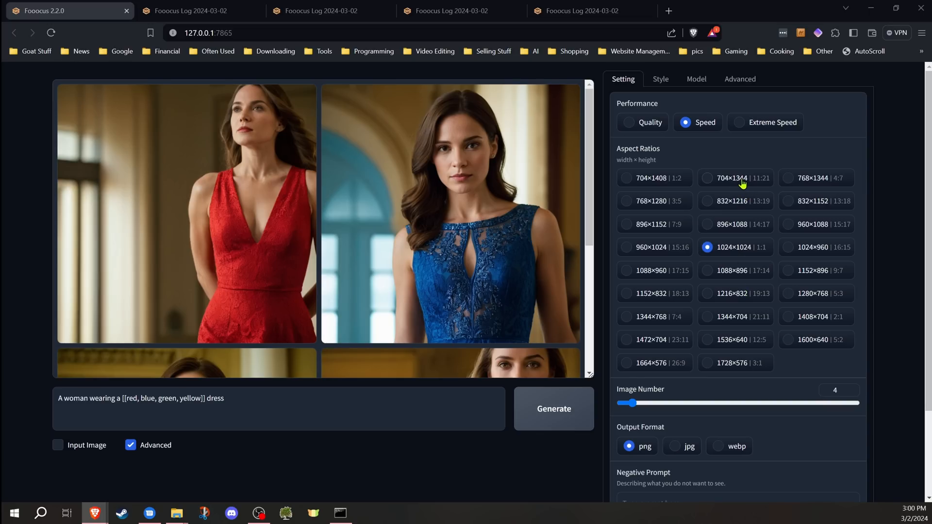
Bring the Save Metadata to Images option into view in the Advanced debug tools.
{"action": "scroll", "scroll_direction": "down", "scroll_amount": 3}
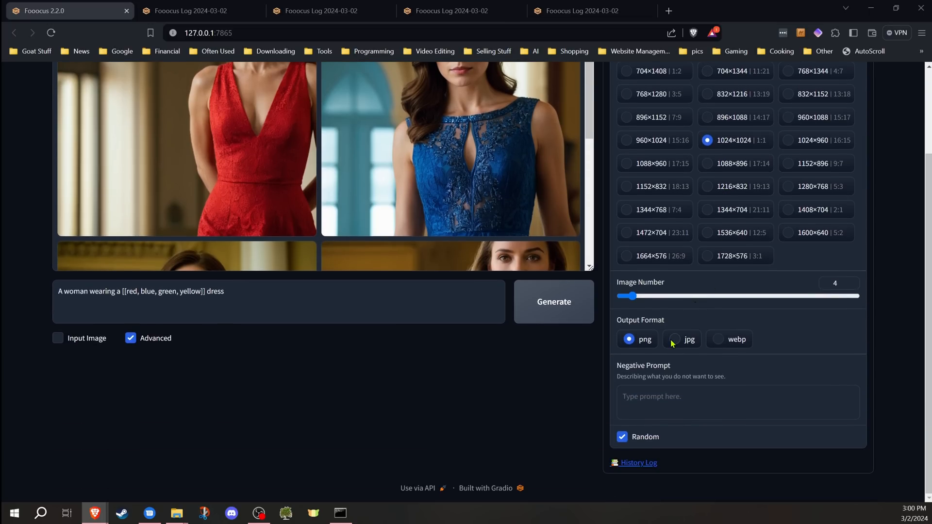
{"action": "mouse_move", "coordinate": [720, 342]}
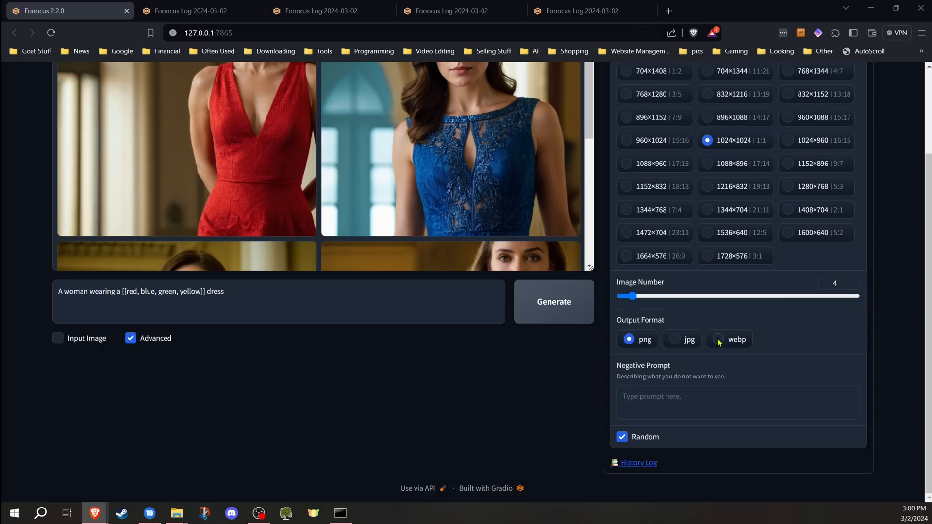
{"action": "left_click", "coordinate": [740, 79]}
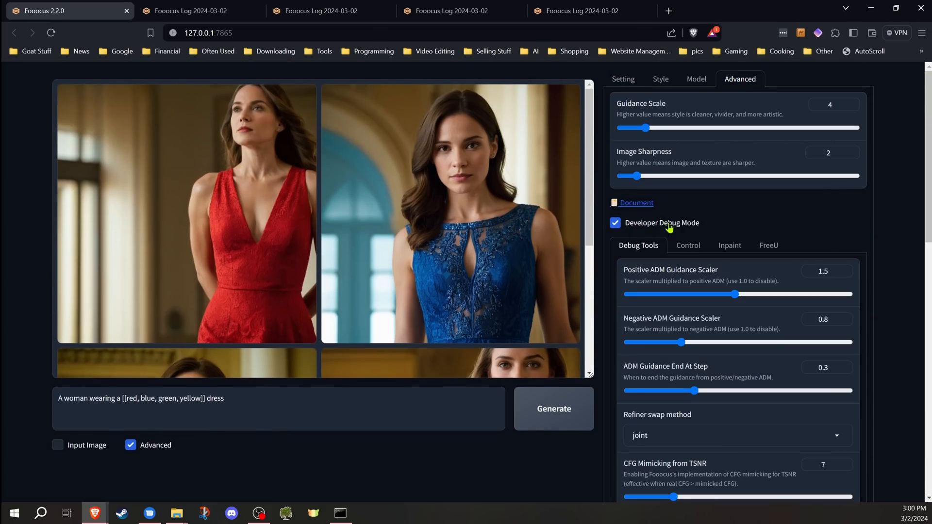
{"action": "scroll", "scroll_direction": "down", "scroll_amount": 3}
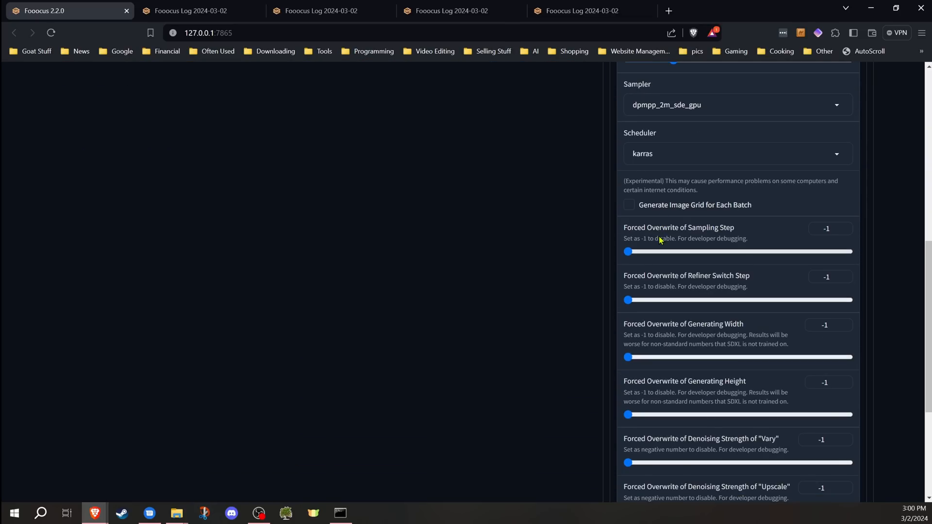
{"action": "scroll", "scroll_direction": "down", "scroll_amount": 3}
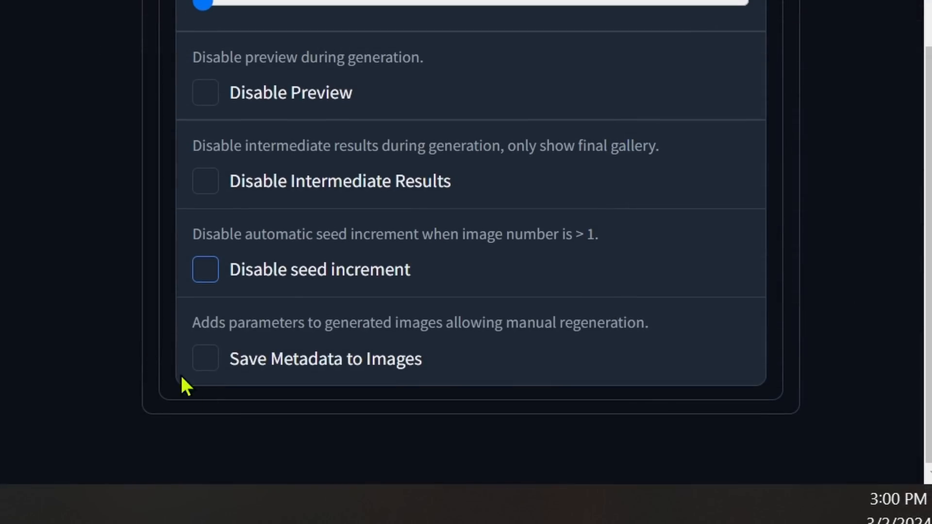
{"action": "mouse_move", "coordinate": [206, 373]}
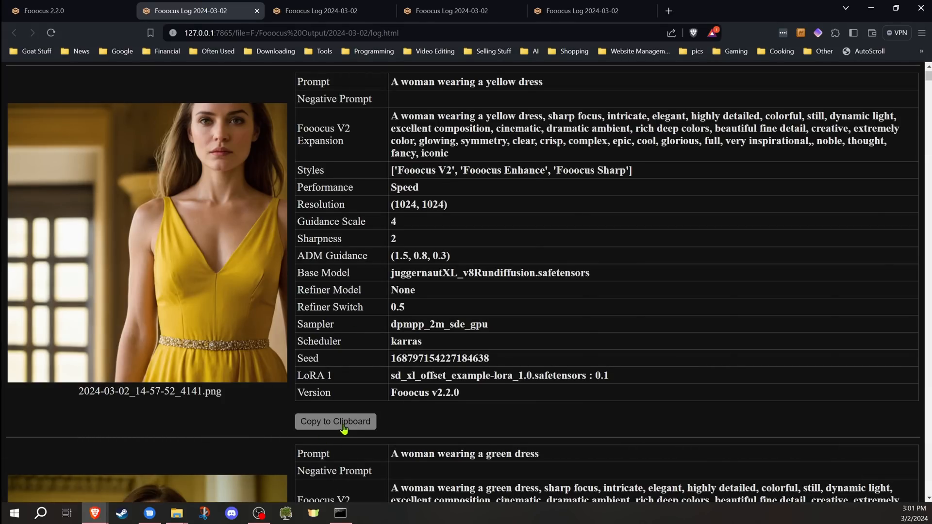
{"action": "mouse_move", "coordinate": [360, 242]}
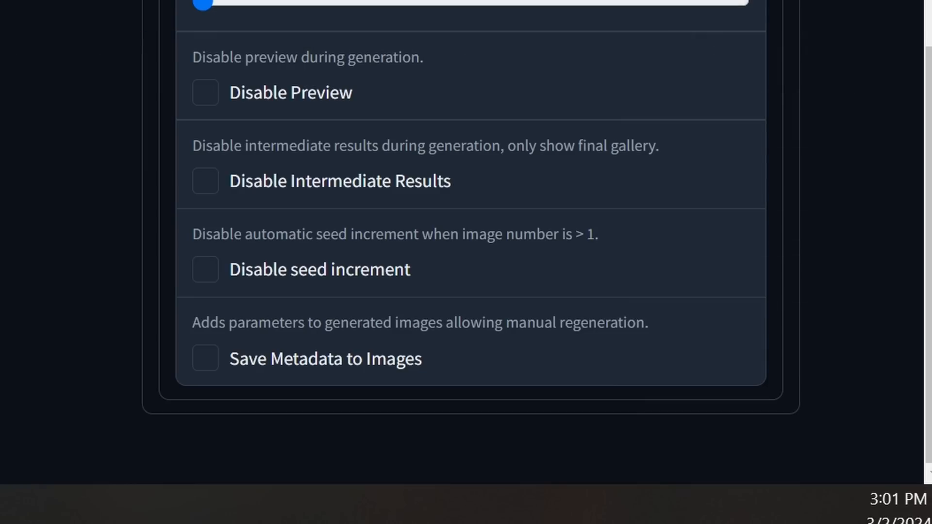
Enable Save Metadata to Images with the fooocus (json) scheme.
{"action": "left_click", "coordinate": [205, 358]}
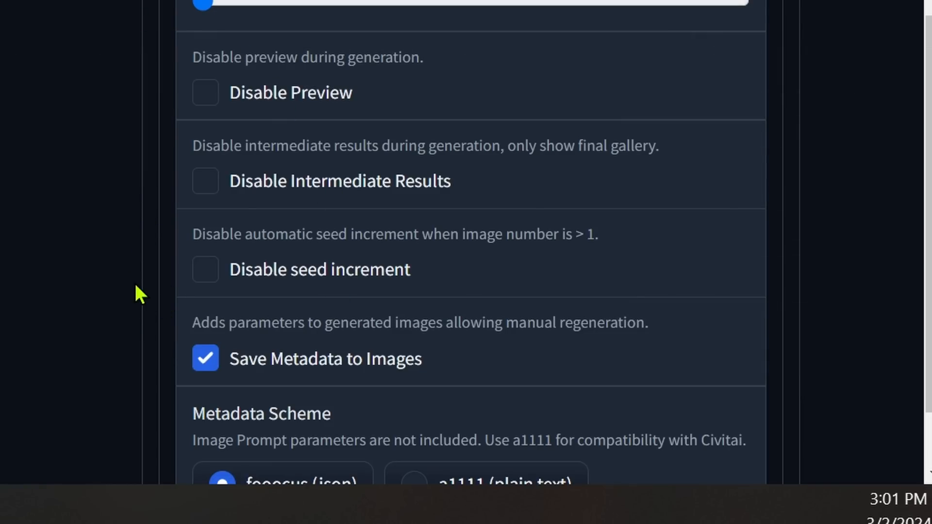
{"action": "scroll", "scroll_direction": "down", "scroll_amount": 3}
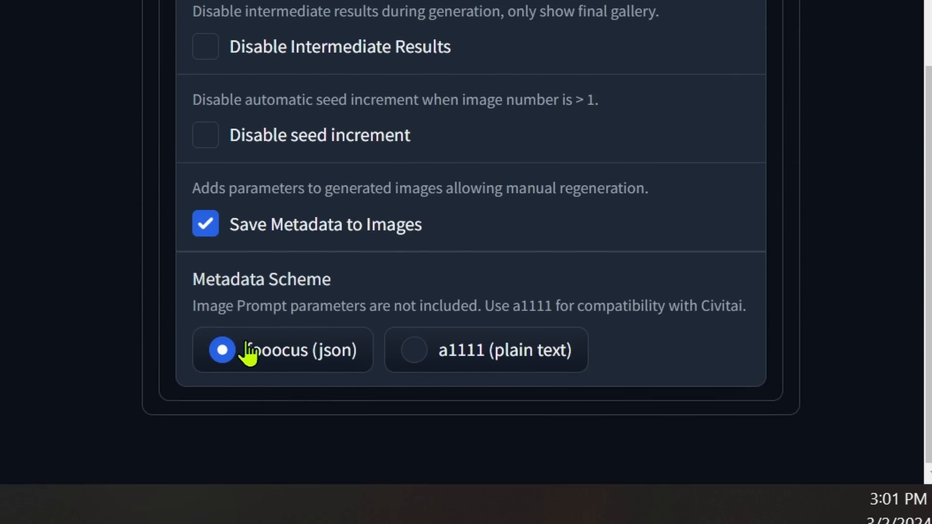
{"action": "mouse_move", "coordinate": [294, 311]}
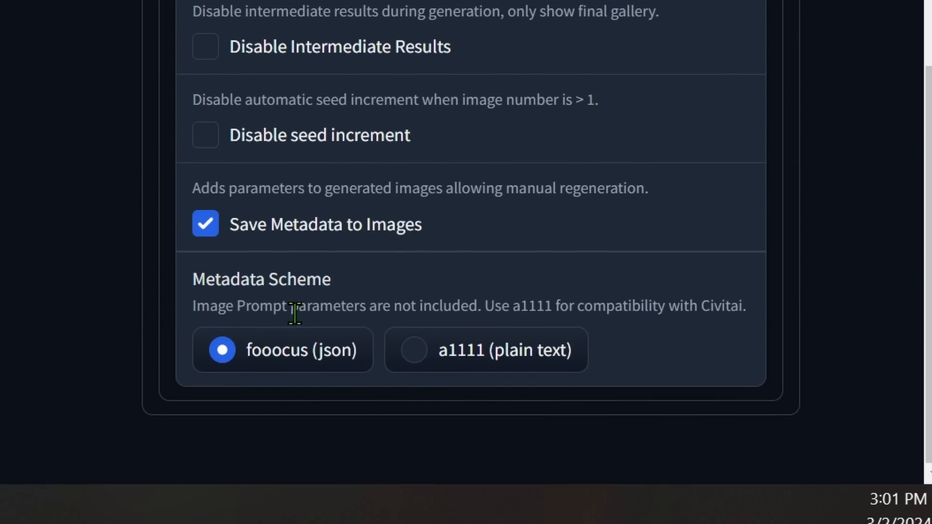
{"action": "mouse_move", "coordinate": [277, 252]}
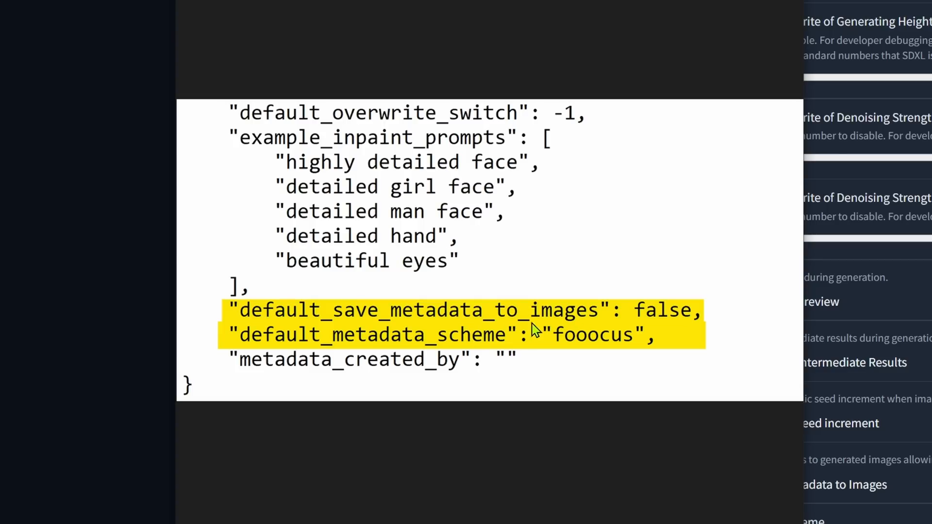
{"action": "mouse_move", "coordinate": [565, 344]}
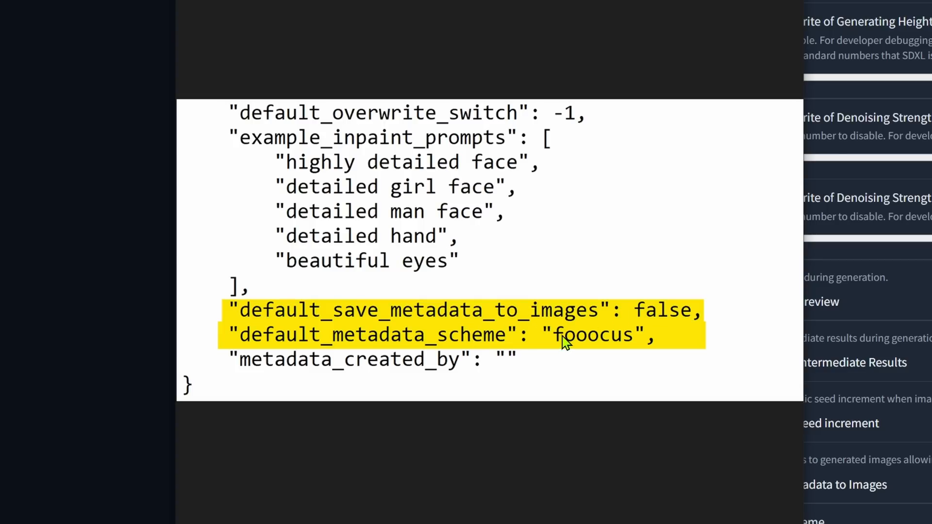
{"action": "mouse_move", "coordinate": [719, 98]}
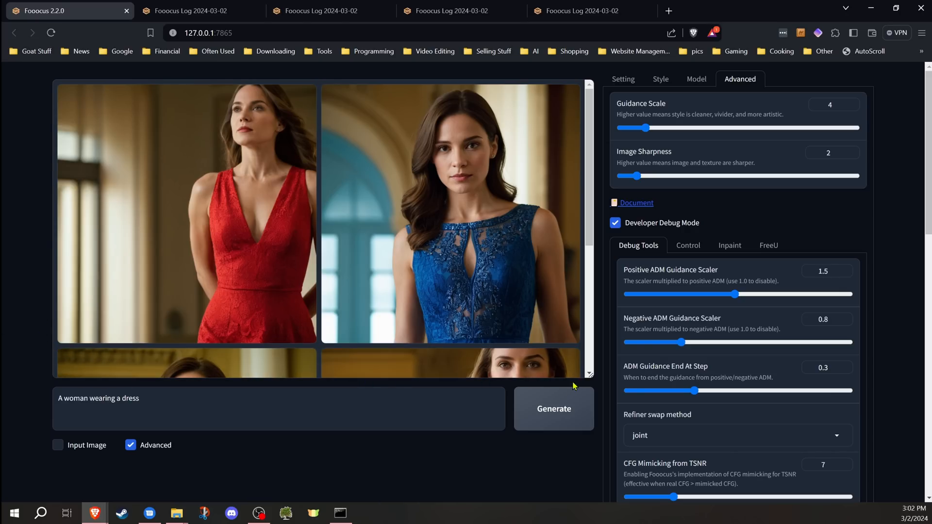
Generate a single blue lace dress image with Image Number 1 from the Setting tab.
{"action": "left_click", "coordinate": [622, 79]}
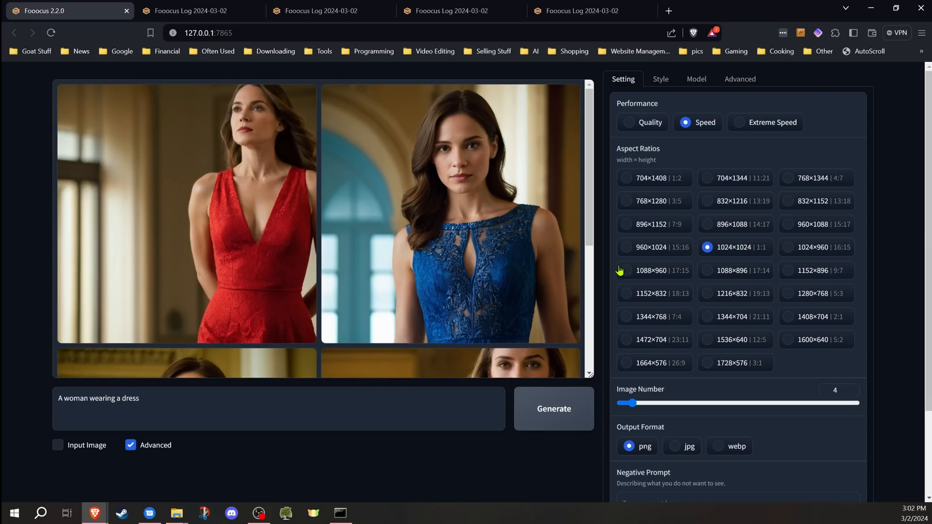
{"action": "left_click", "coordinate": [553, 409]}
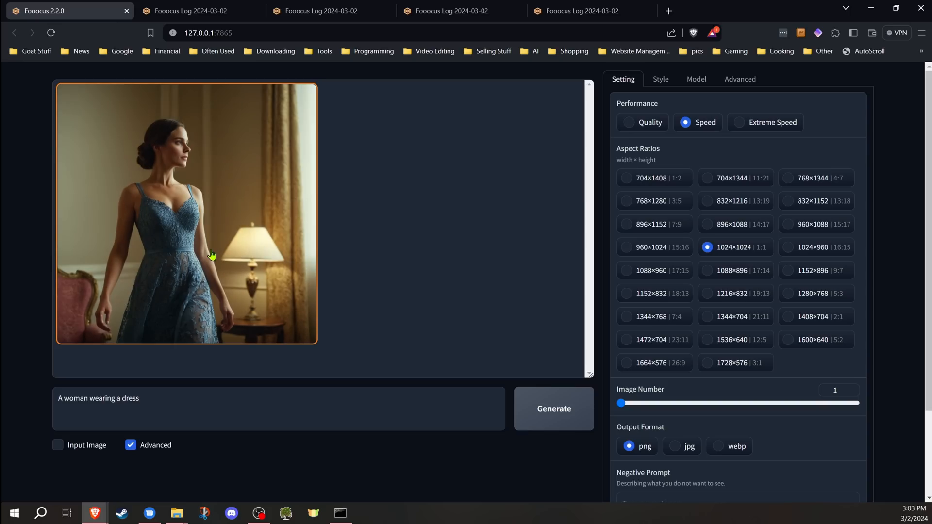
{"action": "left_click", "coordinate": [192, 10]}
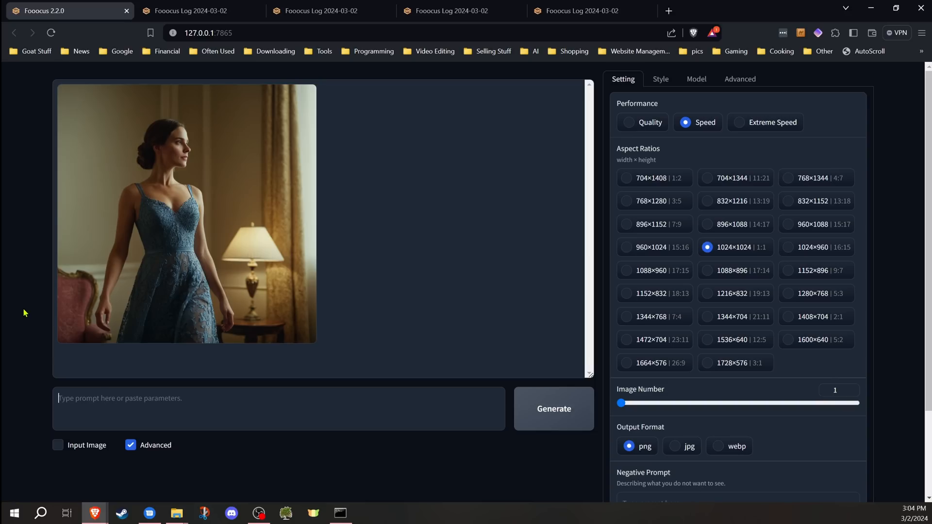
{"action": "mouse_move", "coordinate": [23, 257]}
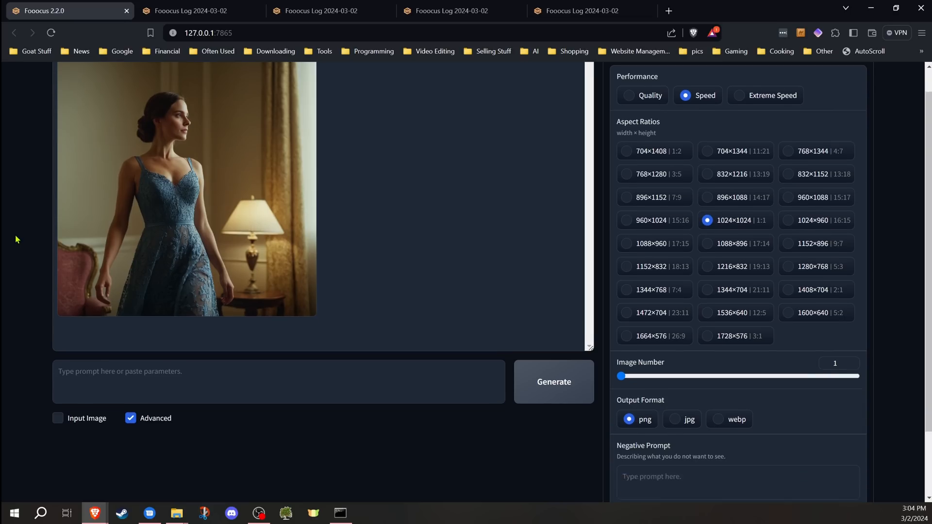
{"action": "scroll", "scroll_direction": "down", "scroll_amount": 3}
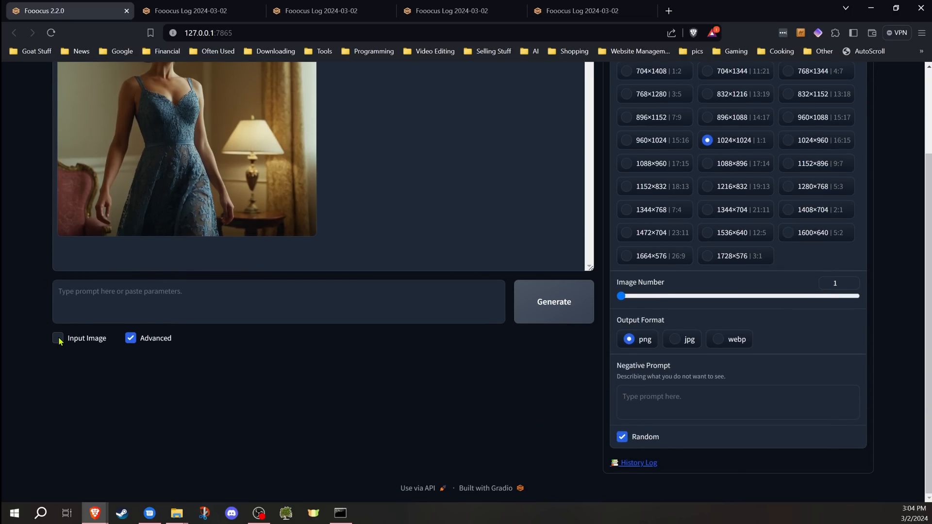
{"action": "left_click", "coordinate": [59, 338]}
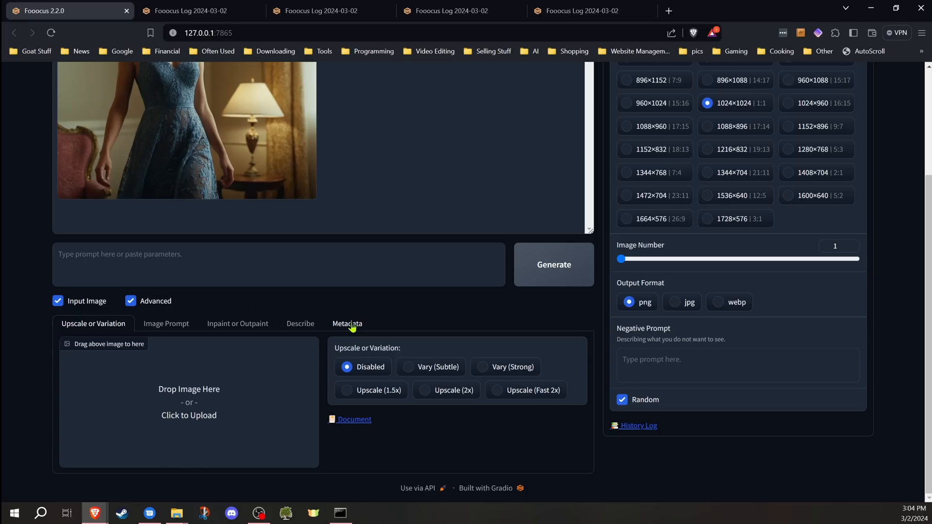
{"action": "left_click", "coordinate": [347, 323]}
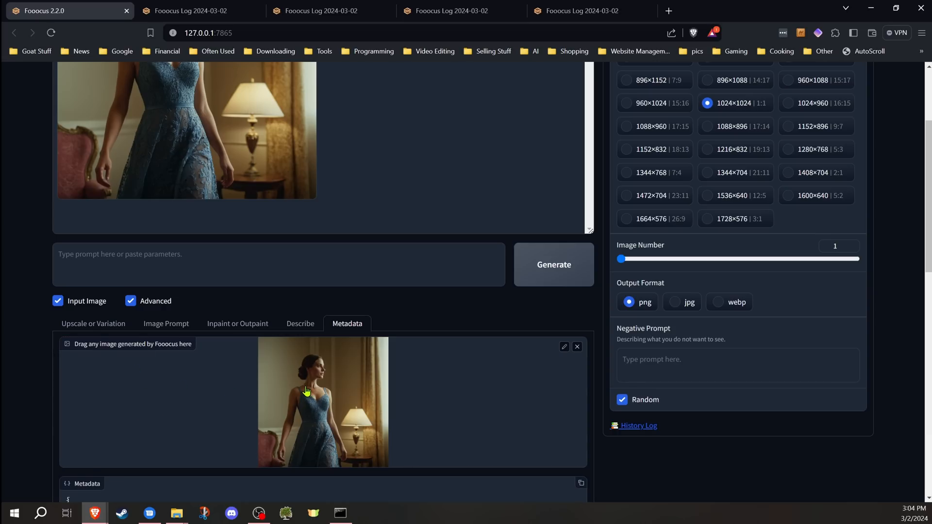
{"action": "scroll", "scroll_direction": "down", "scroll_amount": 3}
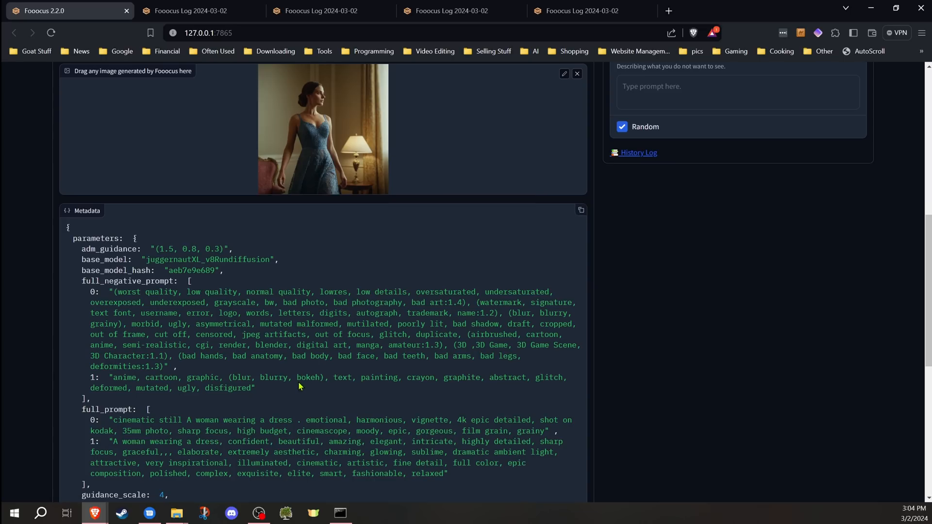
{"action": "scroll", "scroll_direction": "down", "scroll_amount": 3}
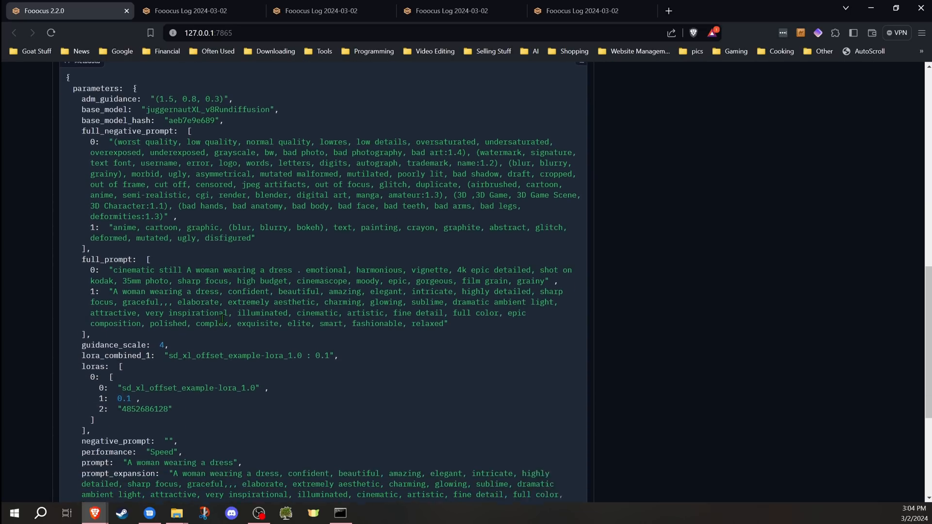
{"action": "scroll", "scroll_direction": "down", "scroll_amount": 3}
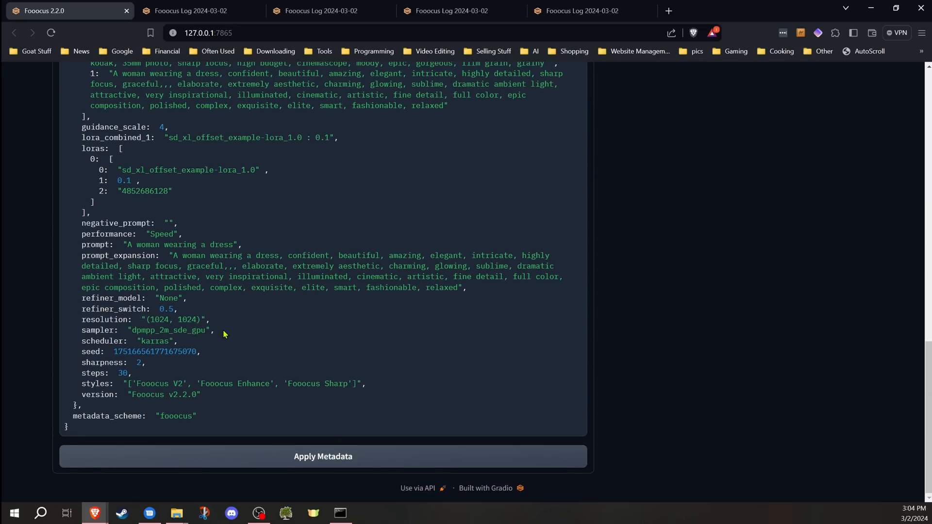
{"action": "scroll", "scroll_direction": "up", "scroll_amount": 3}
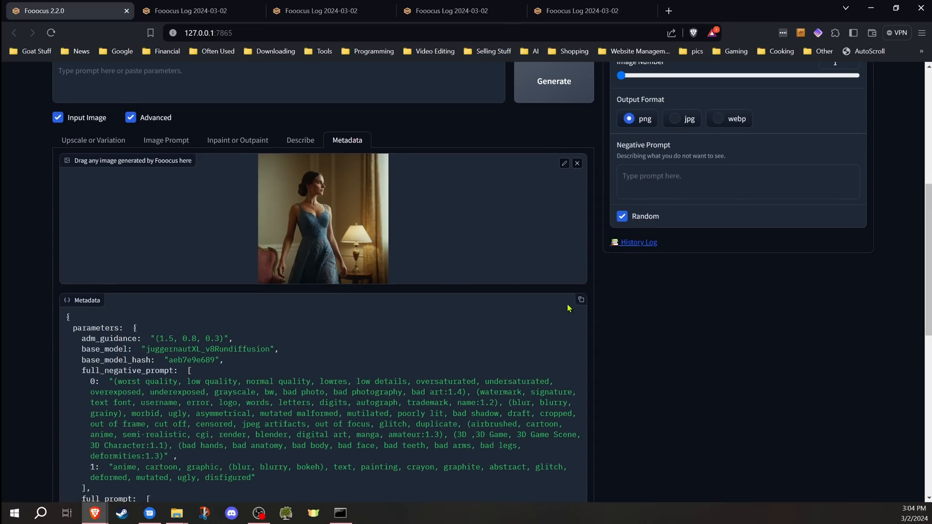
{"action": "mouse_move", "coordinate": [478, 305]}
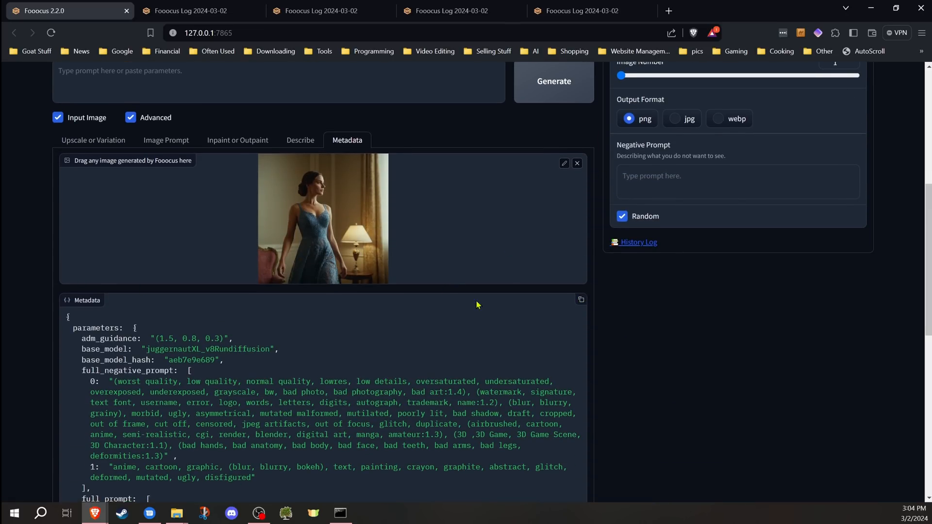
{"action": "scroll", "scroll_direction": "down", "scroll_amount": 3}
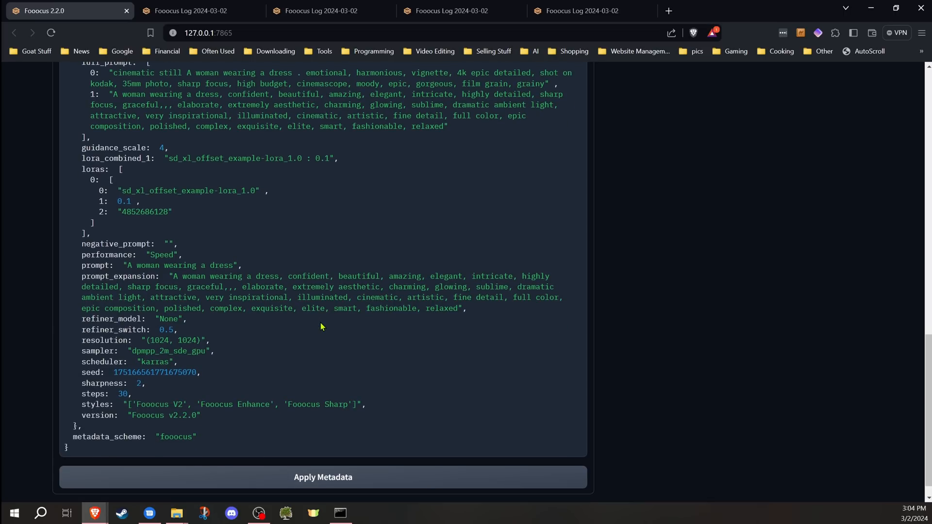
{"action": "scroll", "scroll_direction": "down", "scroll_amount": 3}
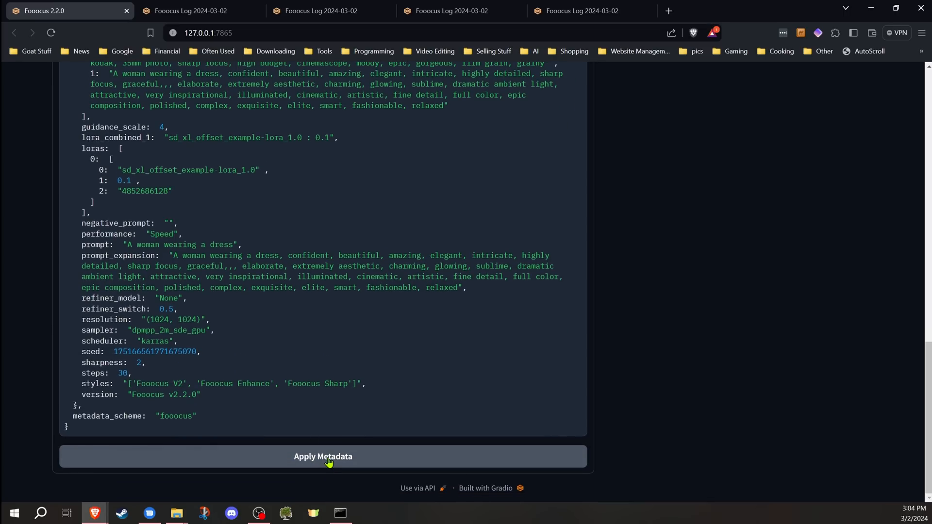
Apply the image's metadata and check Speed, 1024×1024 and fixed seed were restored.
{"action": "left_click", "coordinate": [322, 457]}
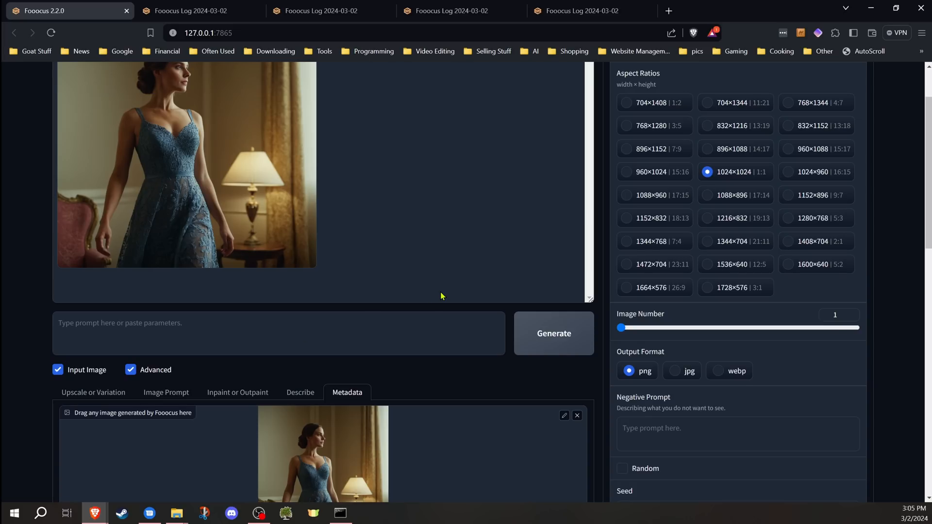
{"action": "mouse_move", "coordinate": [686, 246]}
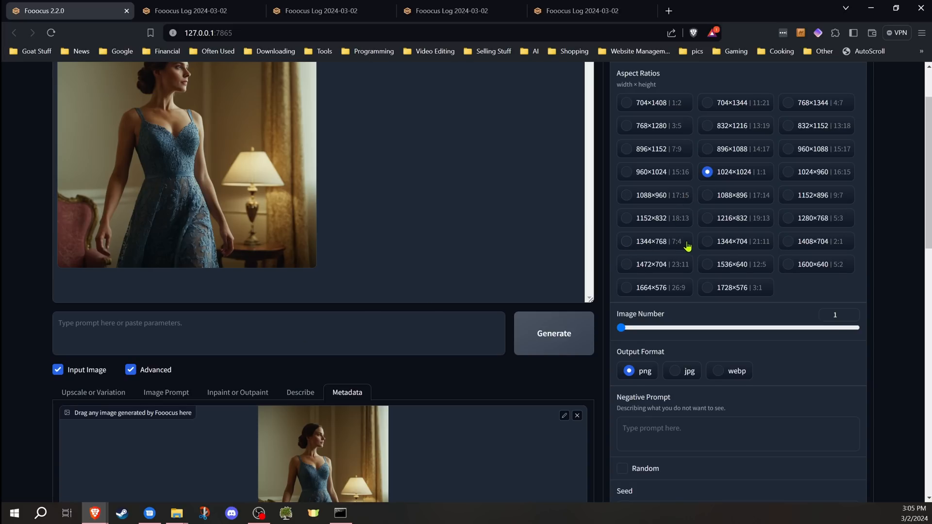
{"action": "scroll", "scroll_direction": "up", "scroll_amount": 3}
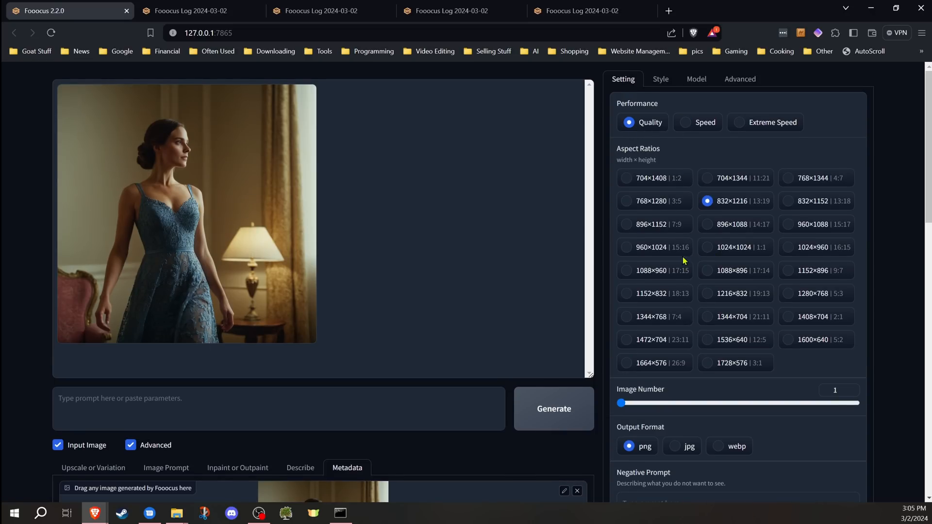
{"action": "mouse_move", "coordinate": [349, 327]}
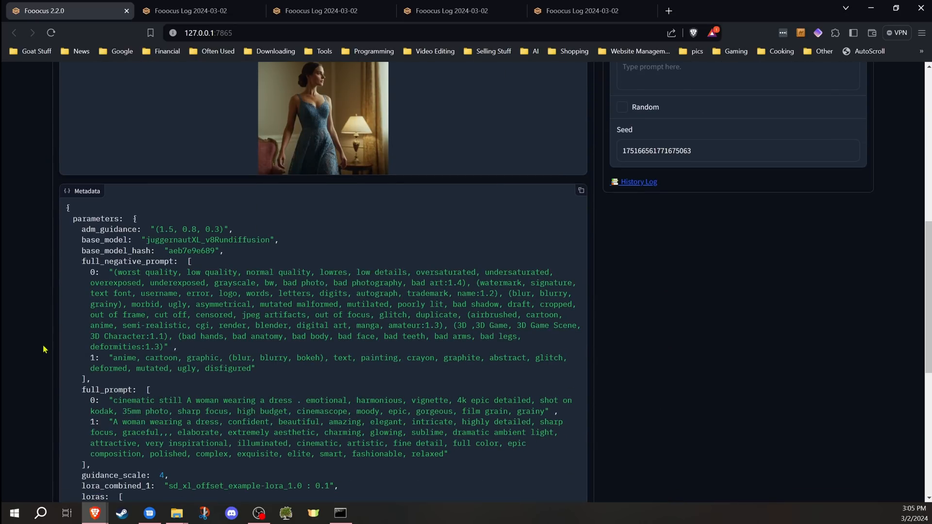
{"action": "scroll", "scroll_direction": "up", "scroll_amount": 3}
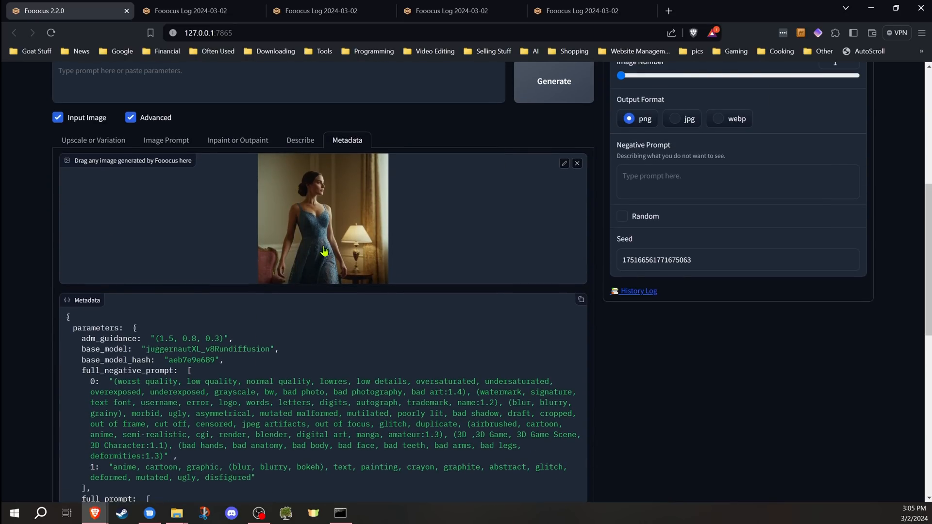
{"action": "scroll", "scroll_direction": "down", "scroll_amount": 3}
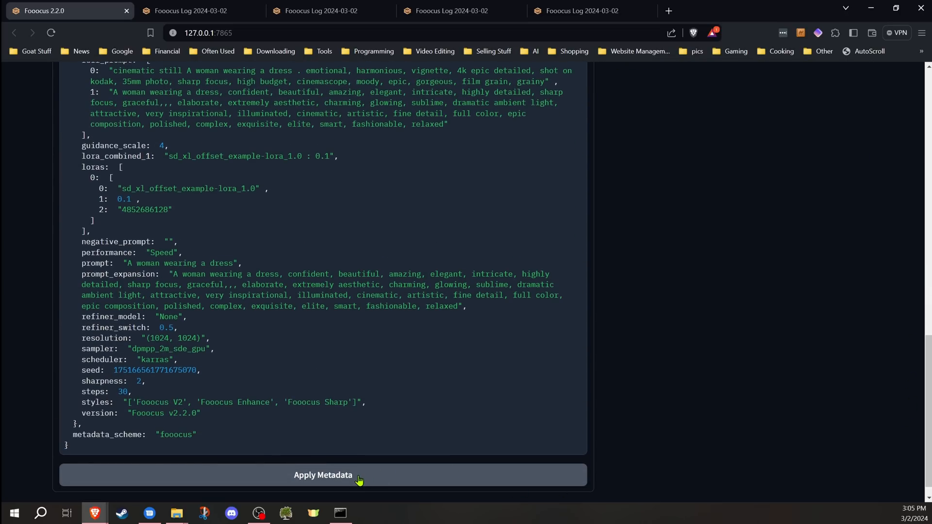
Apply the metadata again to fill the prompt 'A woman wearing a dress' and generate.
{"action": "left_click", "coordinate": [323, 475]}
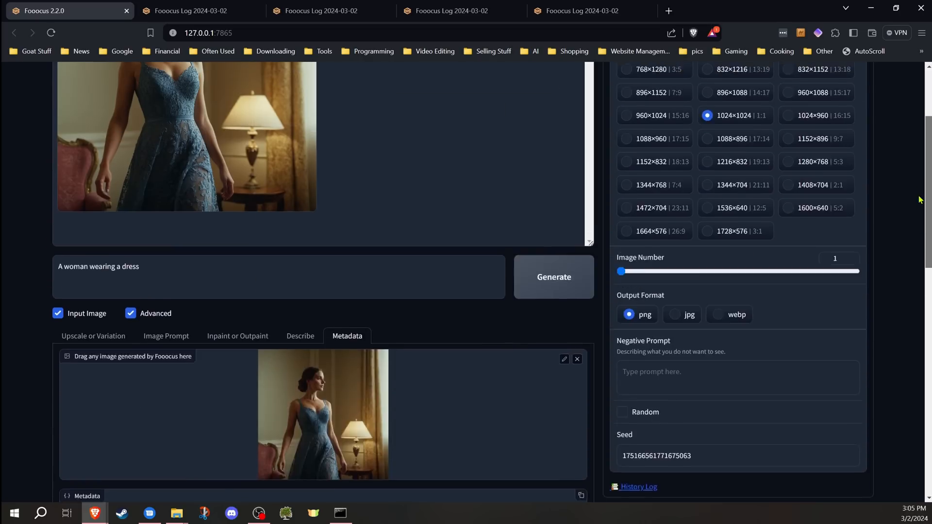
{"action": "scroll", "scroll_direction": "up", "scroll_amount": 3}
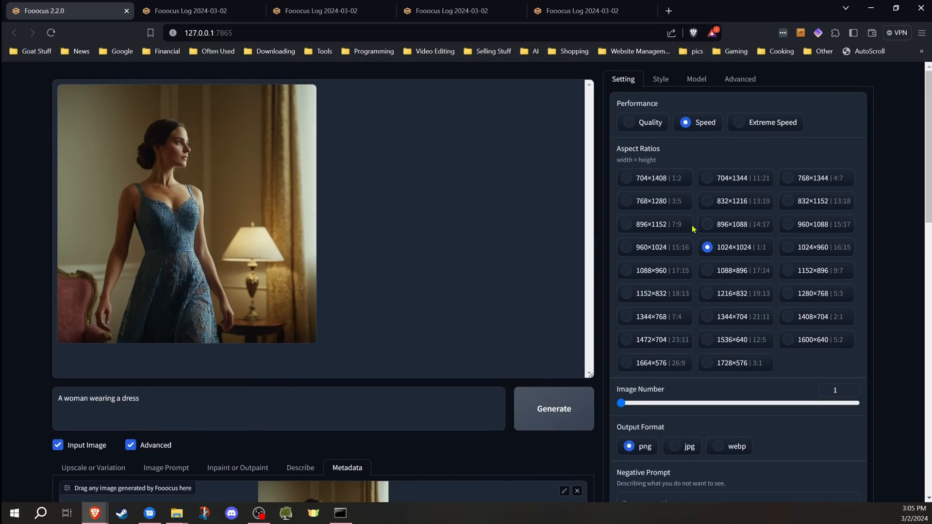
{"action": "mouse_move", "coordinate": [537, 390]}
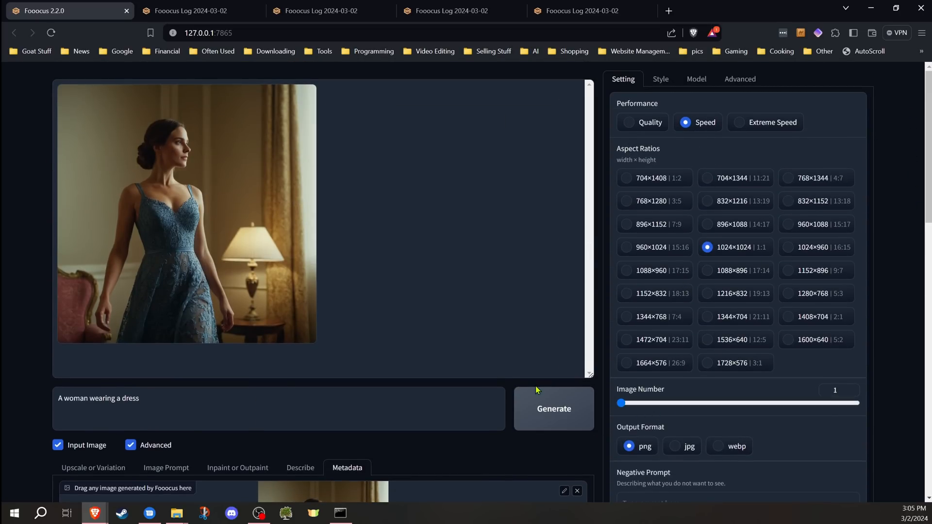
{"action": "mouse_move", "coordinate": [630, 338]}
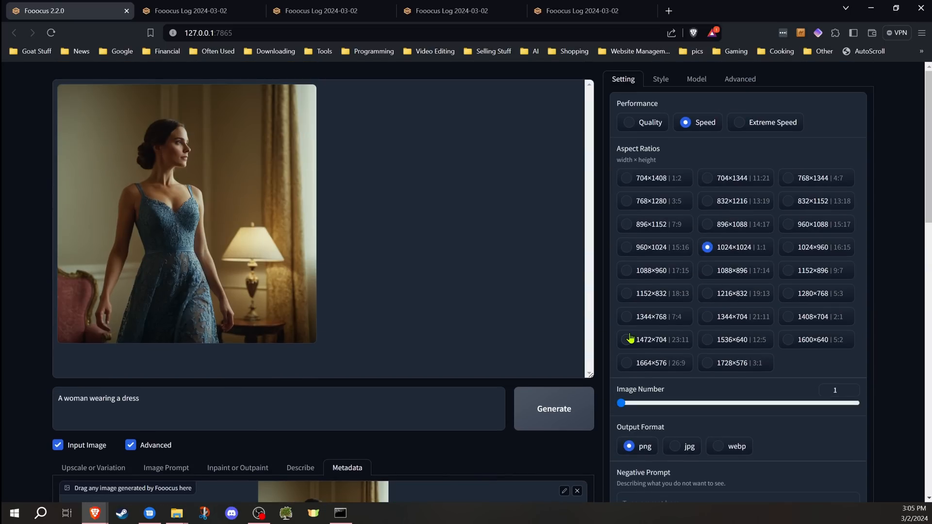
{"action": "left_click", "coordinate": [553, 408]}
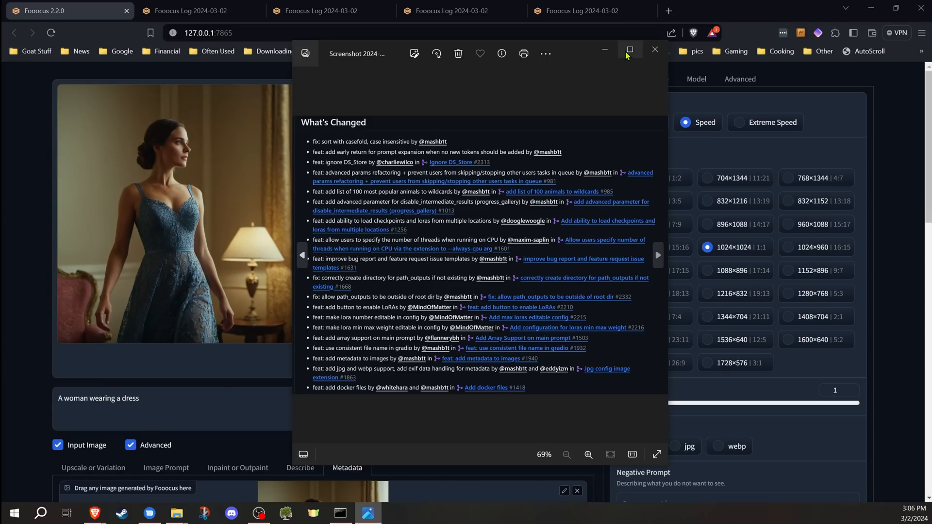
Maximize the Photos window showing the What's Changed changelog.
{"action": "left_click", "coordinate": [629, 50]}
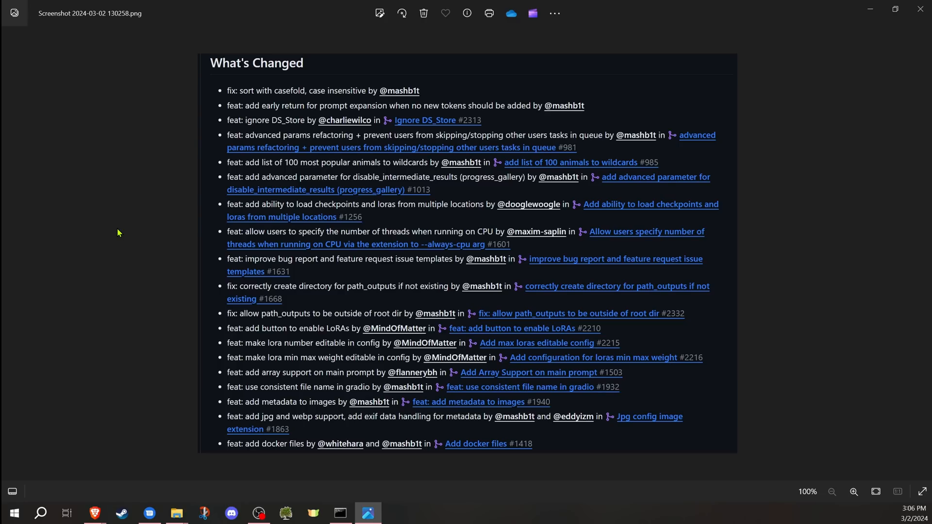
{"action": "mouse_move", "coordinate": [72, 200]}
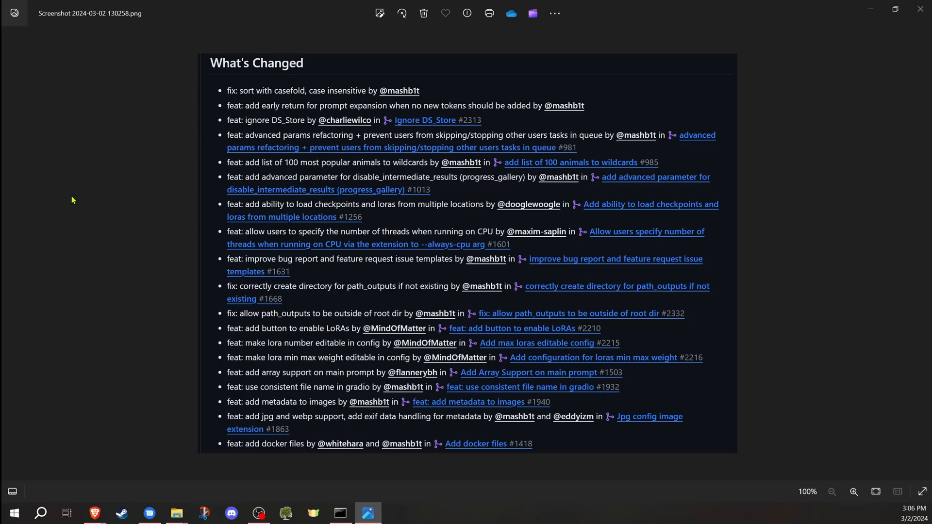
{"action": "mouse_move", "coordinate": [165, 203]}
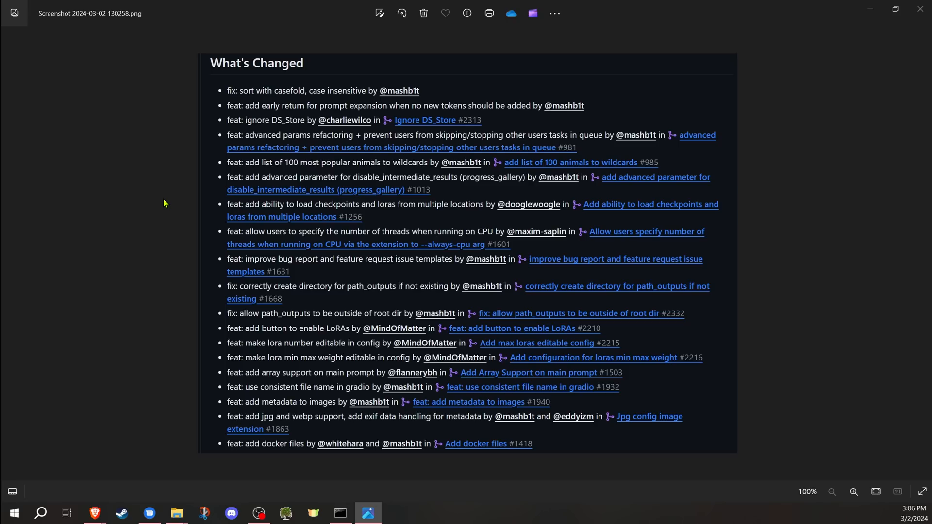
{"action": "mouse_move", "coordinate": [291, 449]}
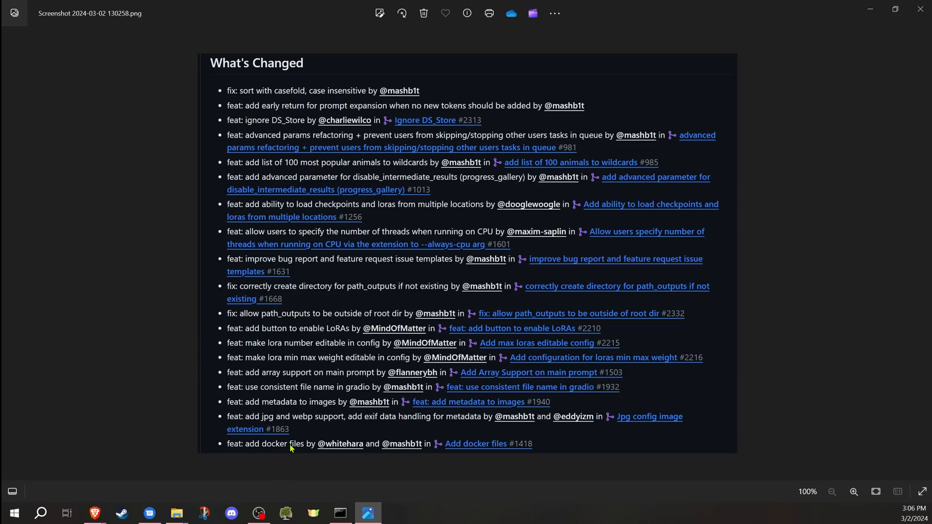
{"action": "mouse_move", "coordinate": [208, 255]}
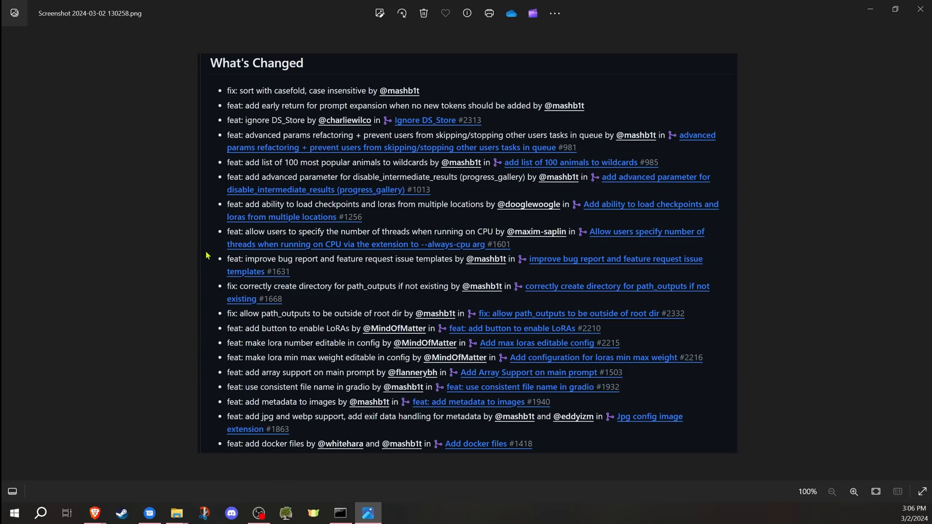
{"action": "mouse_move", "coordinate": [144, 267]}
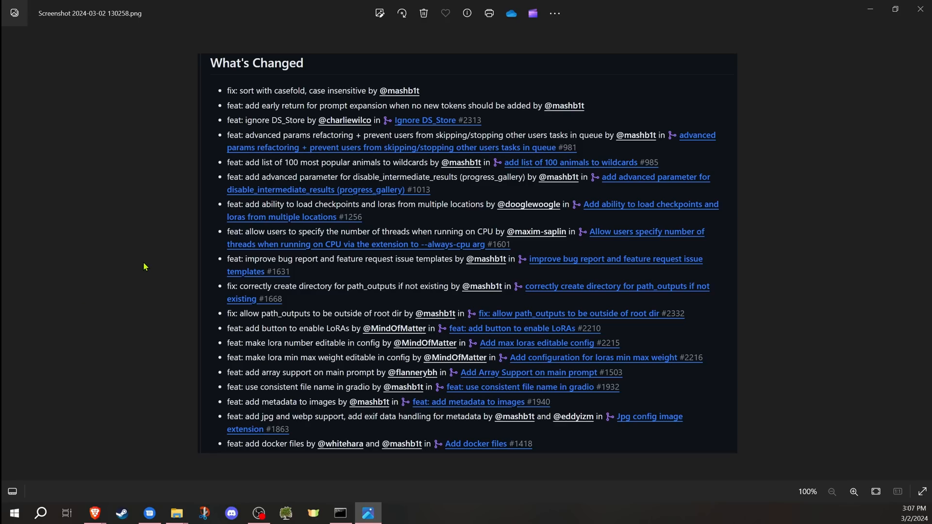